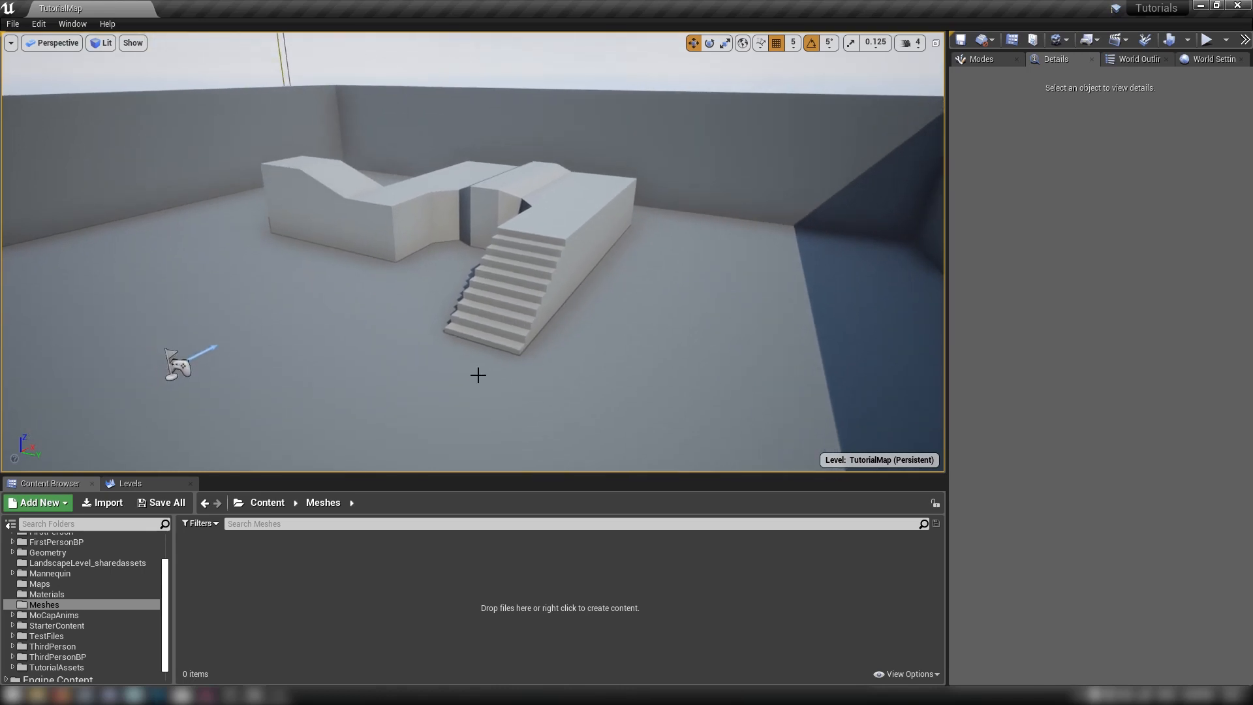
mouse_move(462, 369)
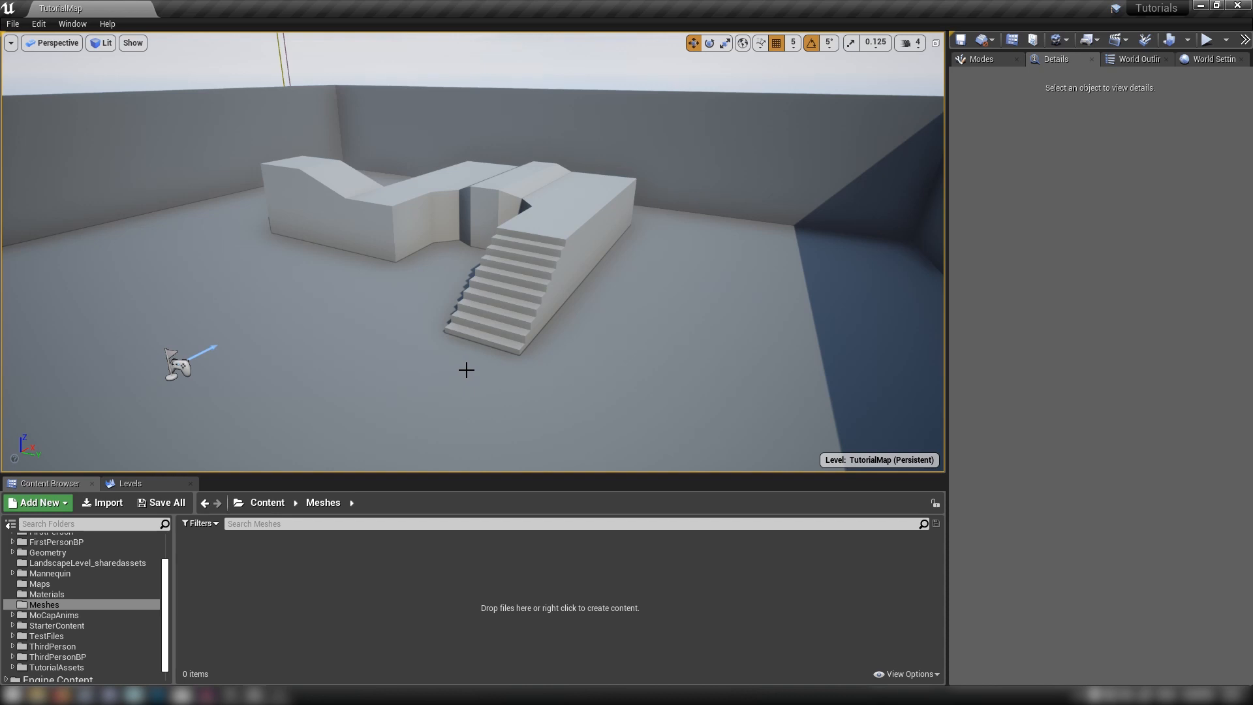
mouse_move(402, 387)
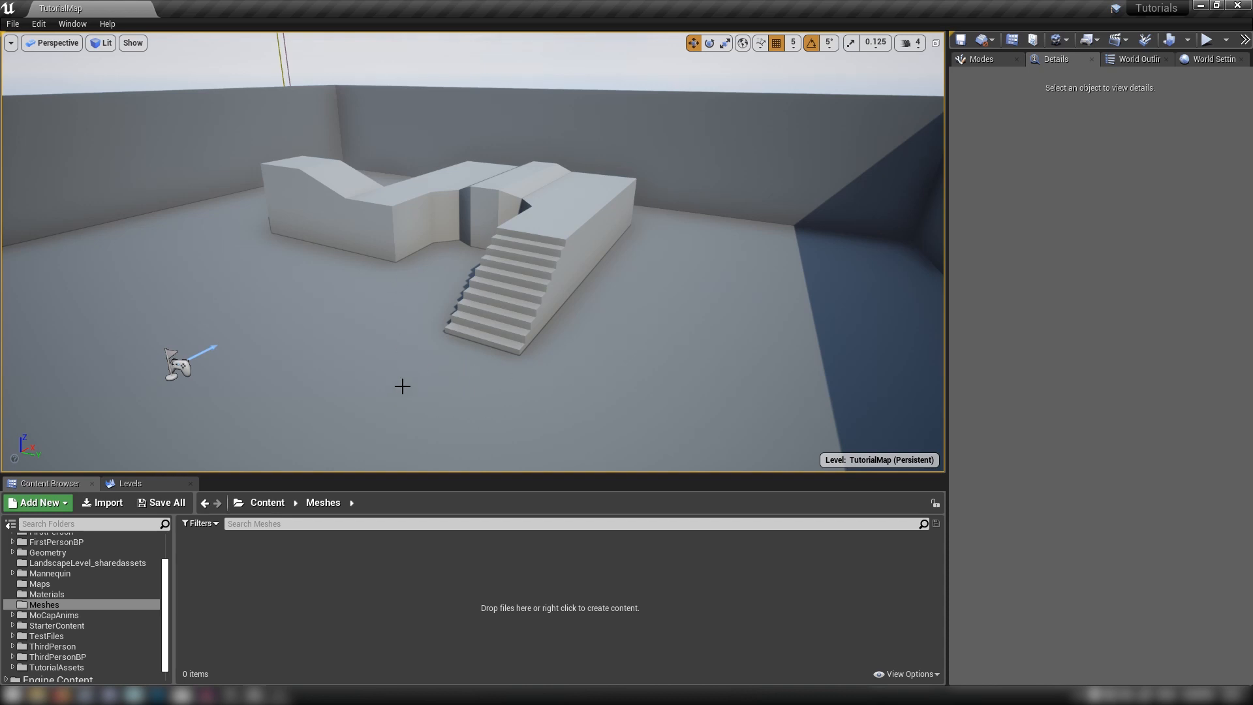
mouse_move(547, 616)
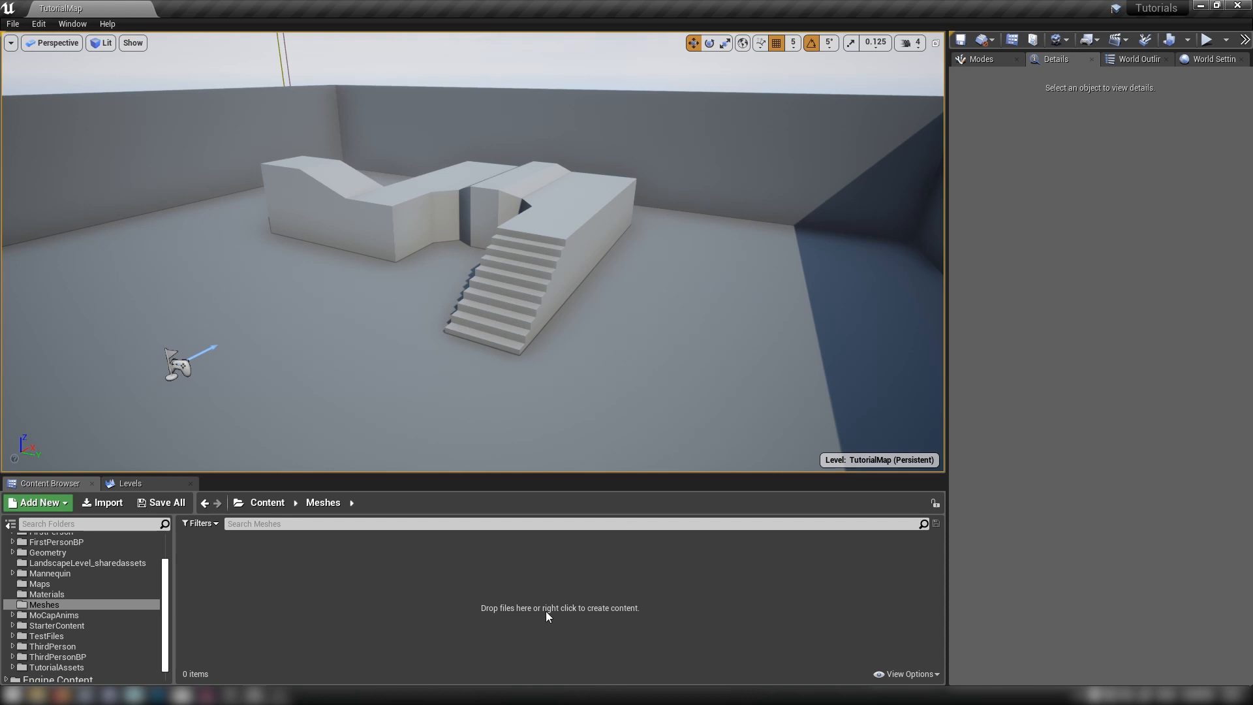
mouse_move(448, 571)
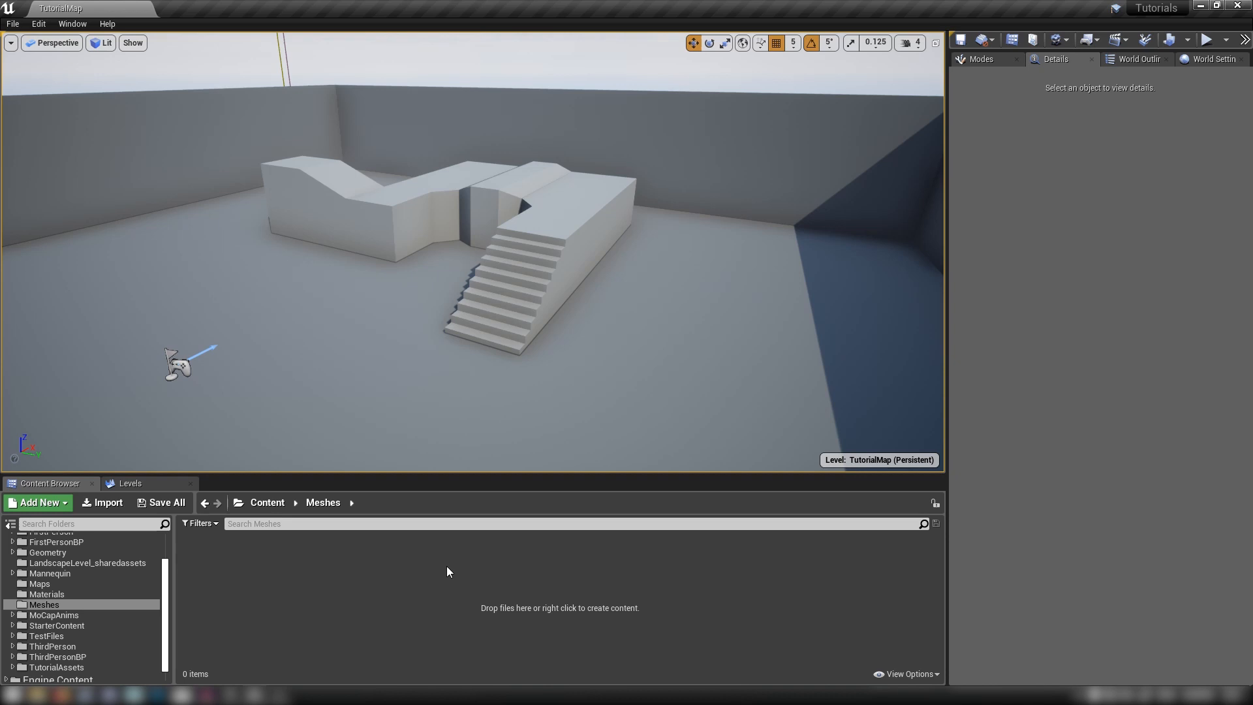
mouse_move(345, 591)
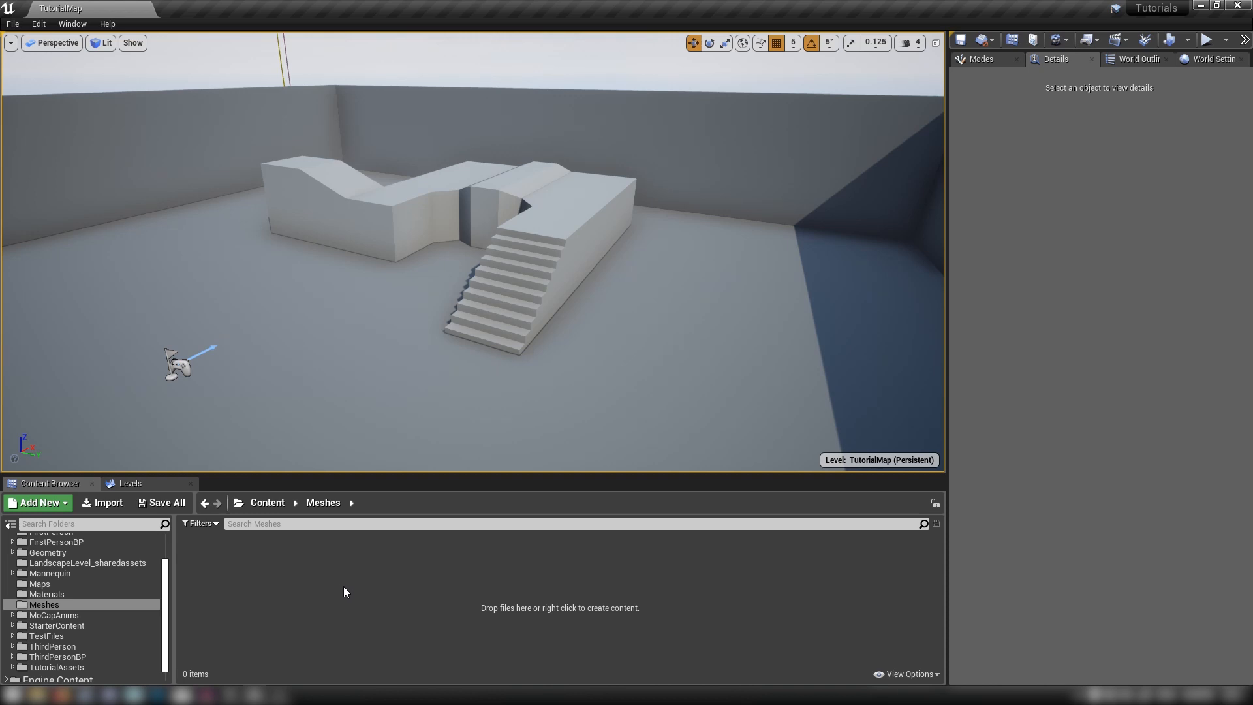
mouse_move(378, 568)
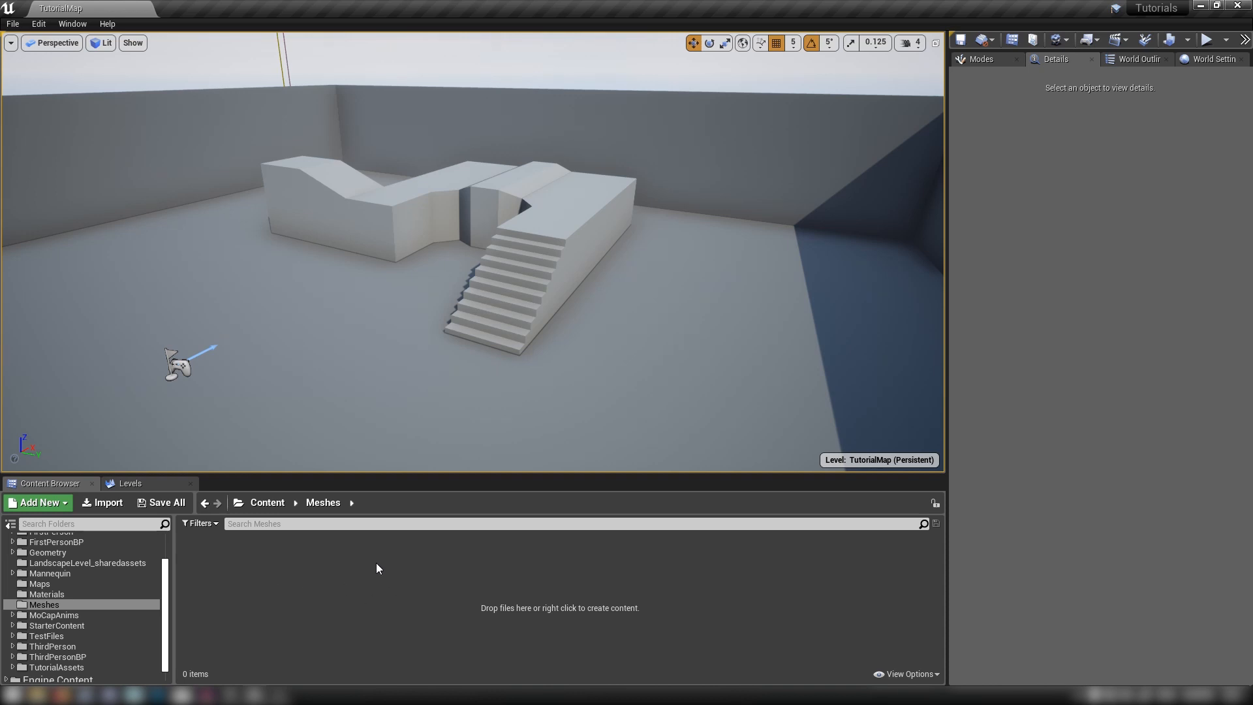
mouse_move(389, 466)
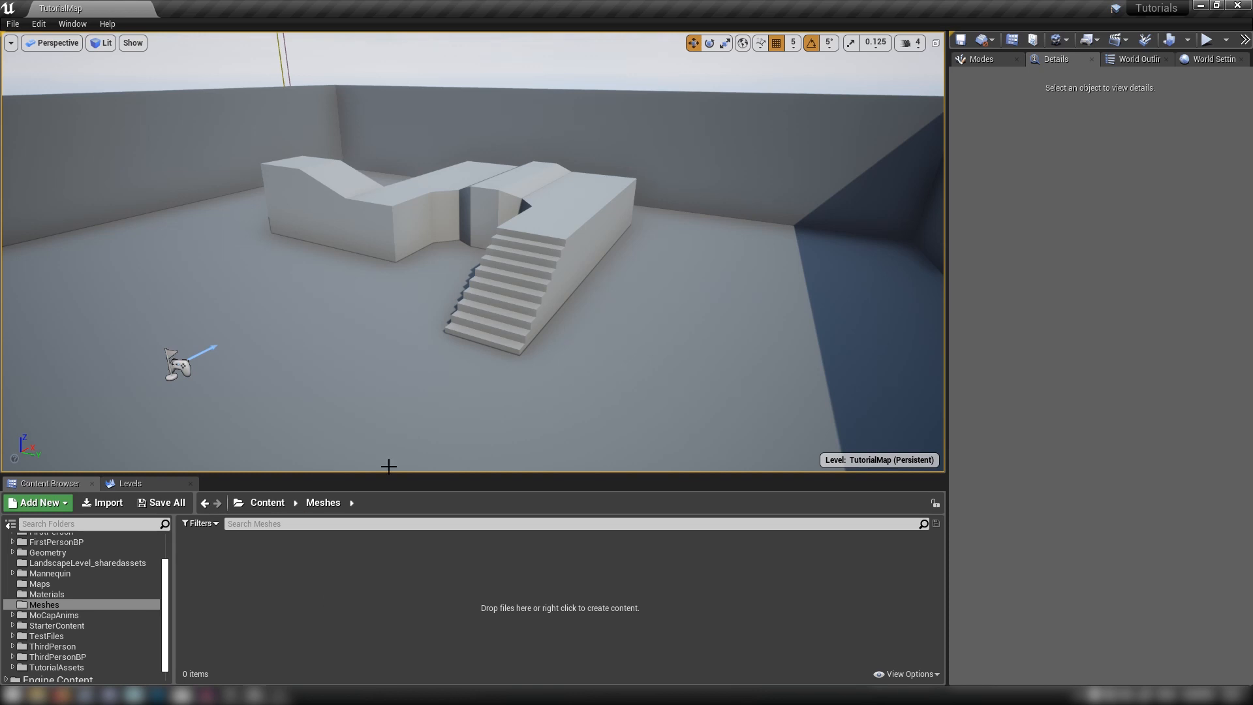
mouse_move(366, 586)
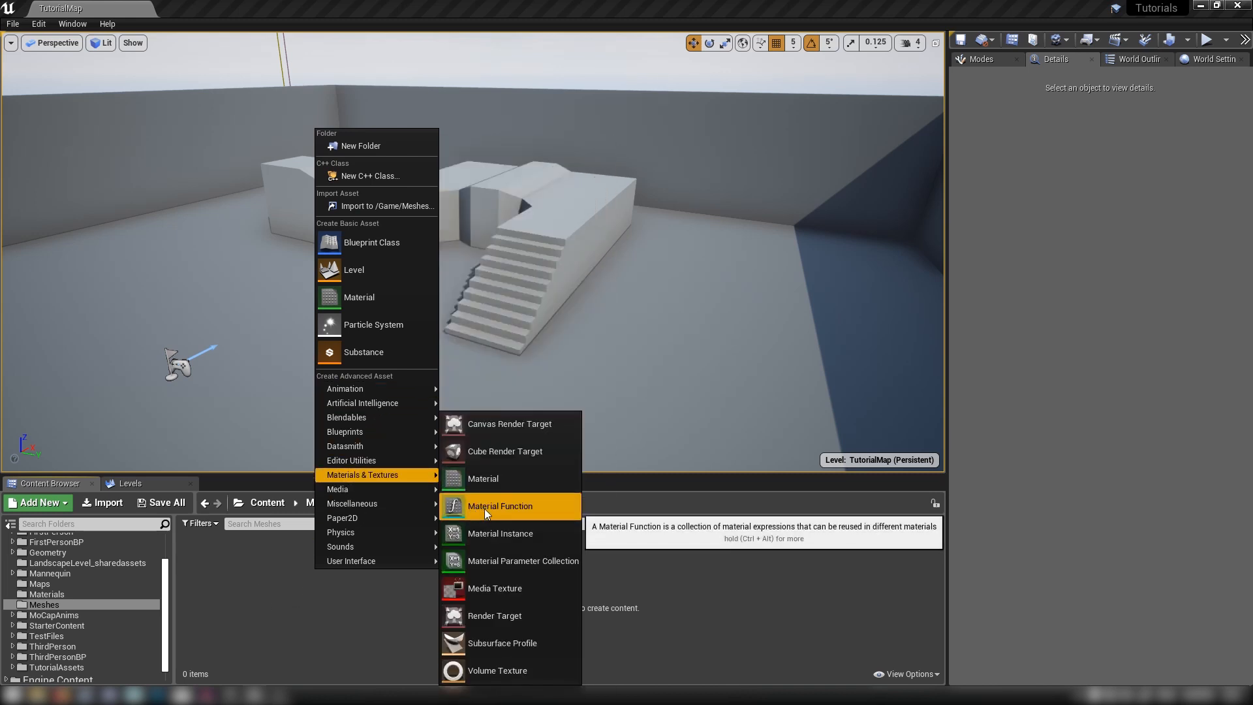
Create a Material Function asset in the Meshes folder and name it UVTools_MF.
click(500, 505)
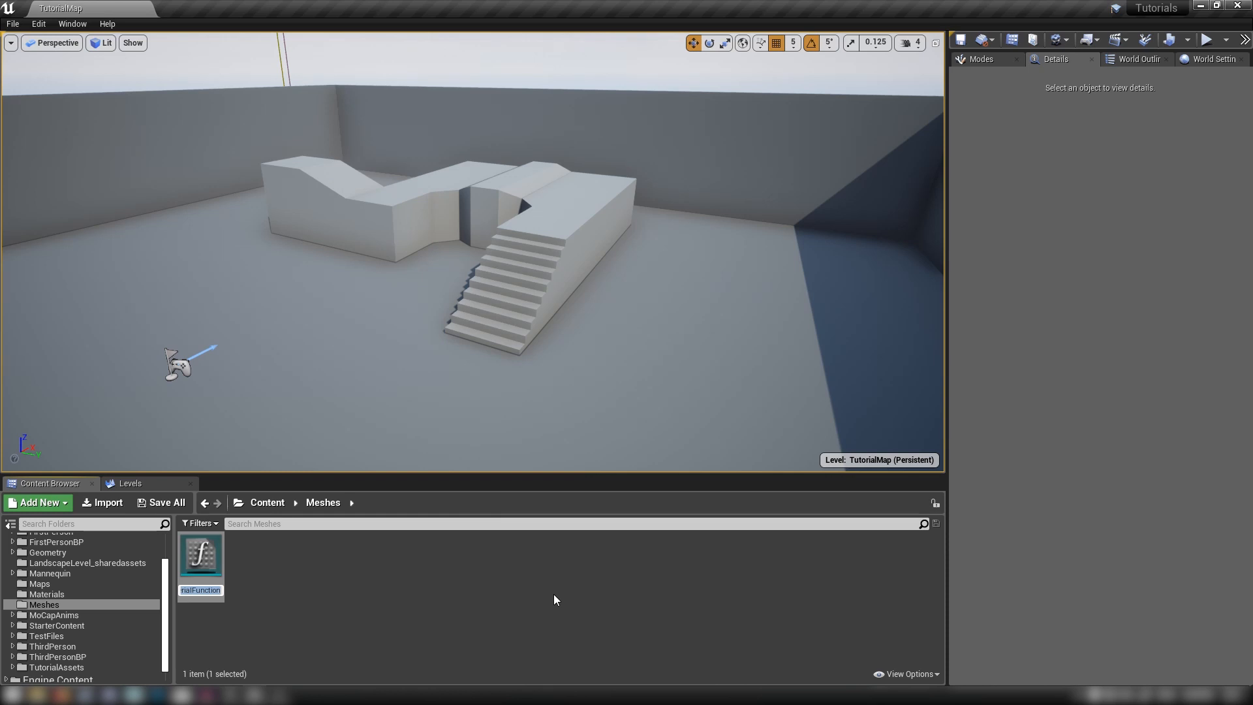
text(UVT)
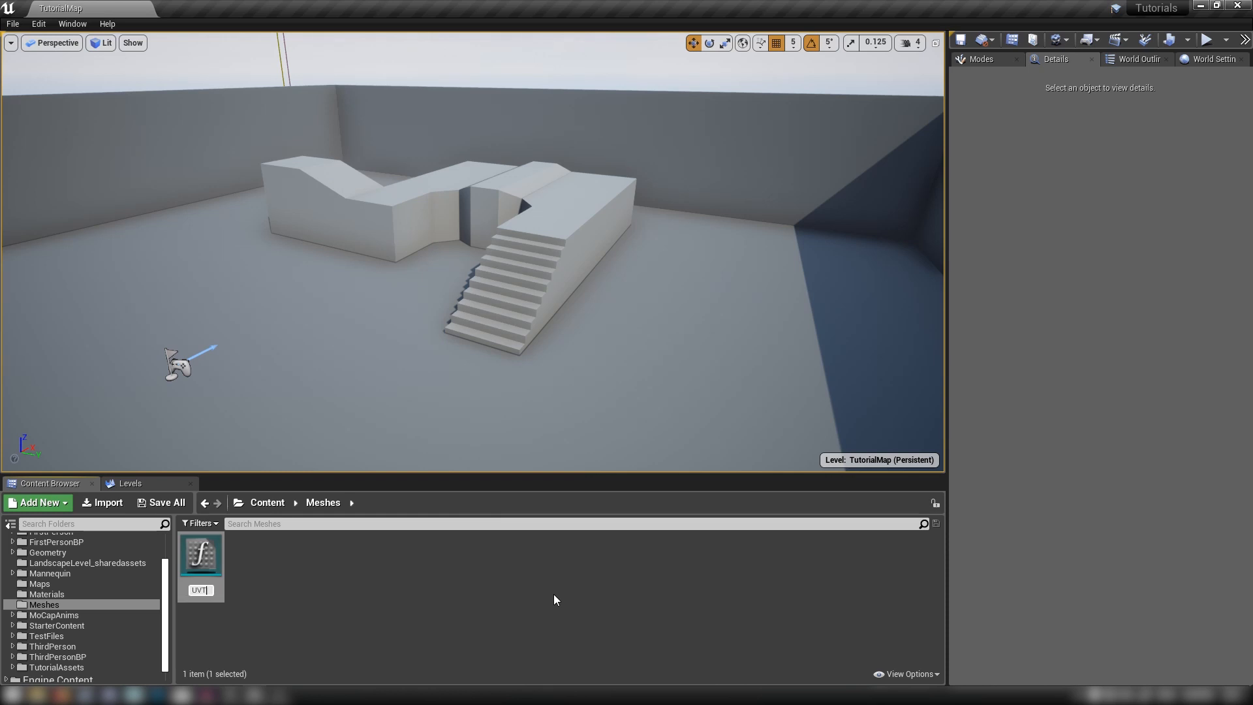
text(UVTools_MF)
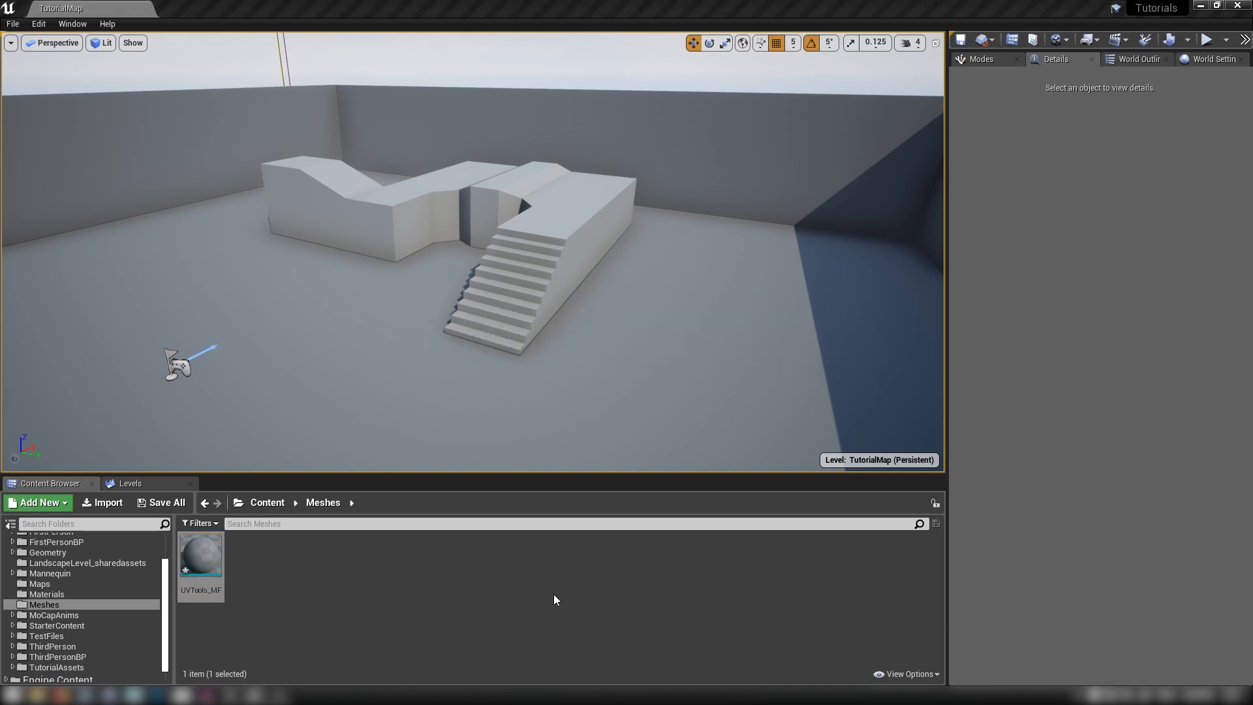
Open UVTools_MF in the Material Function editor and maximize the window.
double_click(201, 553)
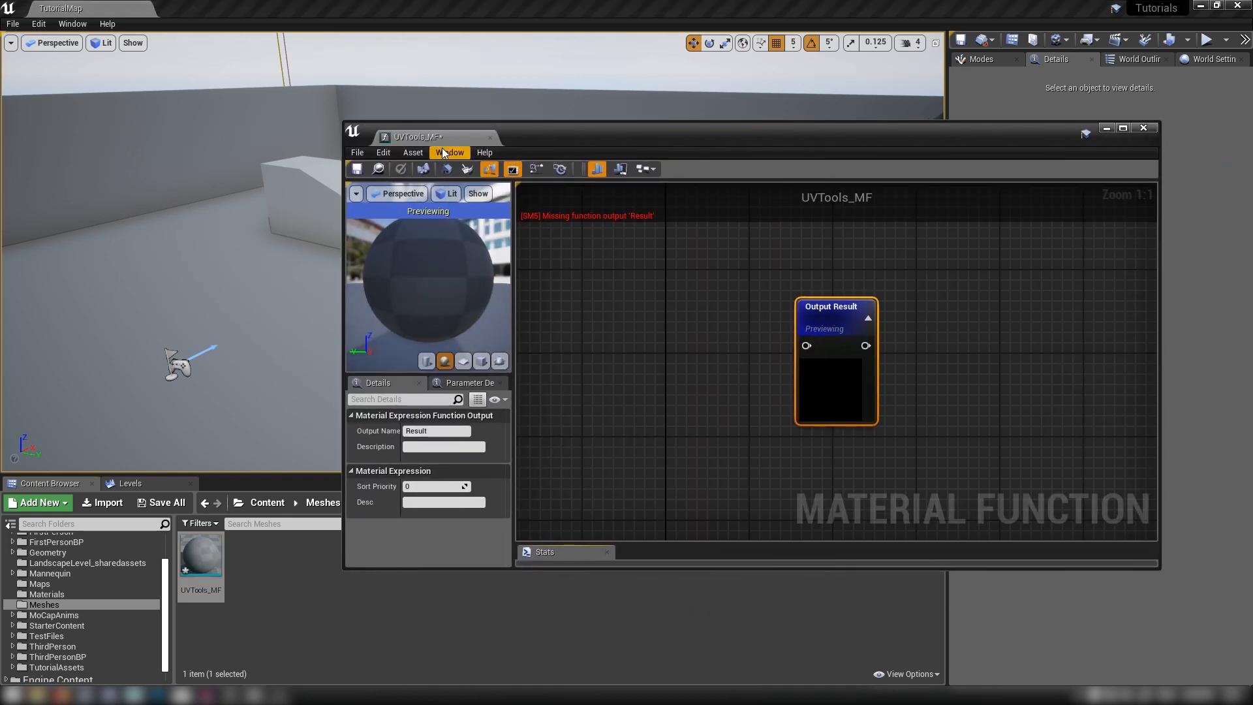
click(1122, 128)
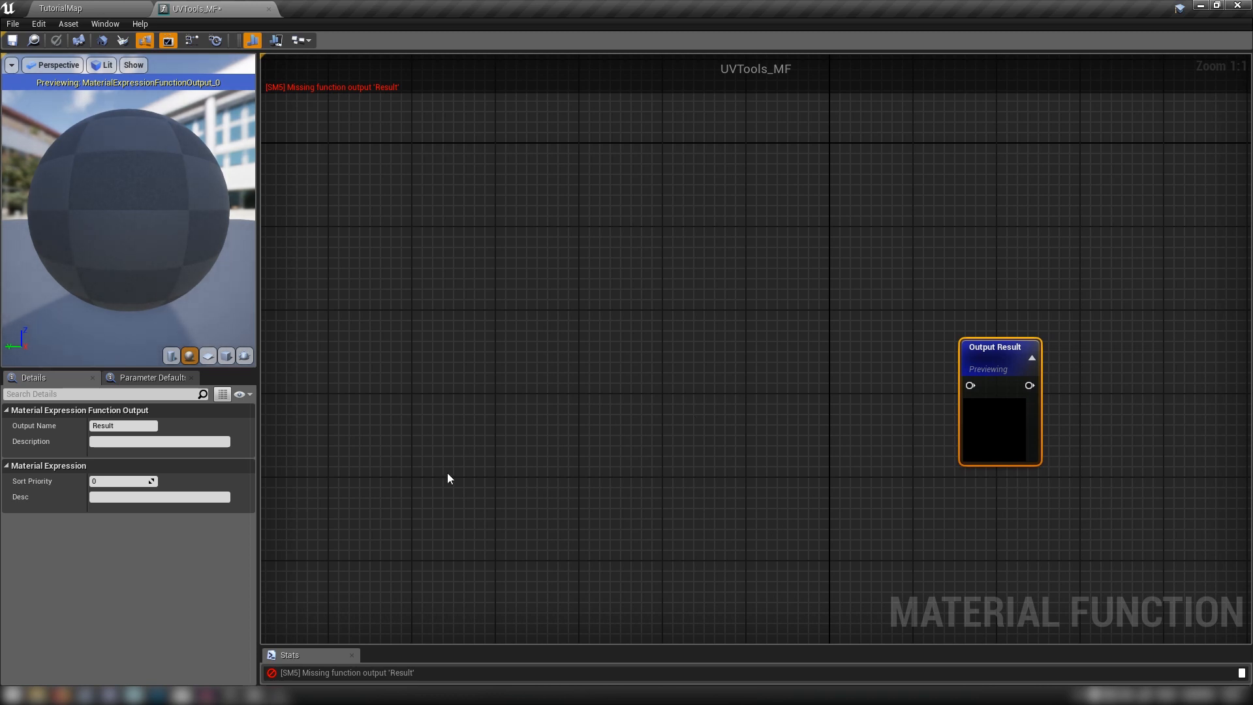
mouse_move(646, 233)
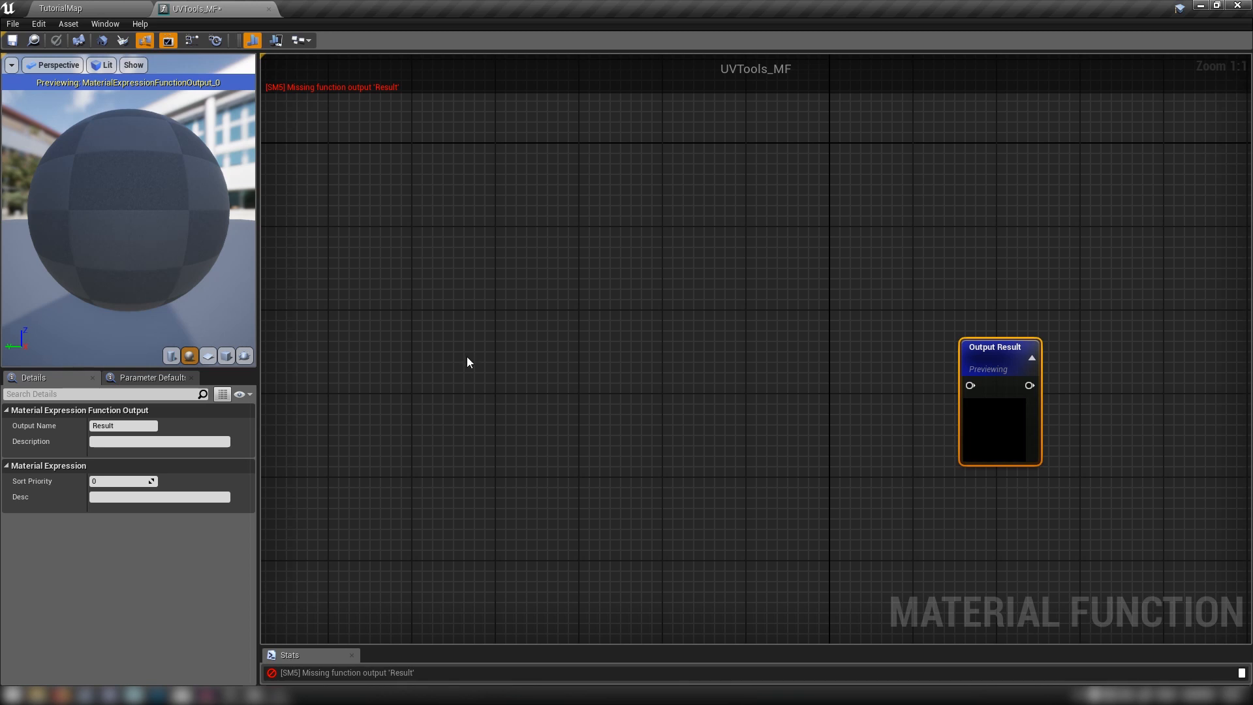
mouse_move(592, 375)
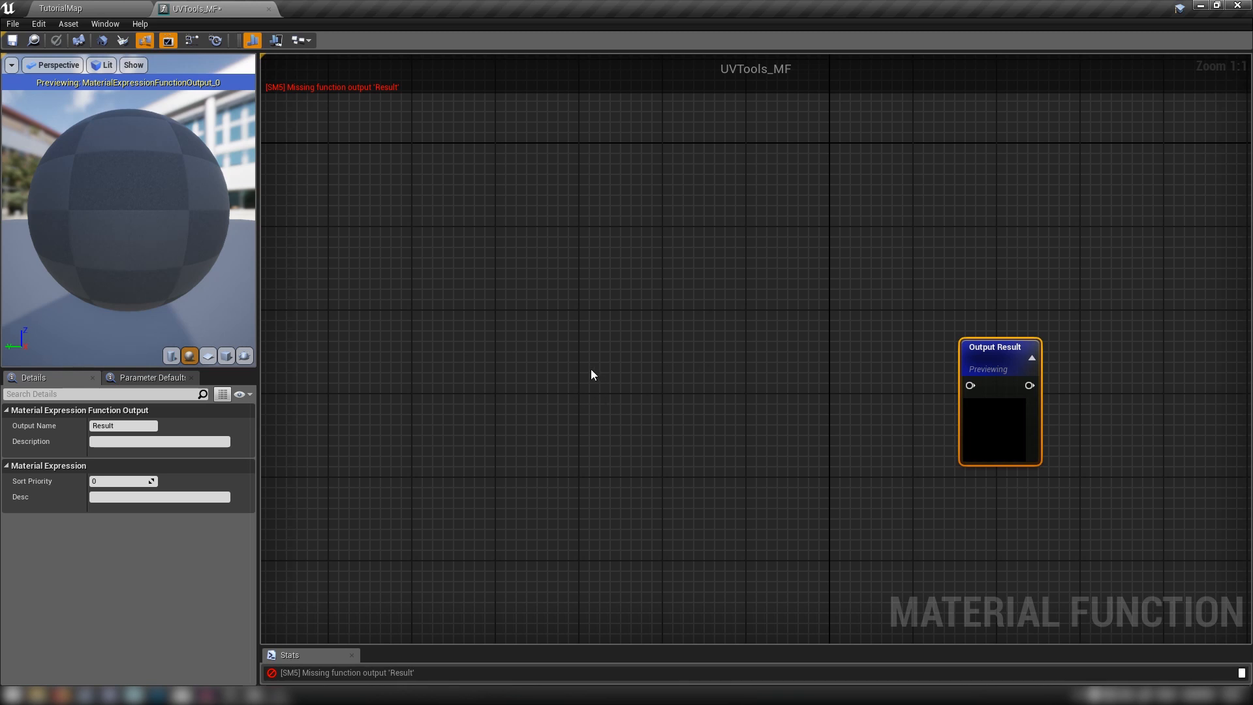
mouse_move(487, 314)
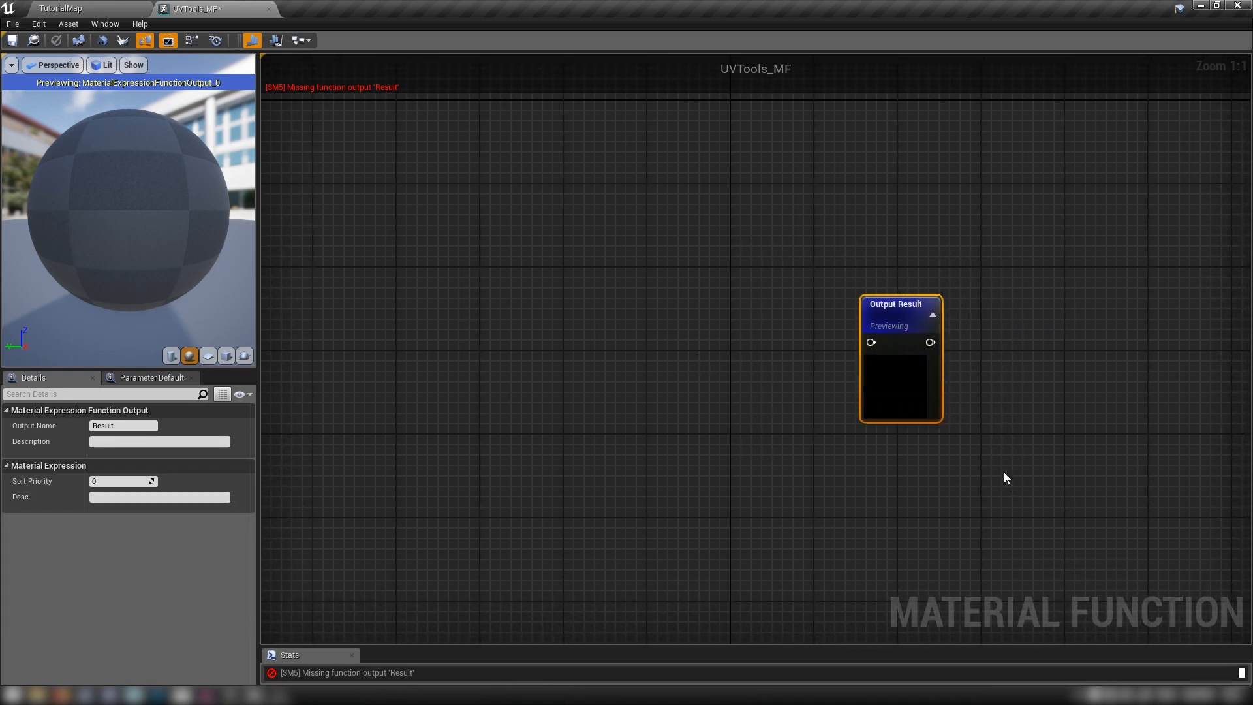
mouse_move(870, 342)
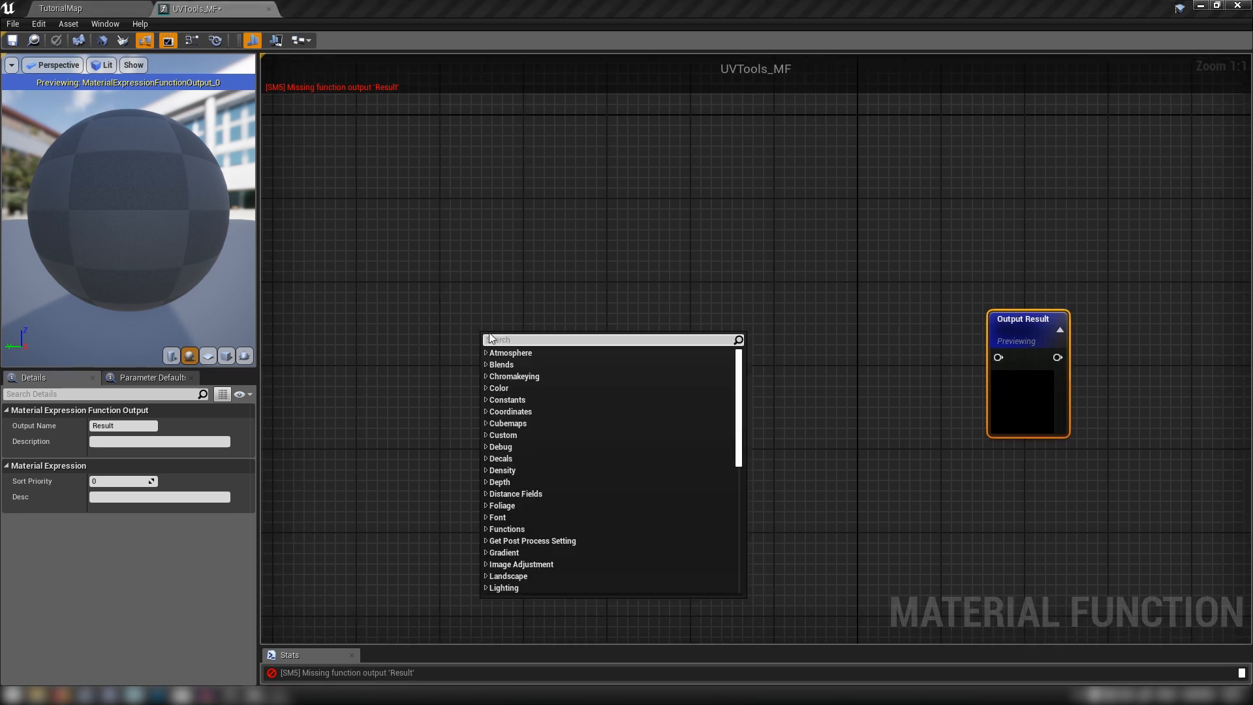
Add a FunctionInput node of type Function Input Scalar named Density.
text(input)
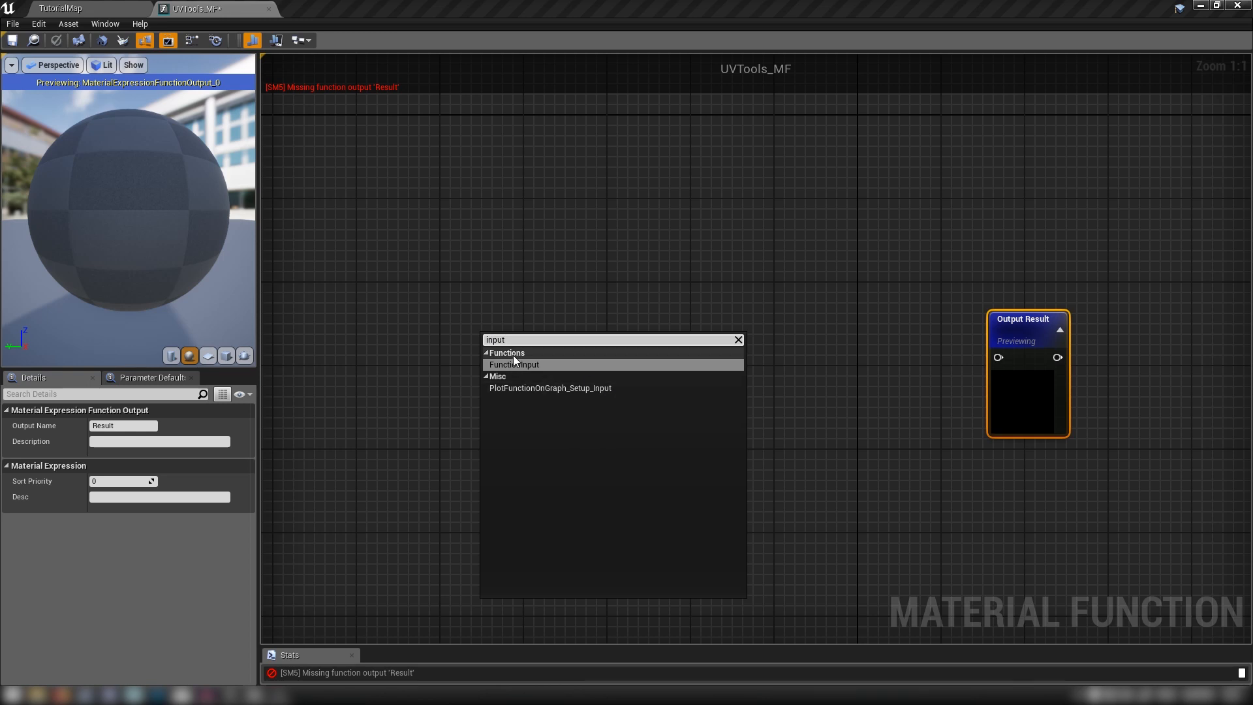
click(514, 364)
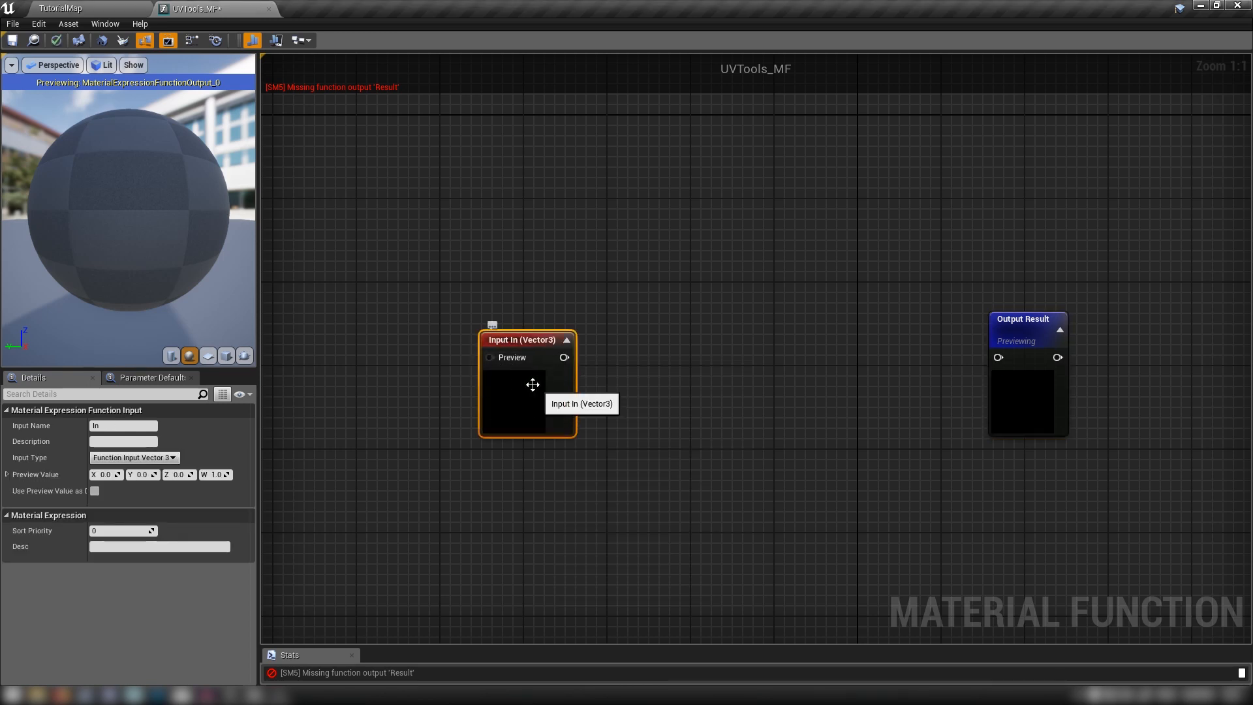
click(135, 457)
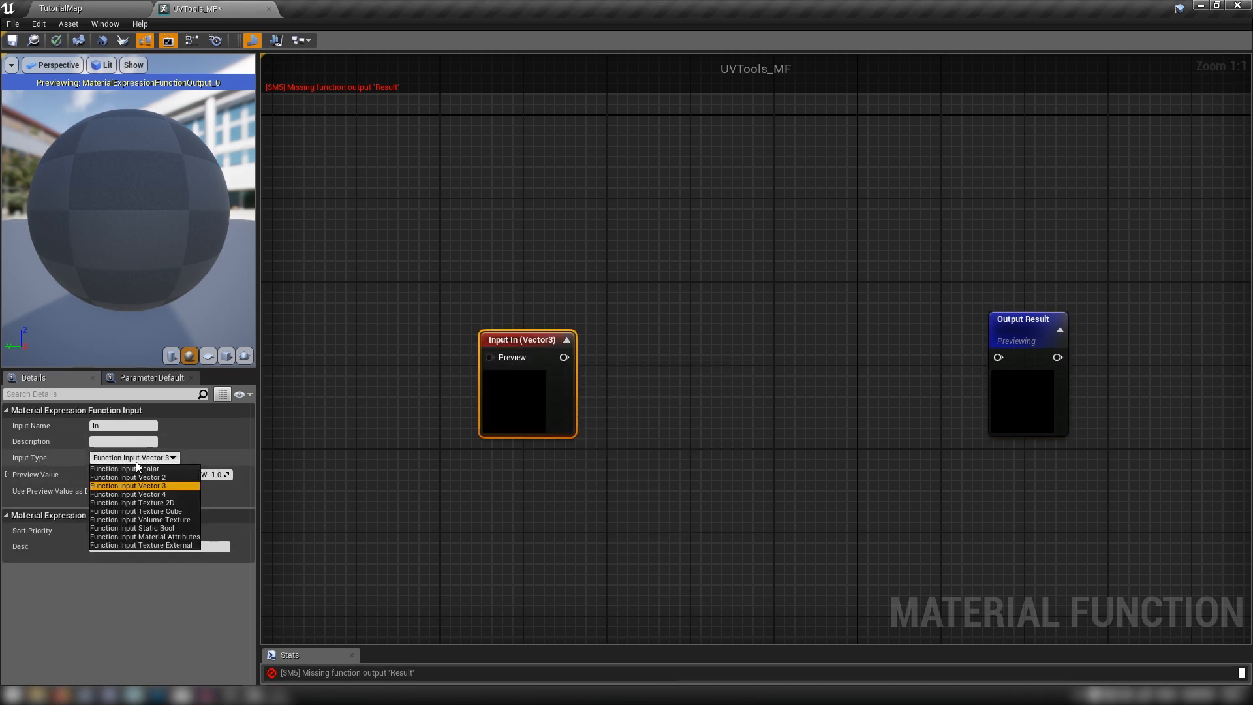
mouse_move(128, 485)
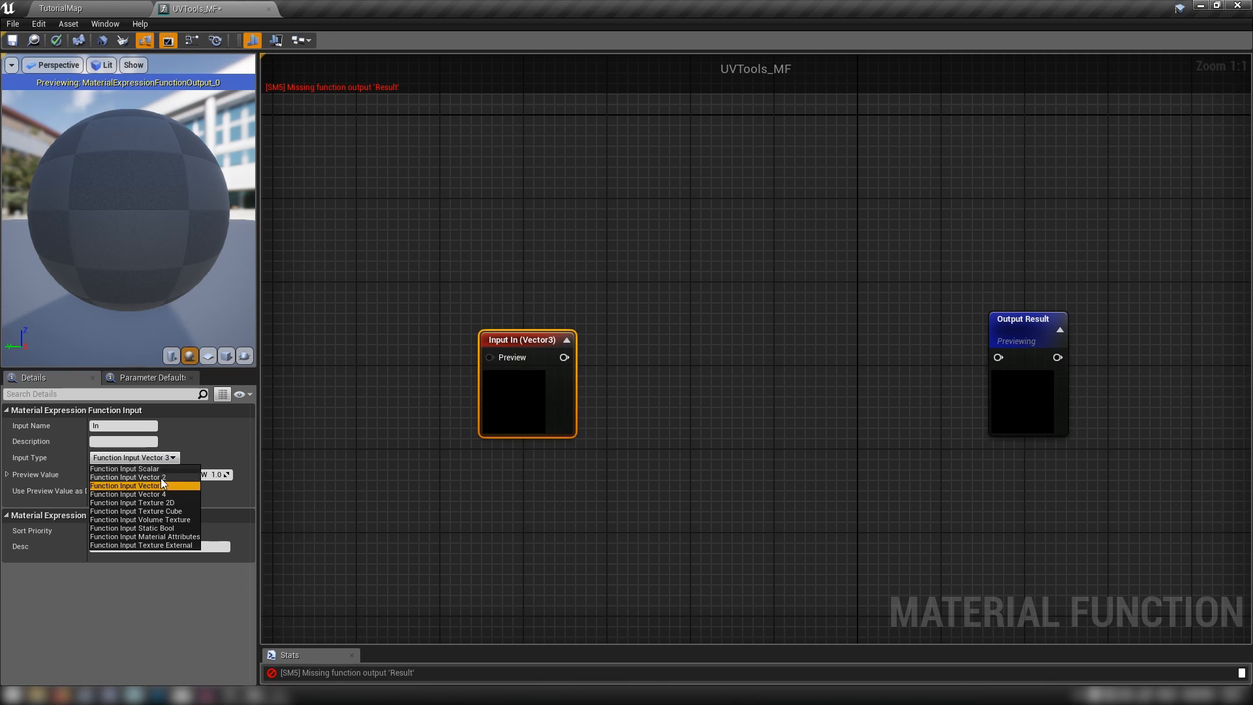
mouse_move(128, 485)
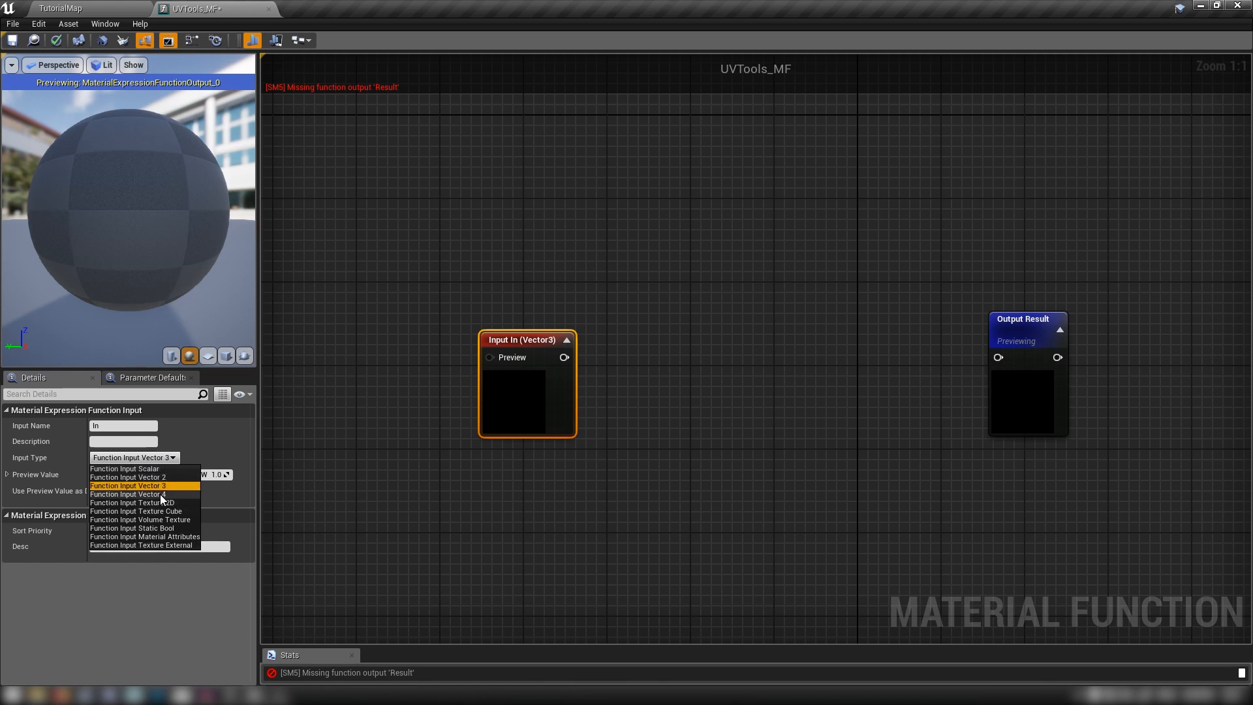
mouse_move(155, 529)
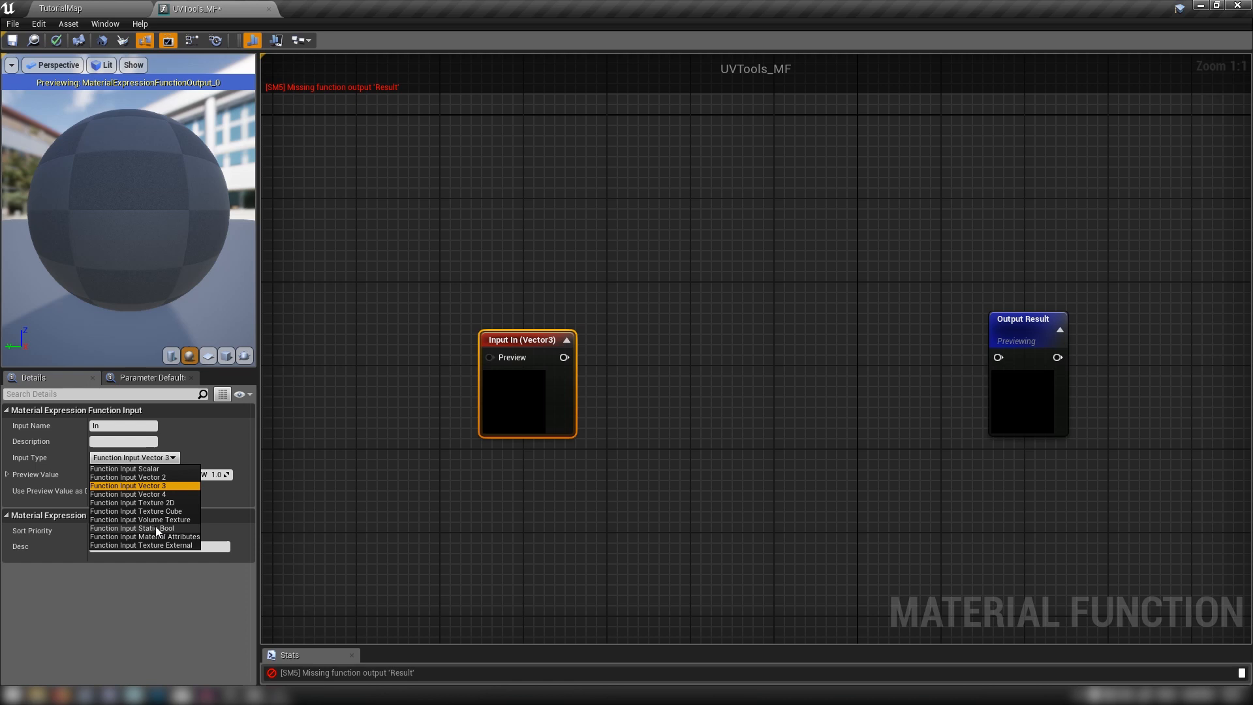
mouse_move(142, 478)
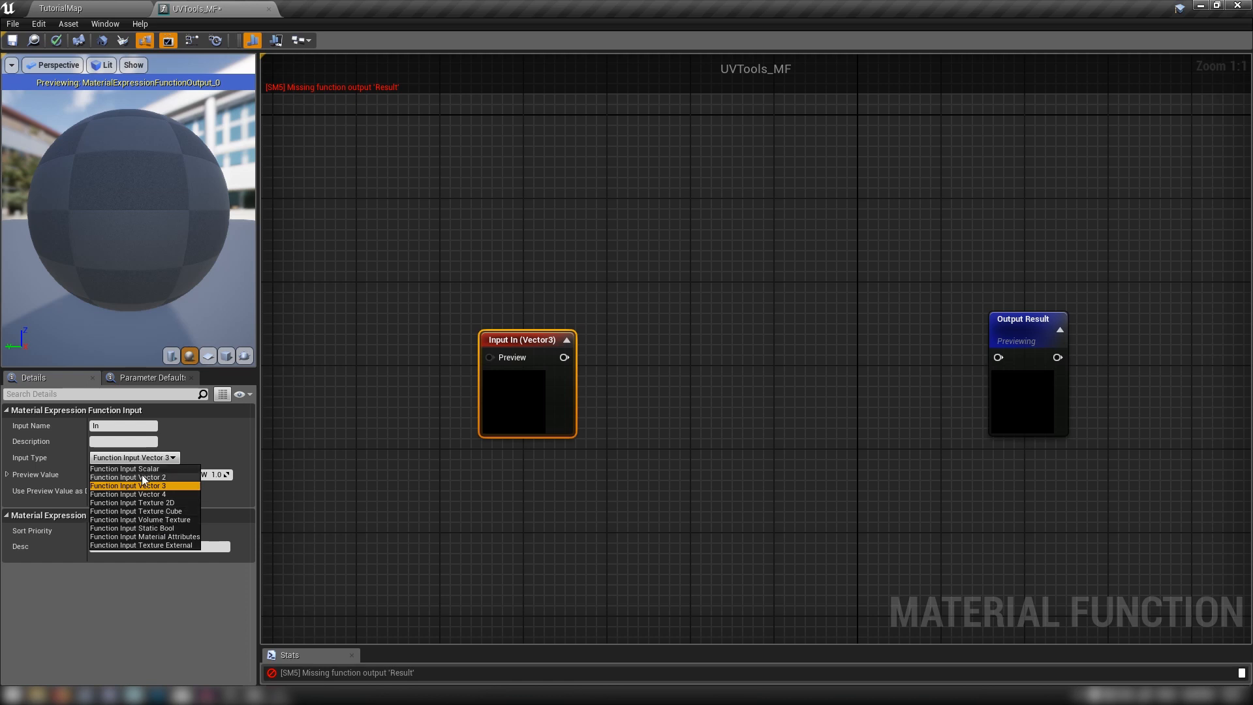
click(128, 485)
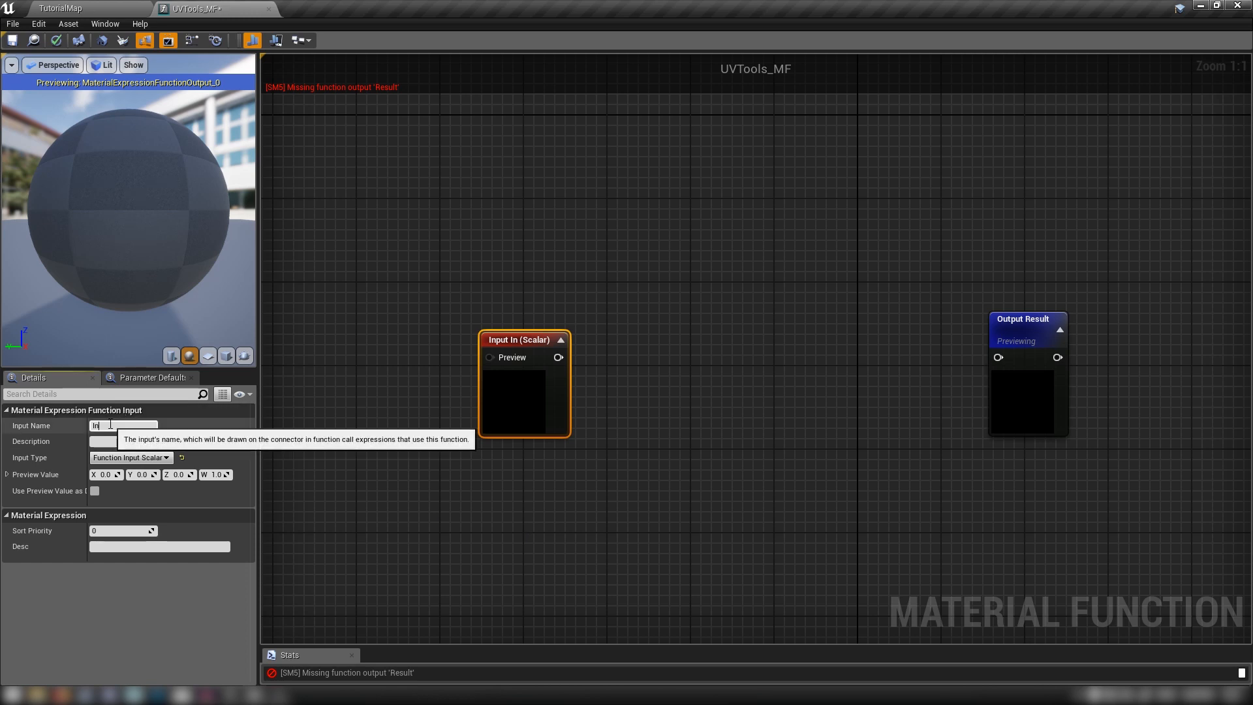
text(Density)
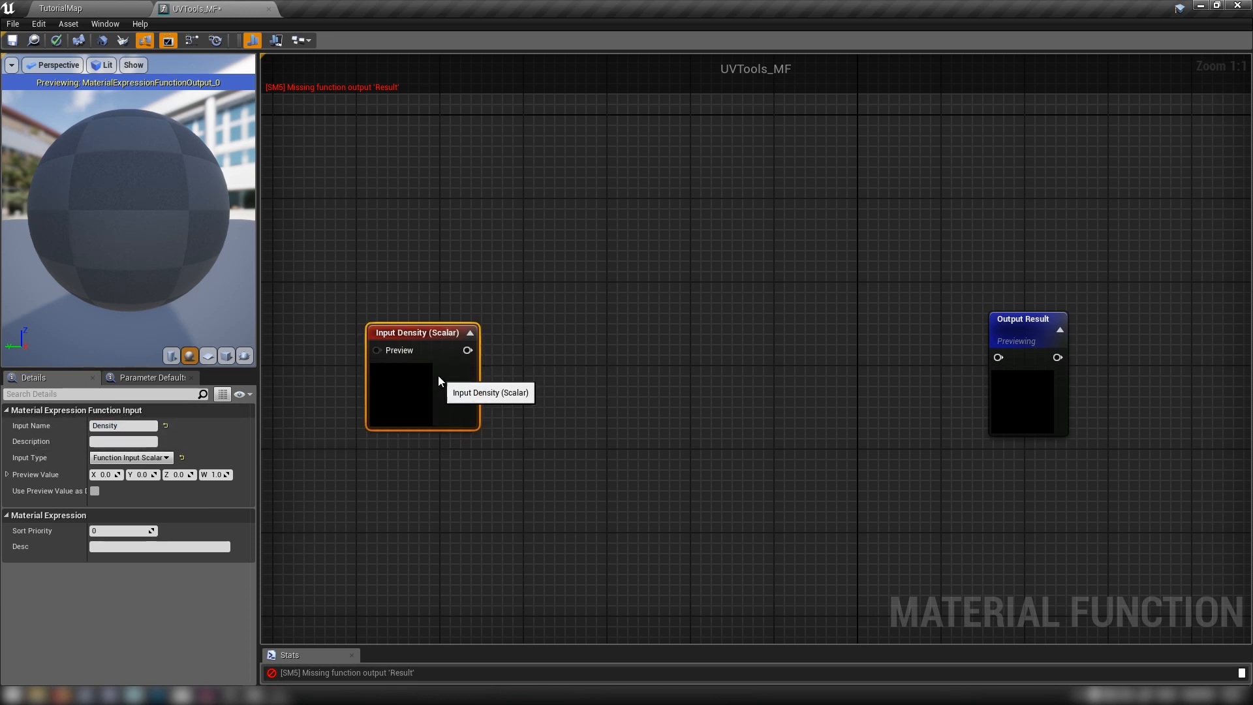
click(537, 236)
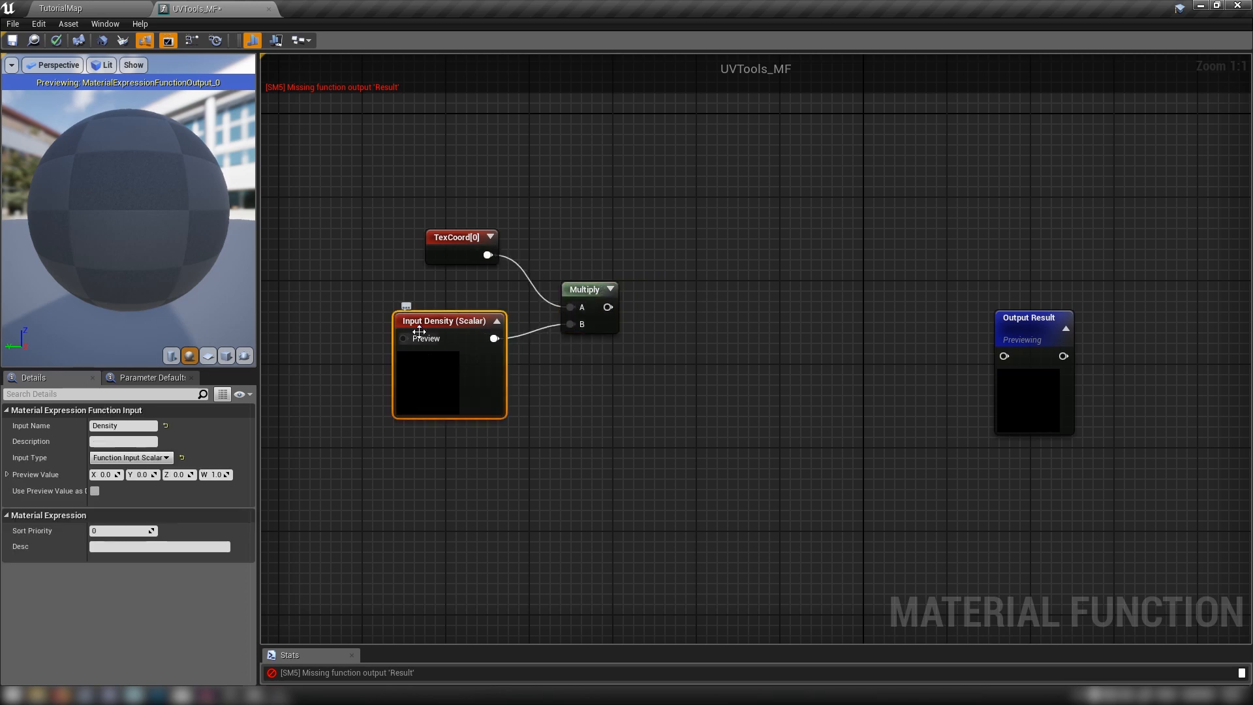
mouse_move(421, 411)
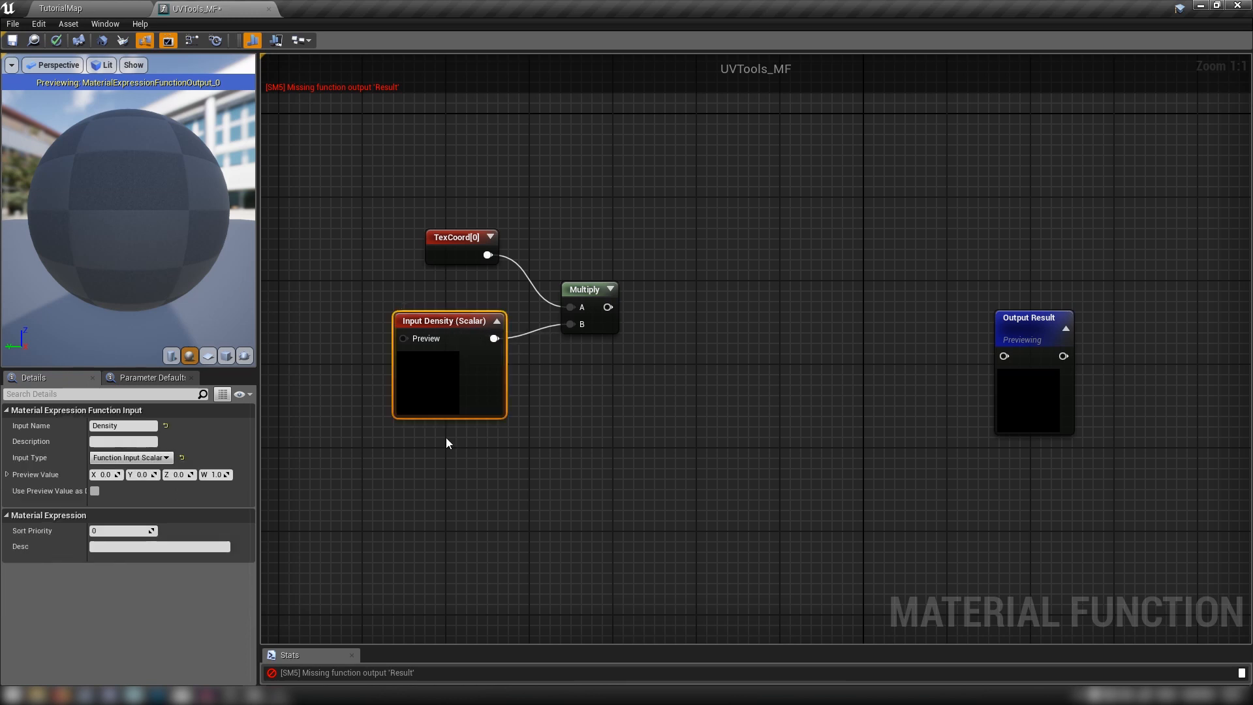
mouse_move(652, 388)
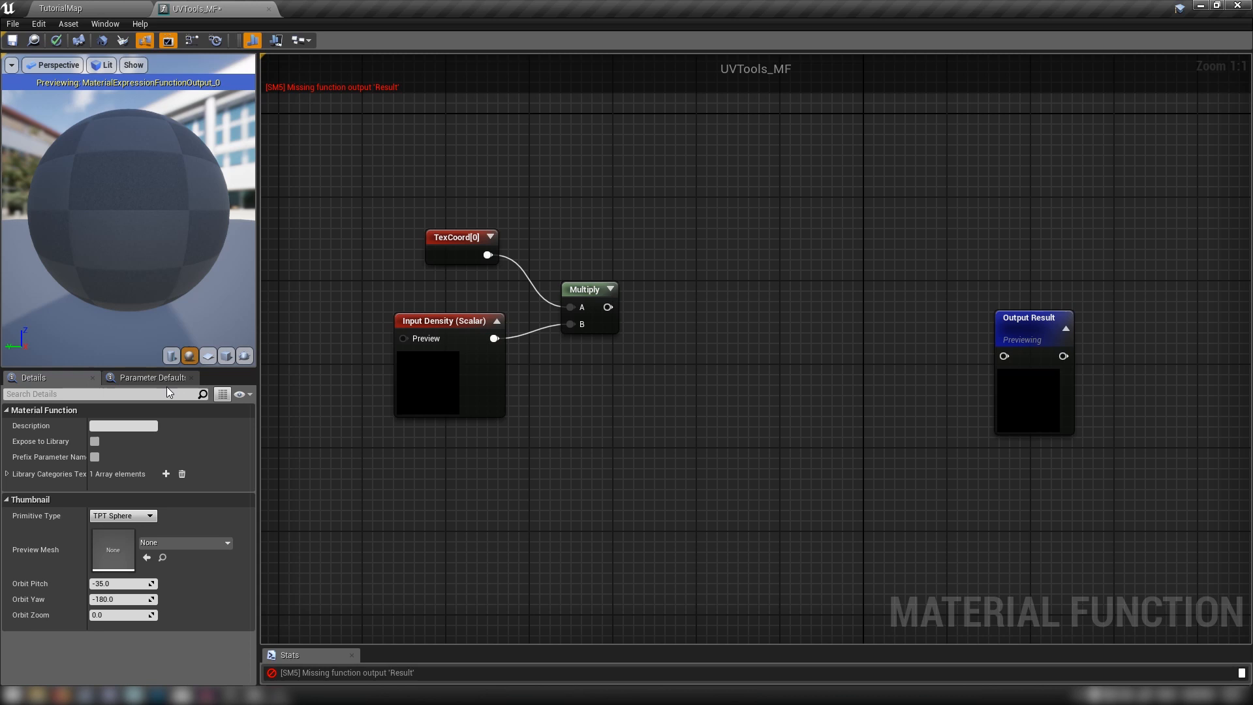
mouse_move(541, 493)
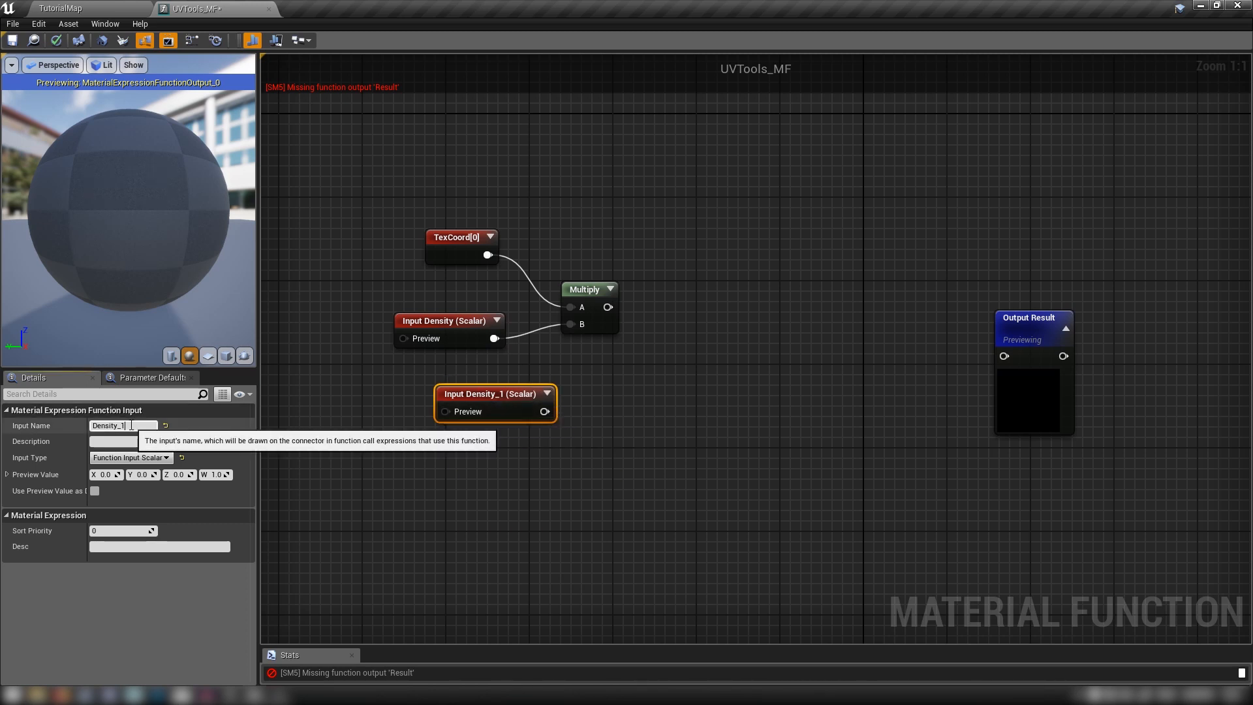
Rename duplicated inputs to Stretch X and Stretch Y and feed both into an Append node.
text(Stretch)
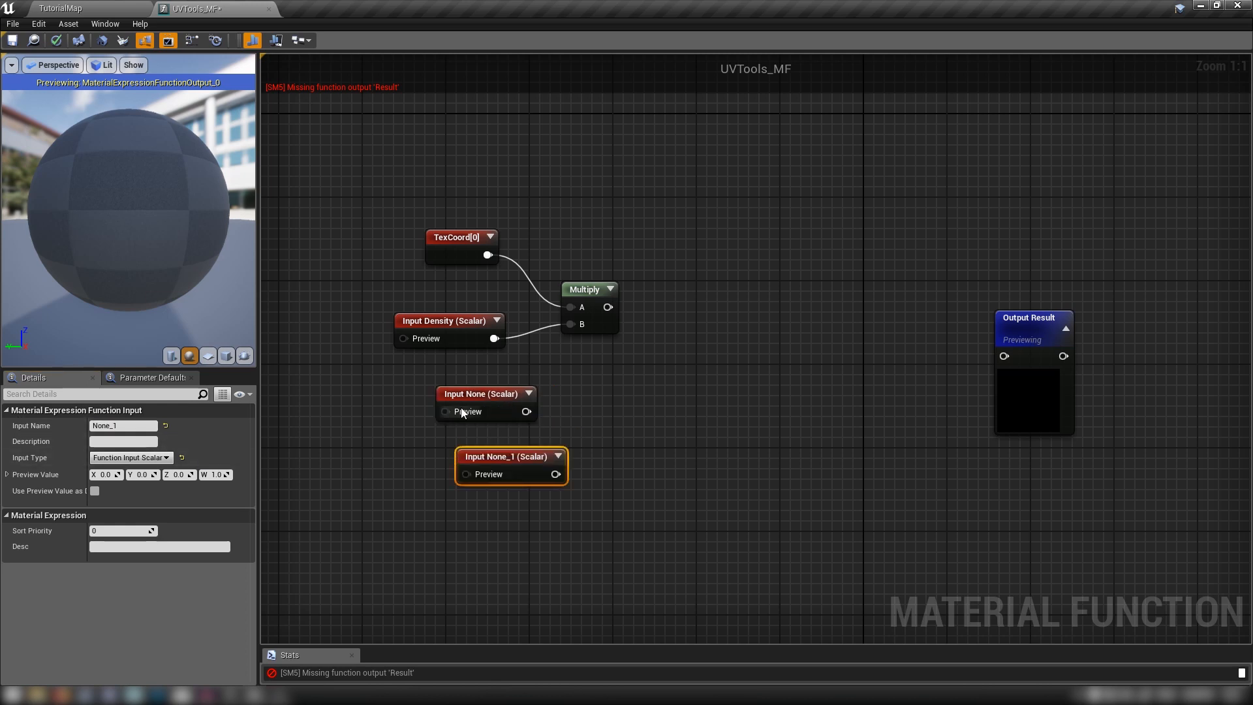
click(485, 392)
text(appe)
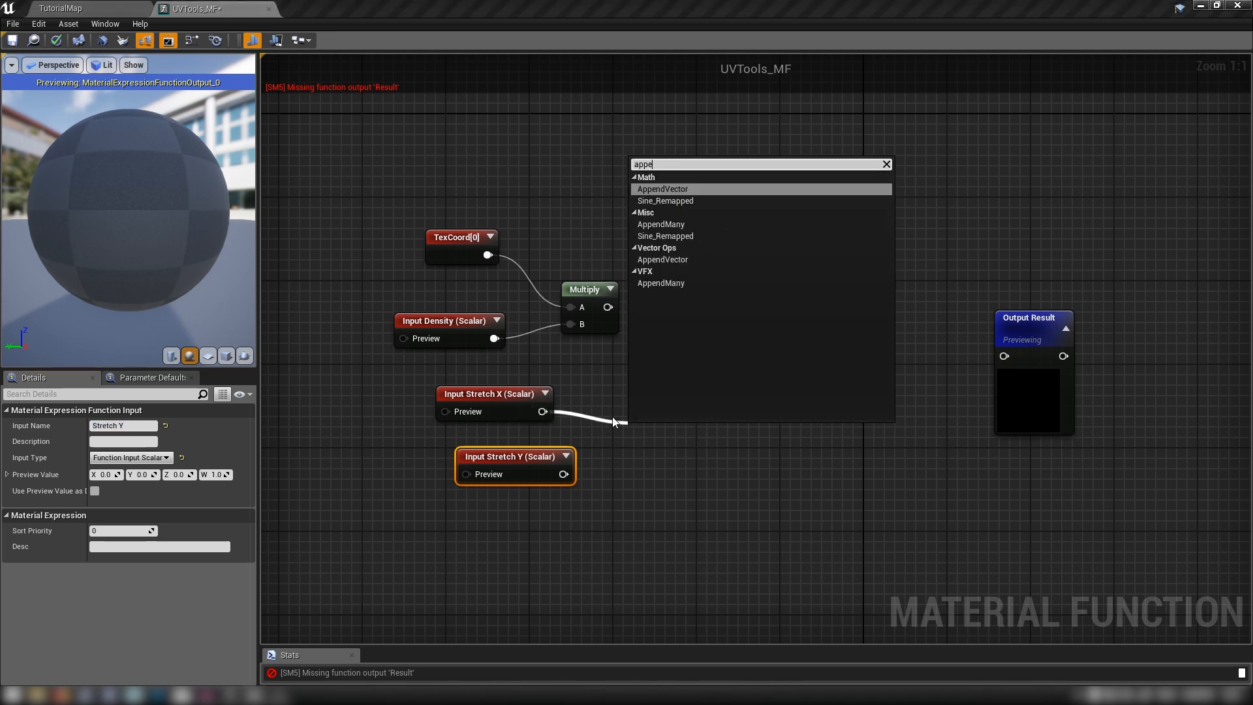
click(662, 188)
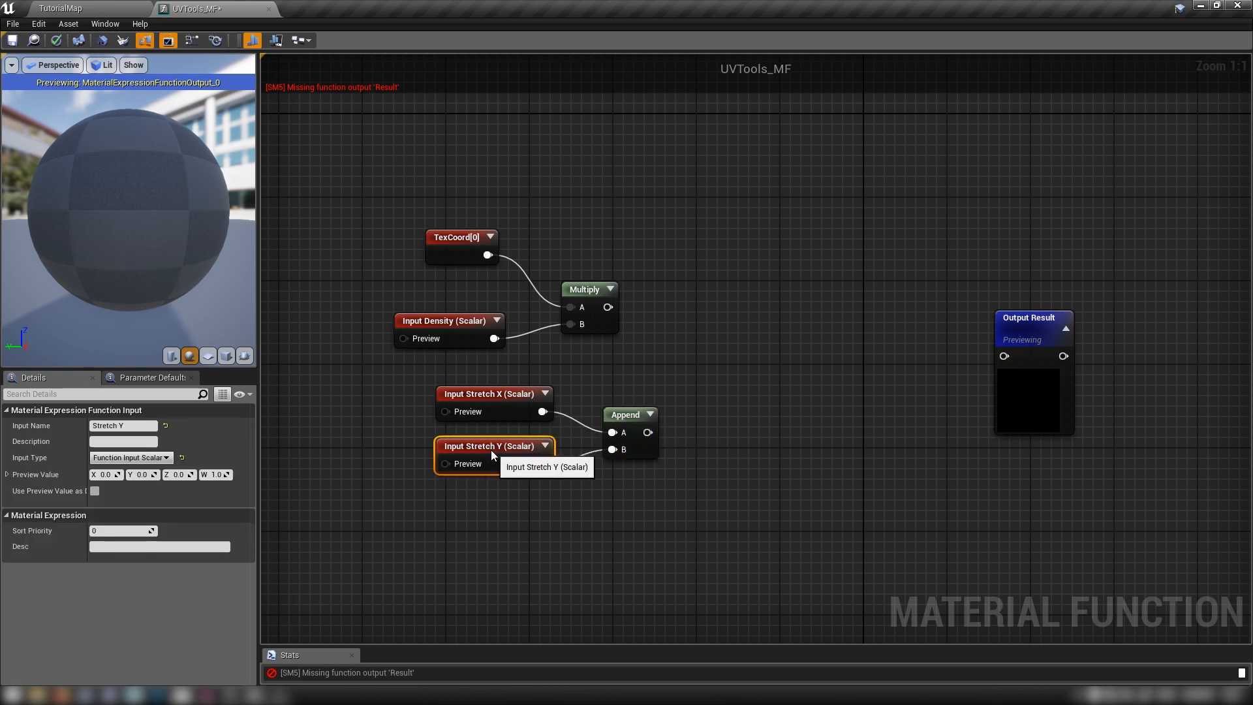
click(606, 414)
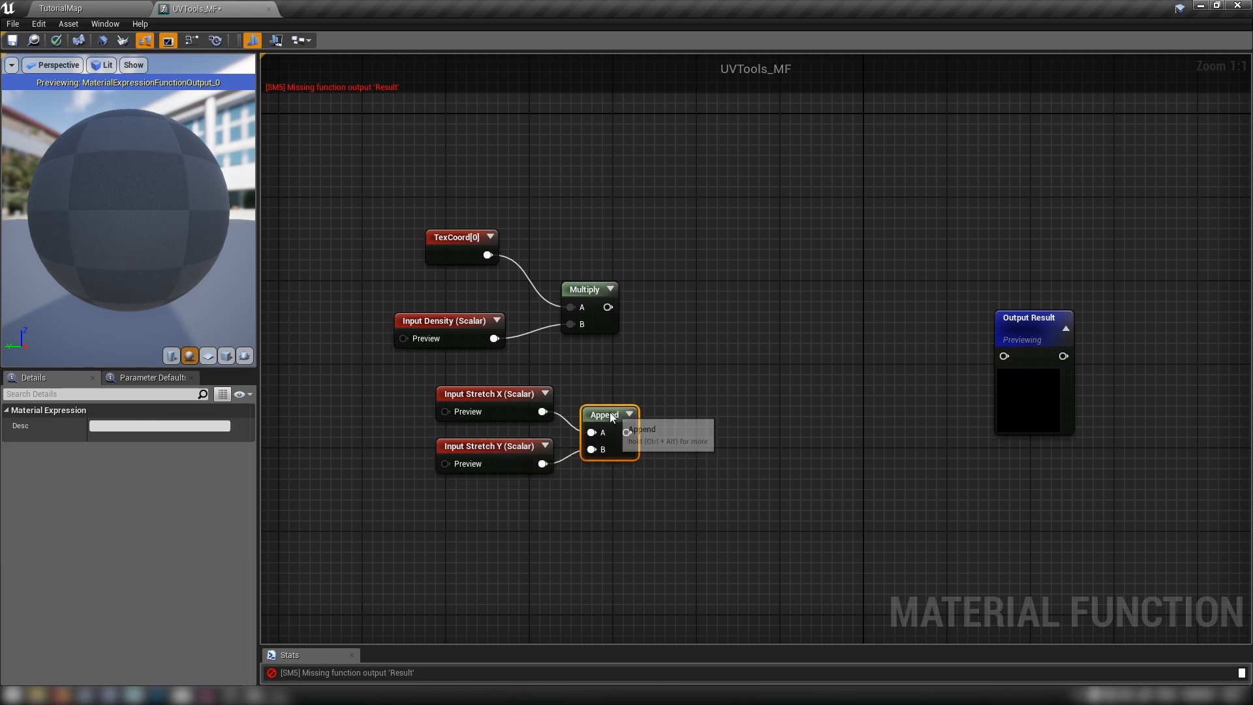
mouse_move(721, 465)
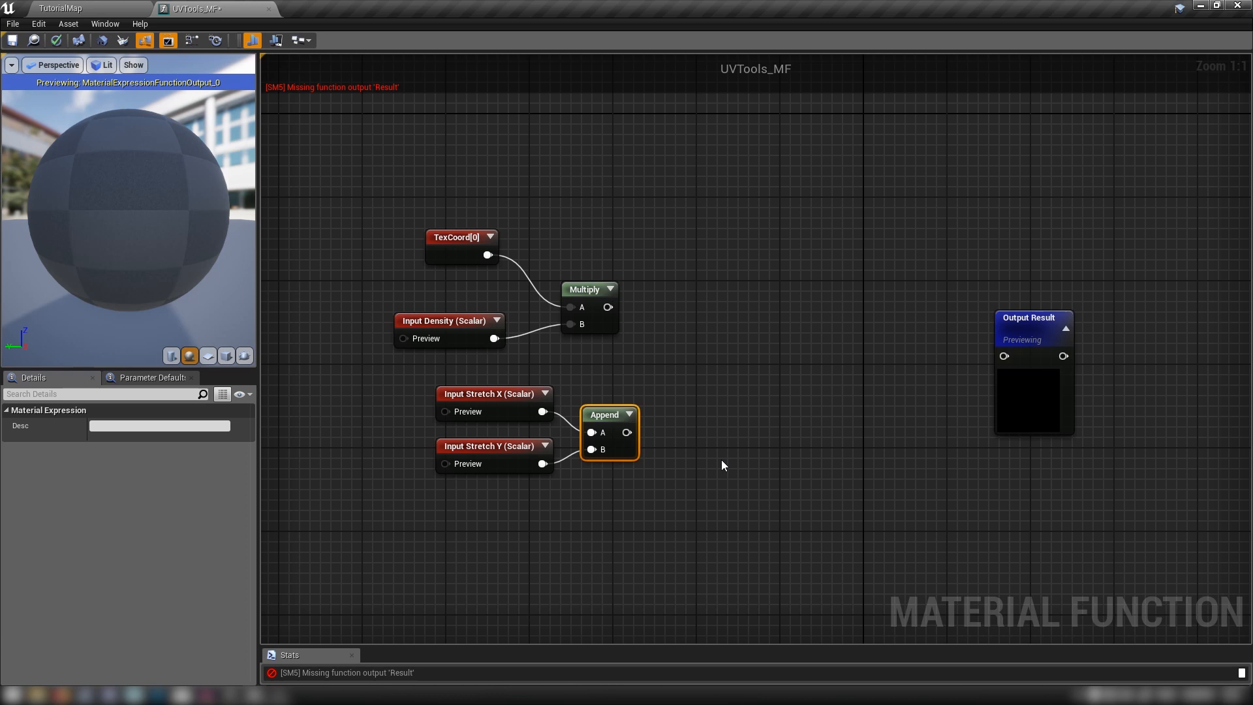
mouse_move(771, 545)
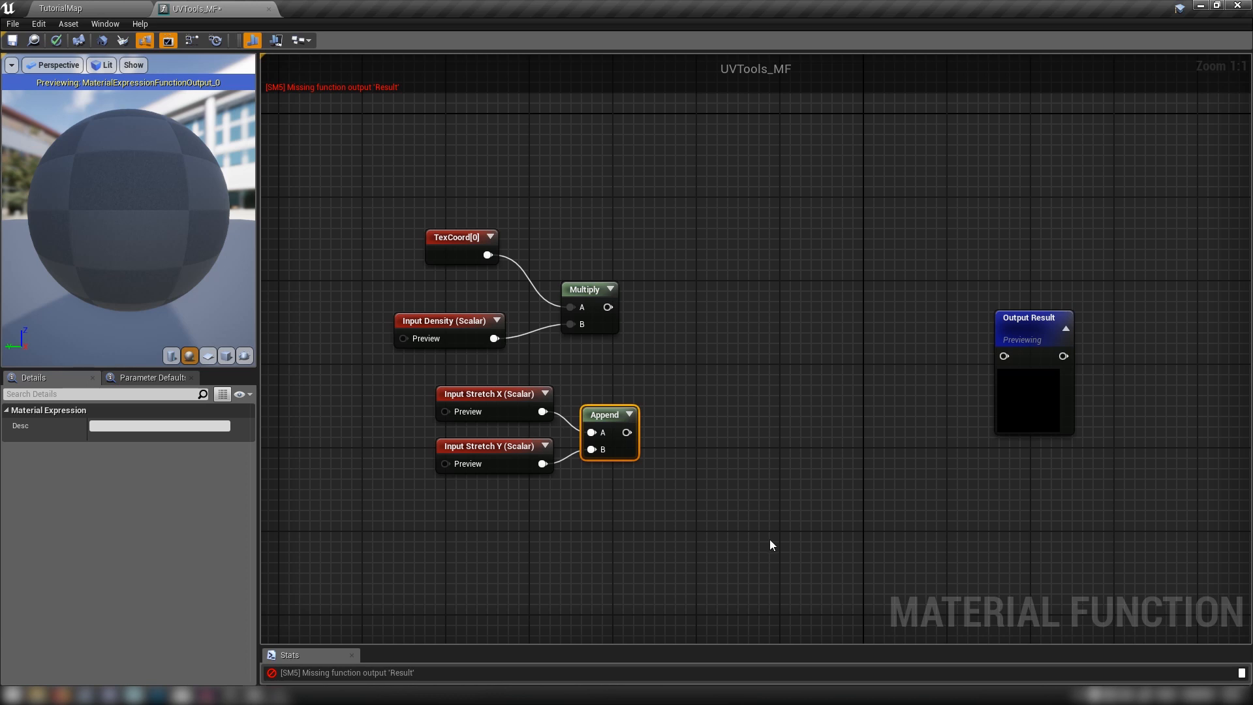
mouse_move(689, 387)
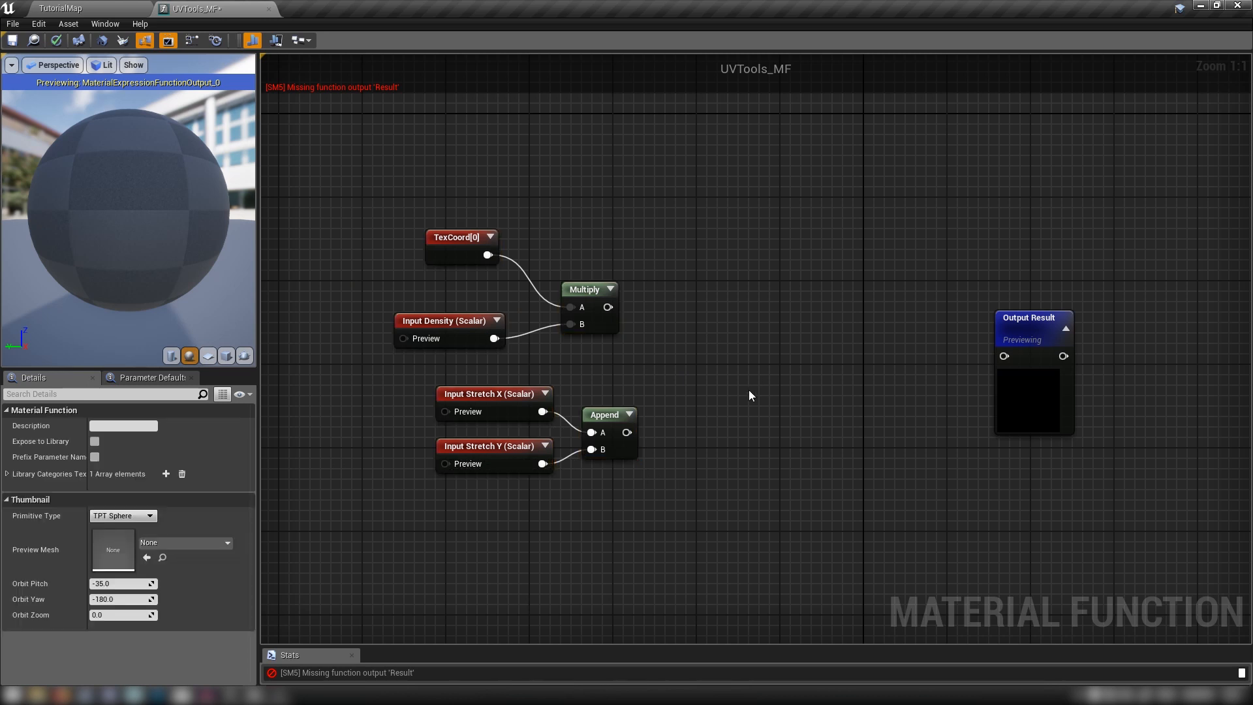
mouse_move(738, 517)
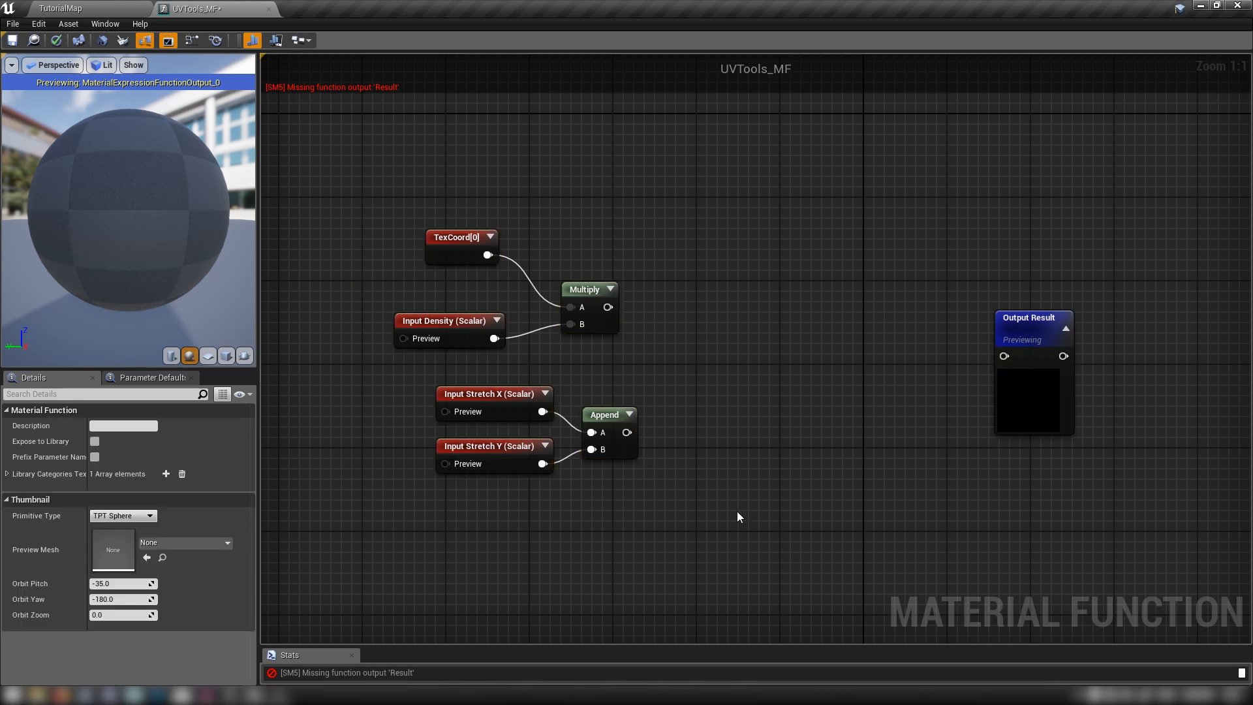
mouse_move(837, 382)
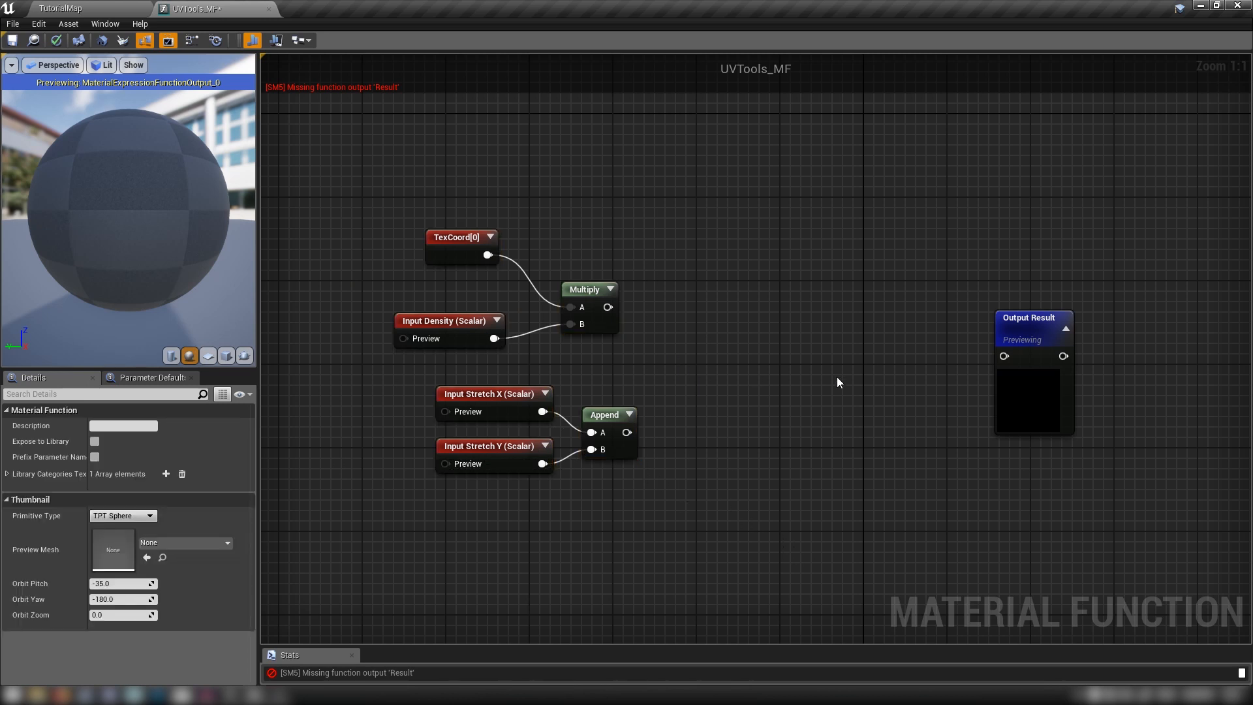
Add a second Multiply fed by the first Multiply and the Append output.
click(589, 289)
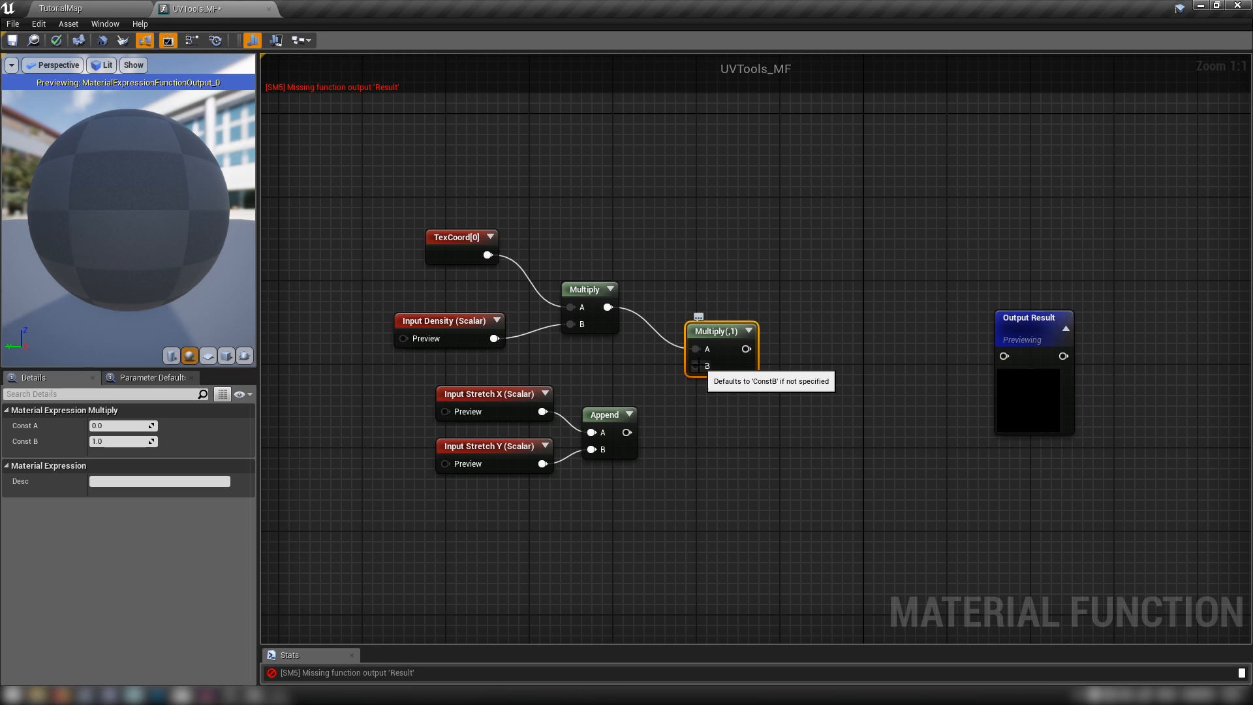
click(607, 414)
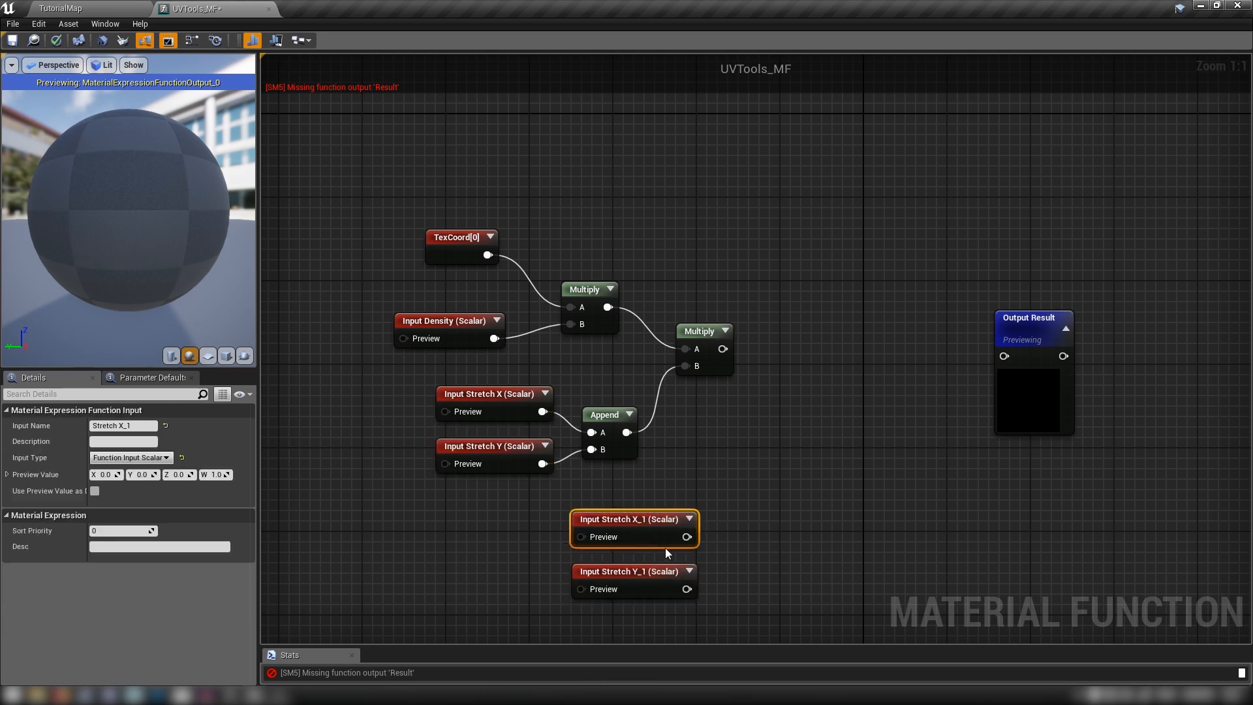
Rename the duplicated inputs to Move X and Move Y.
click(123, 425)
text(Move)
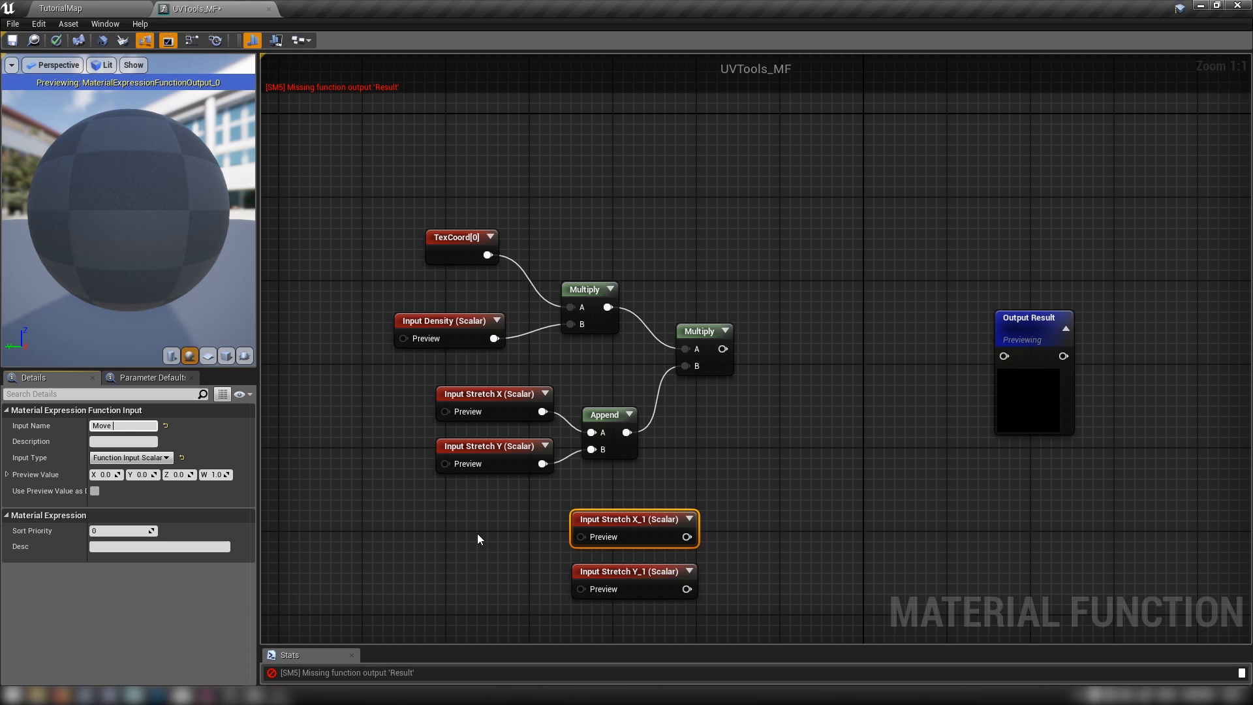
click(634, 570)
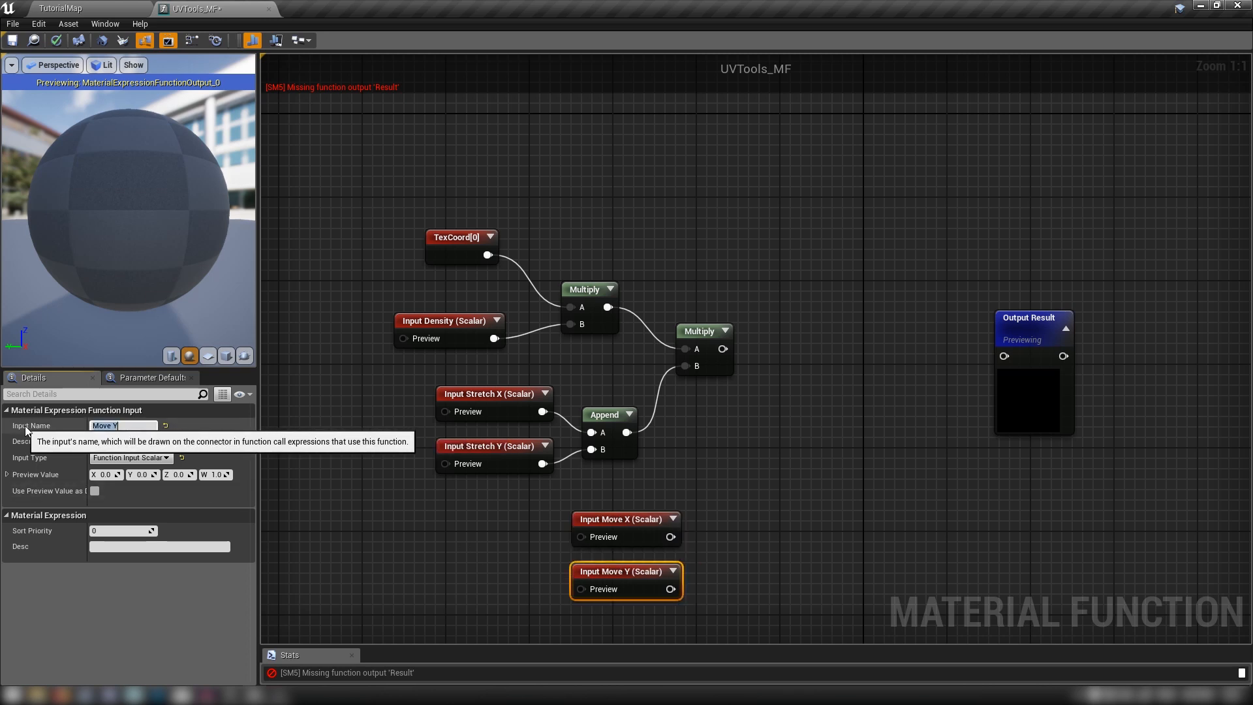
click(608, 414)
text(a)
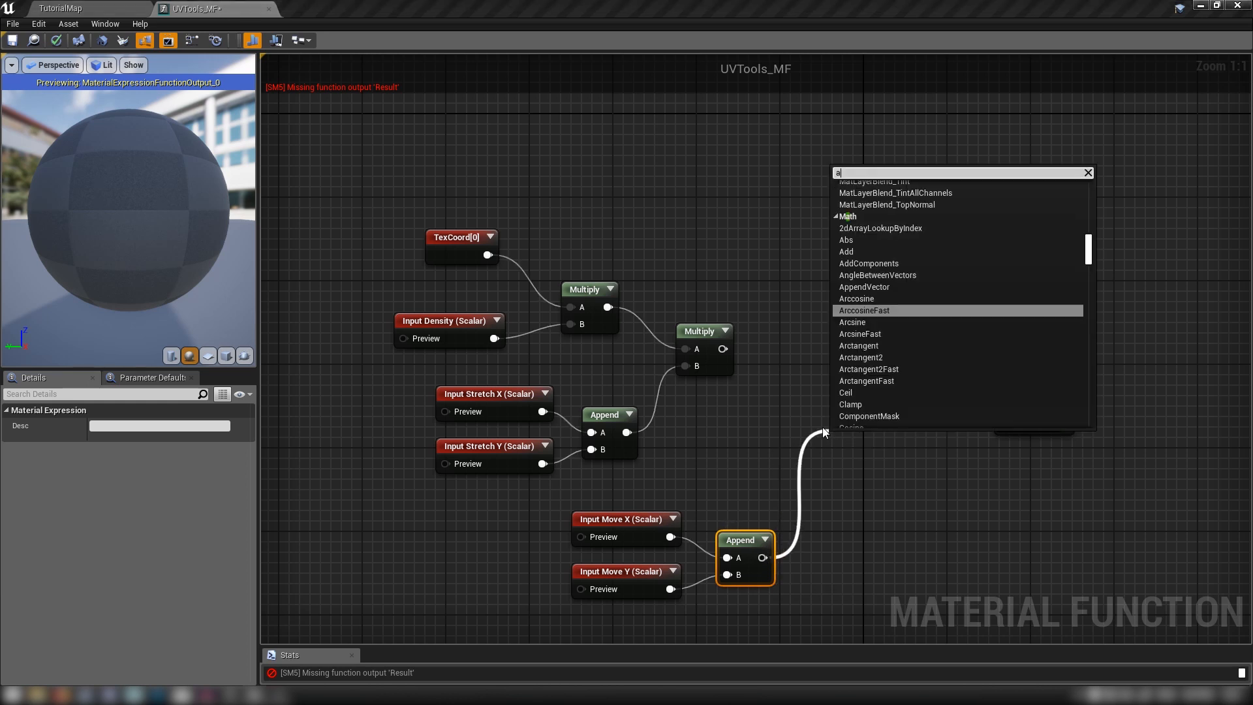
Add an Add node summing stretched coordinates and Move offsets into Output Result, previewing on a plane.
click(845, 250)
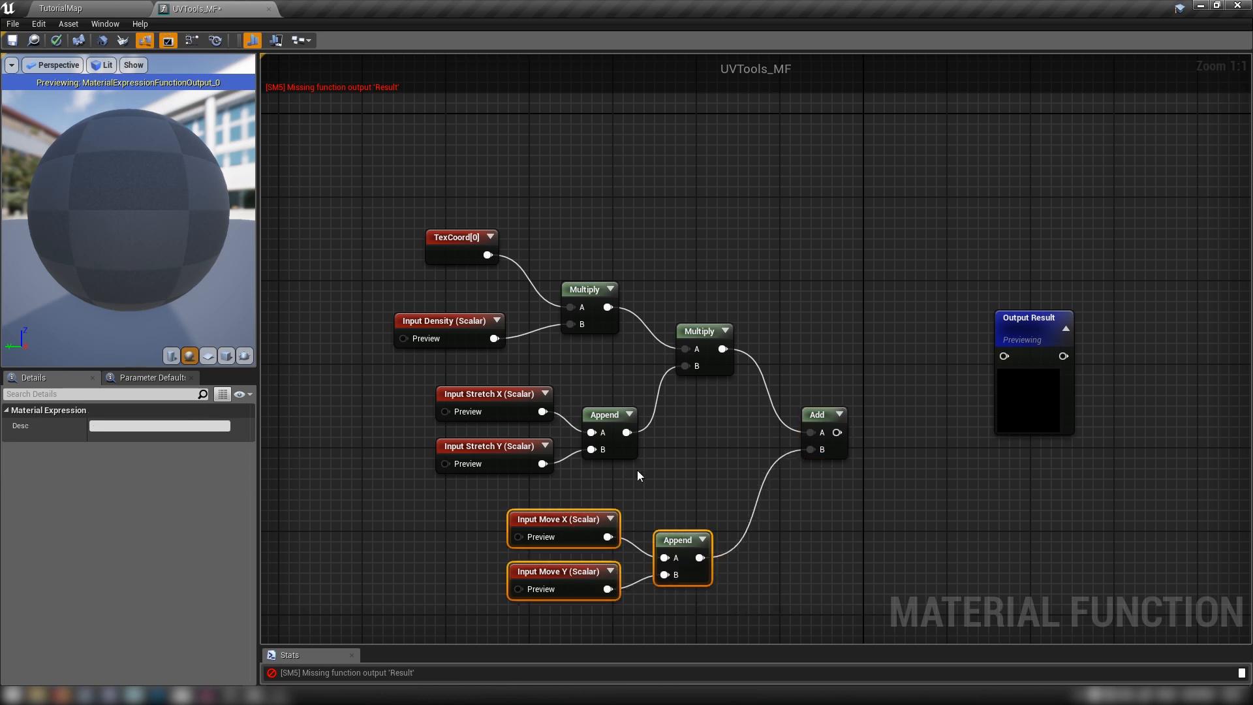
click(208, 355)
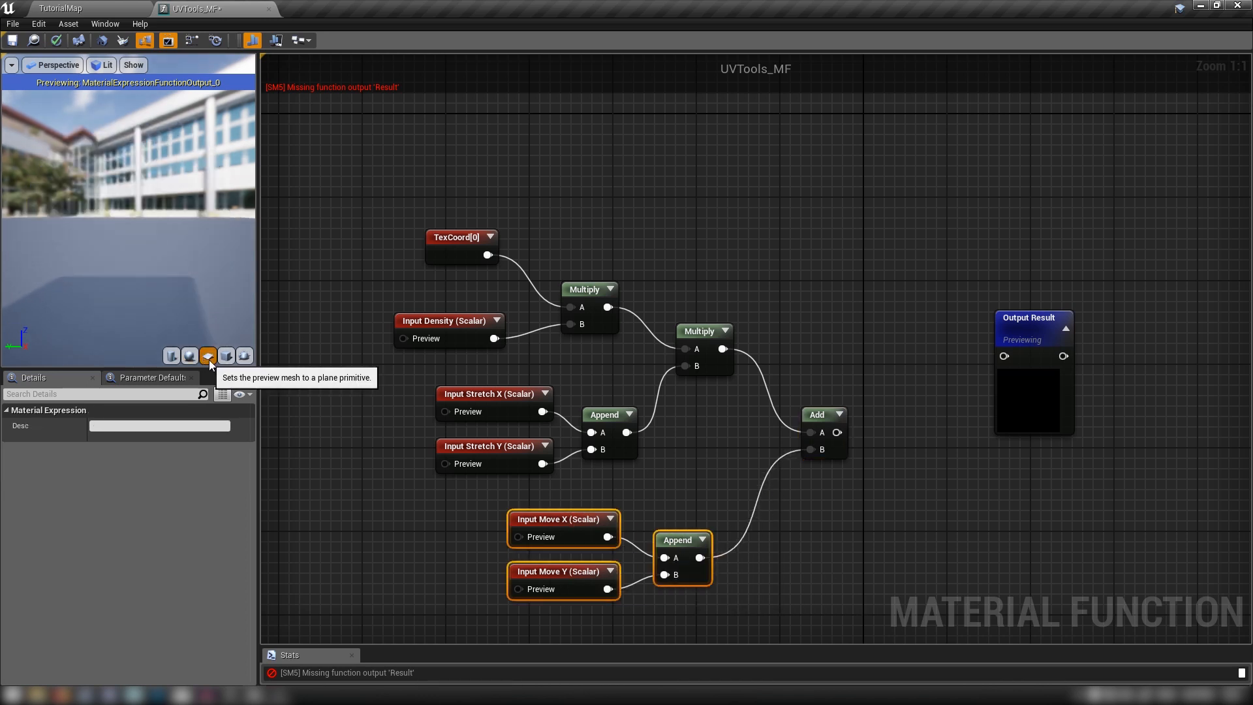
click(207, 355)
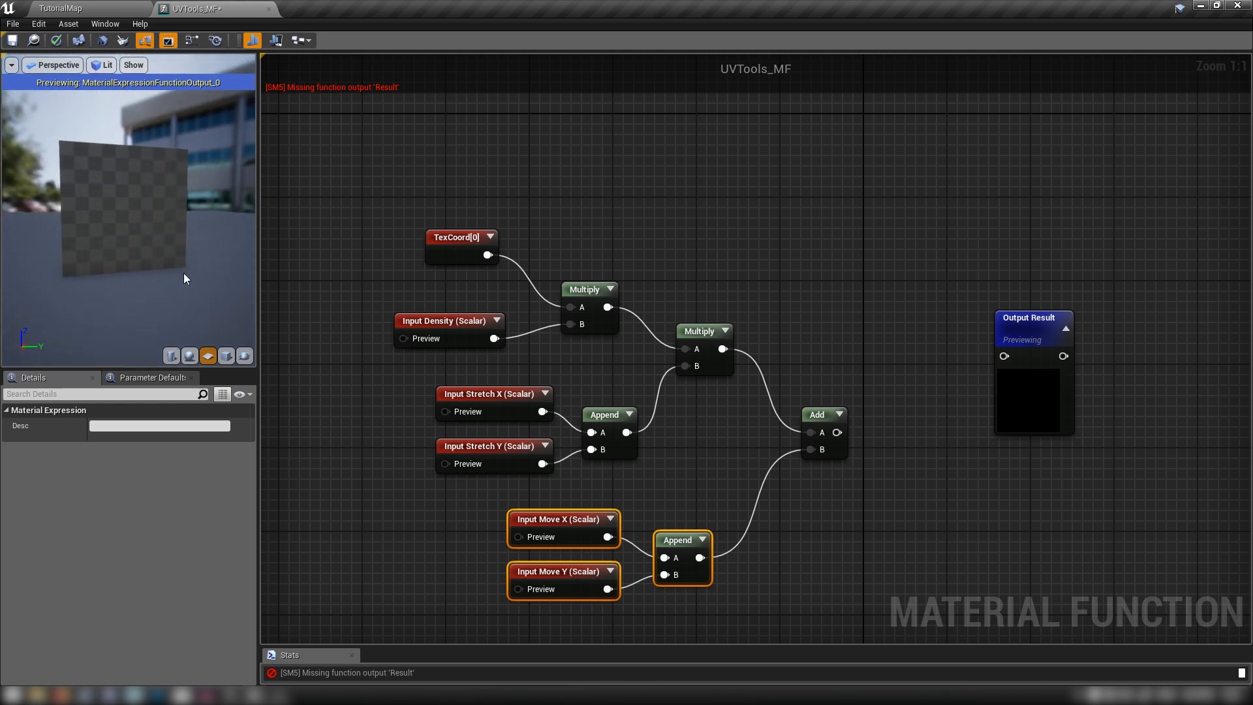
mouse_move(72, 214)
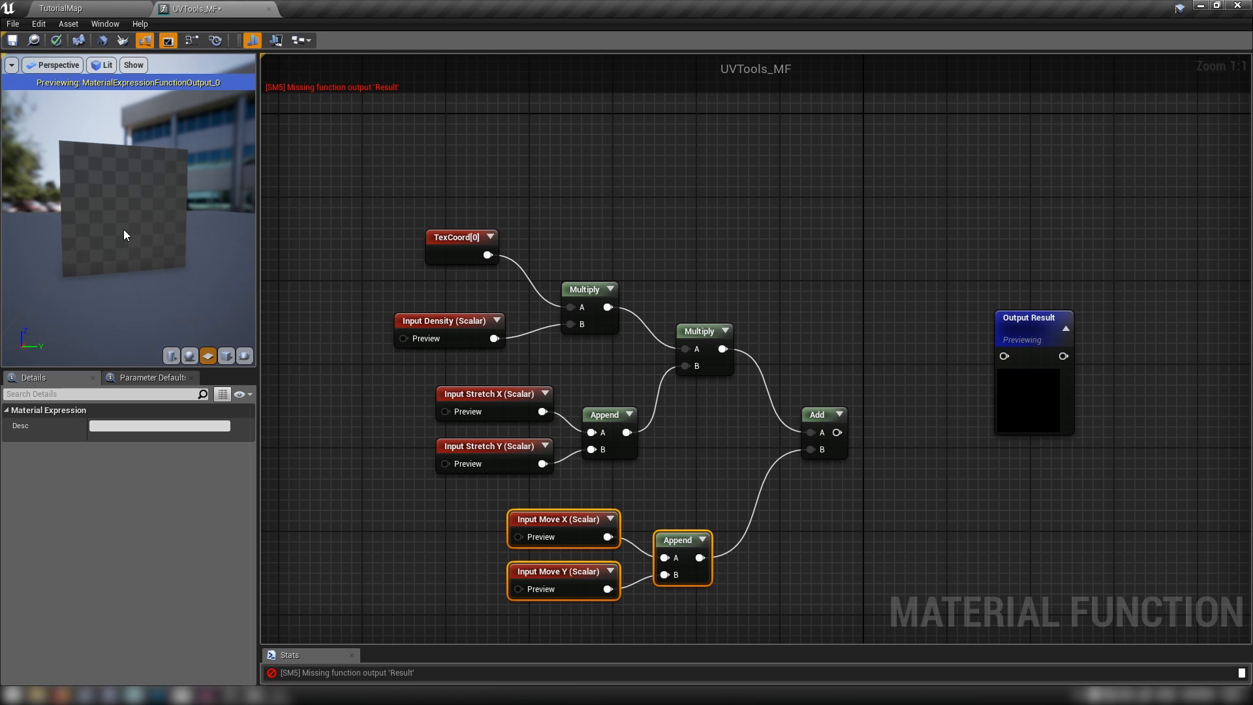
mouse_move(82, 220)
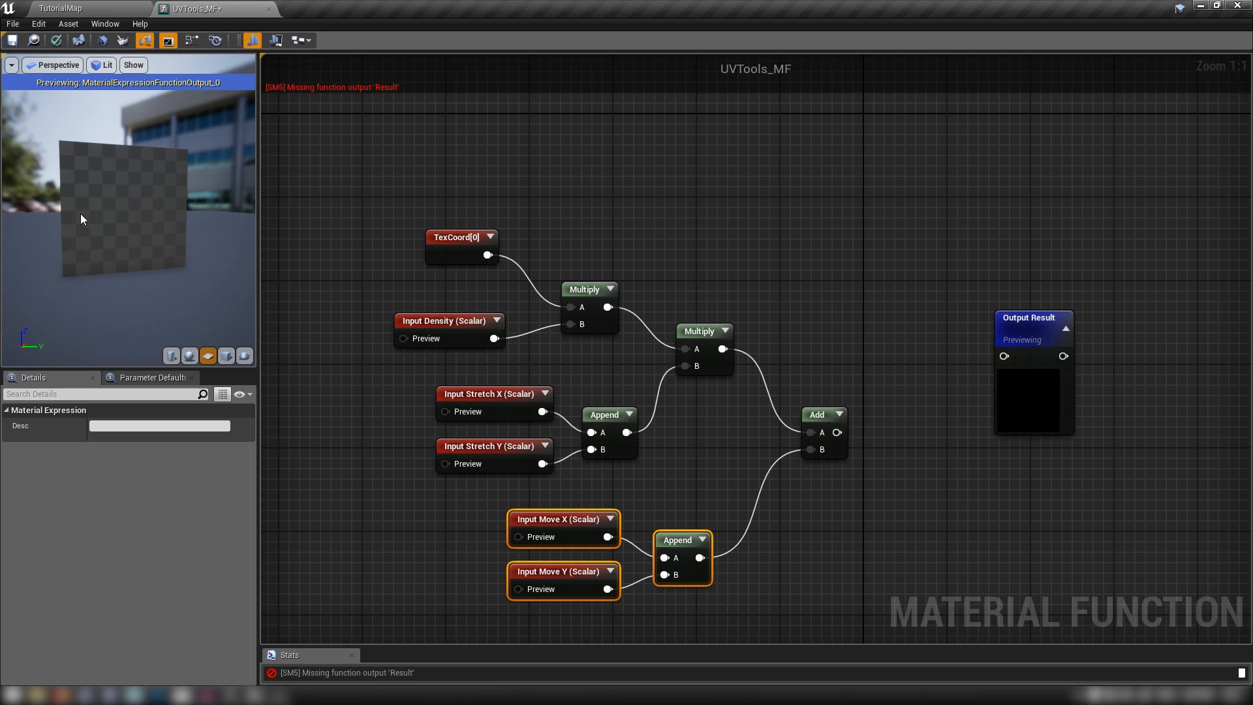
mouse_move(184, 213)
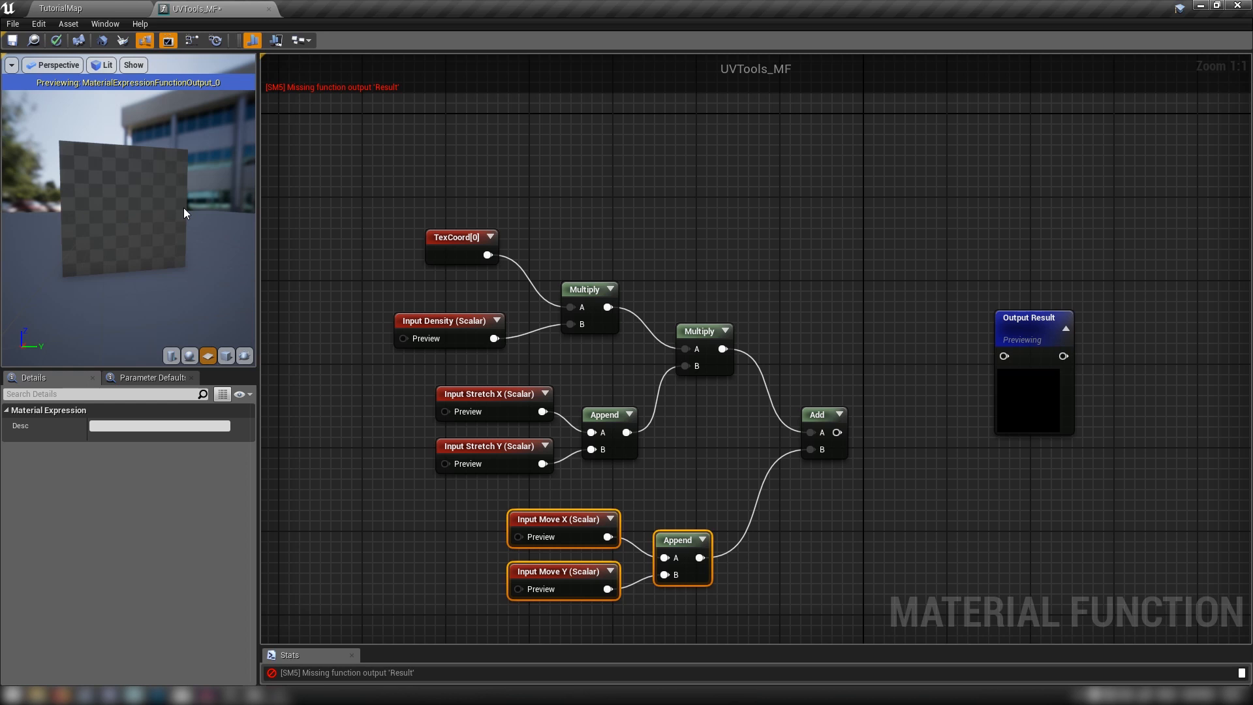
mouse_move(837, 435)
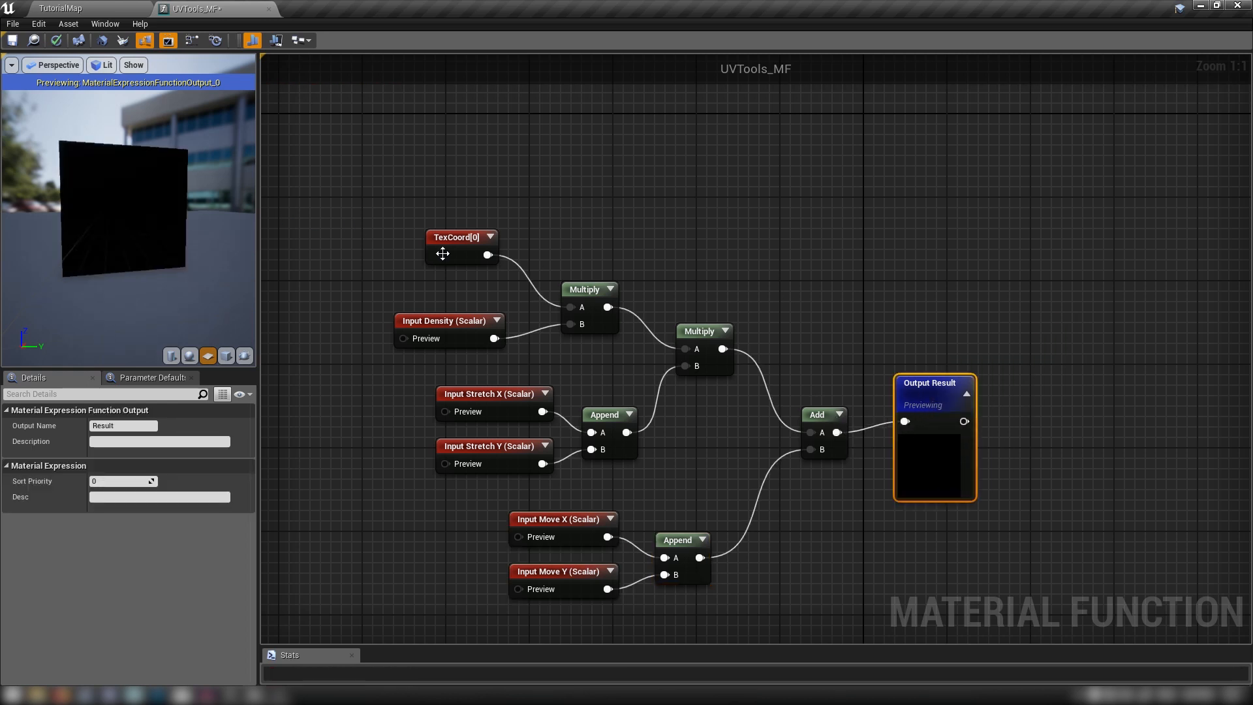
click(742, 244)
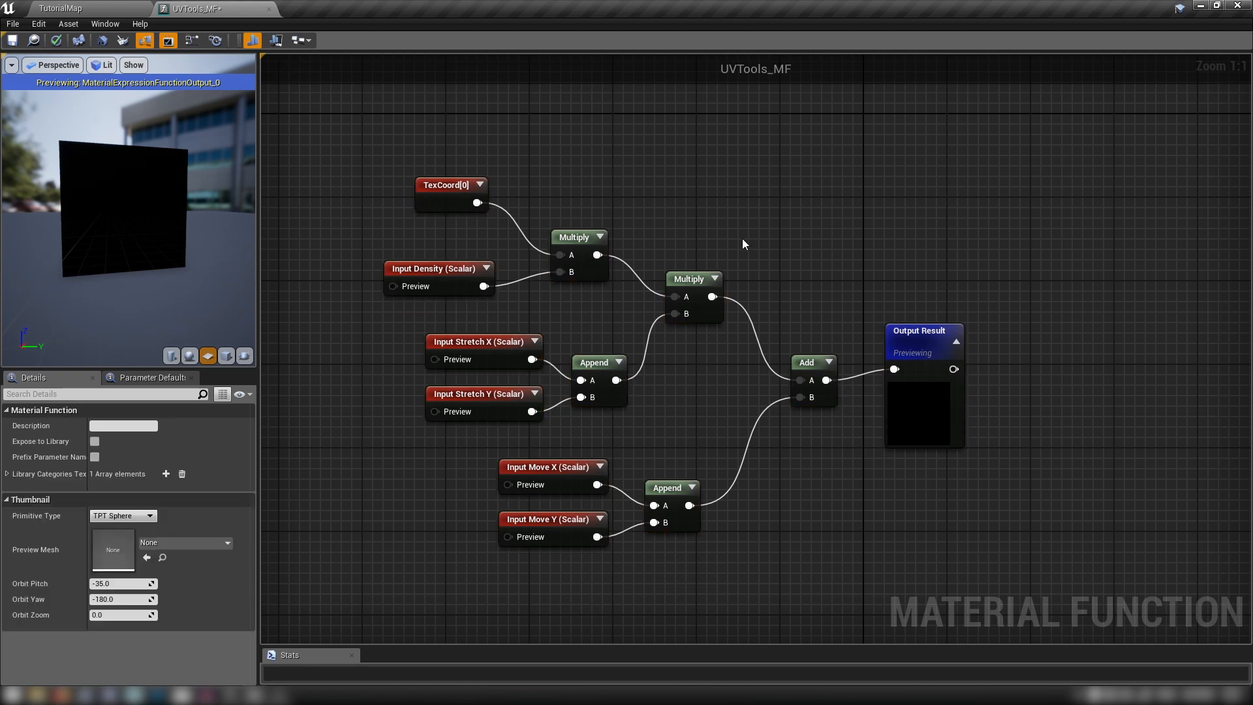
mouse_move(421, 166)
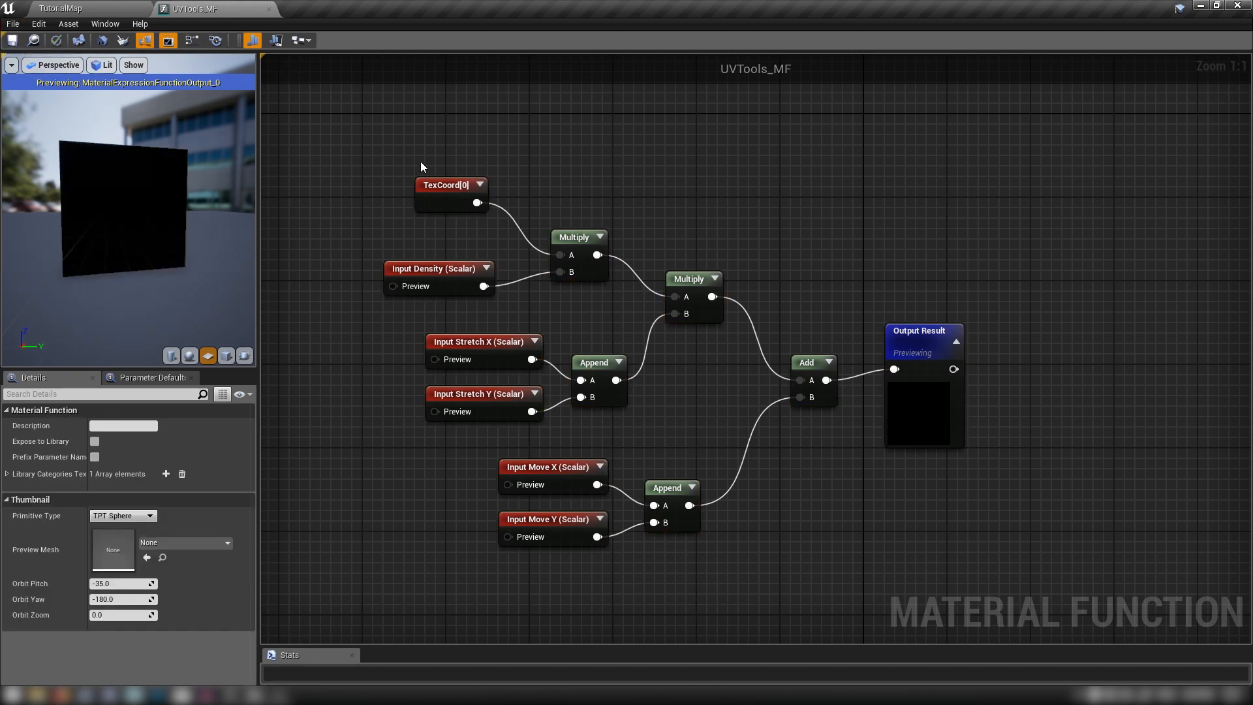
Create a Material asset named Test_MAT in the Meshes folder and open it for editing.
click(60, 9)
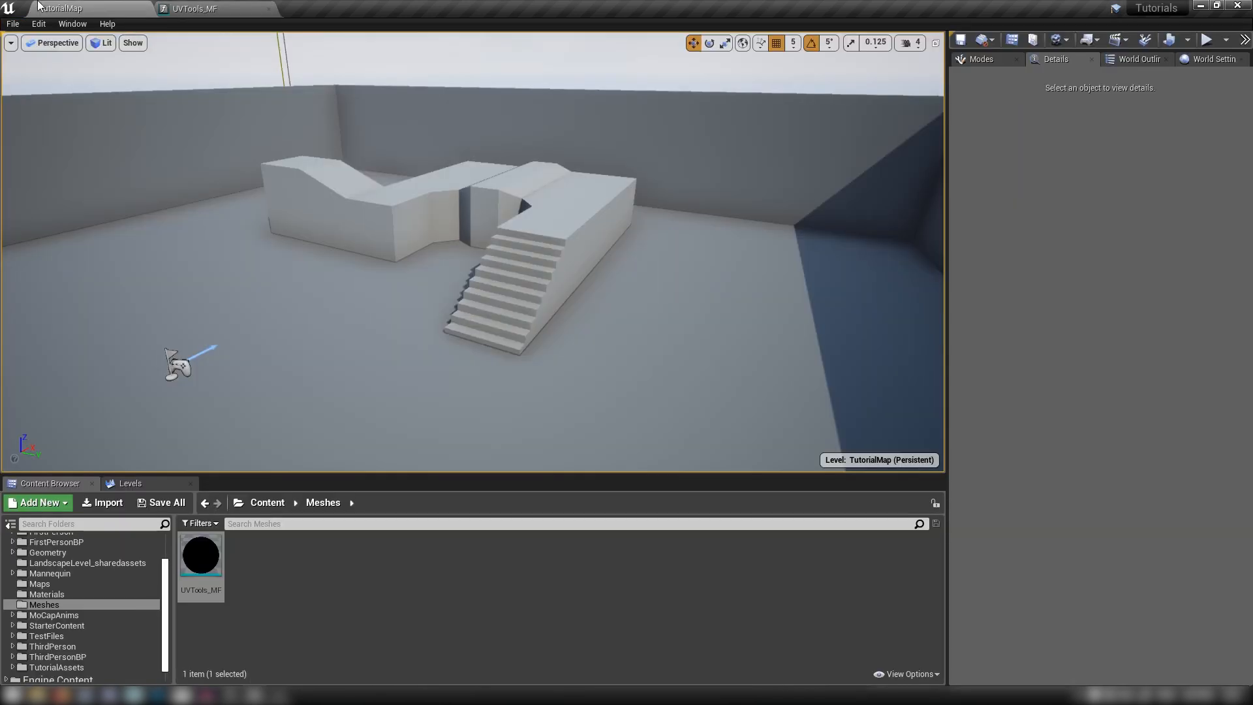
click(37, 501)
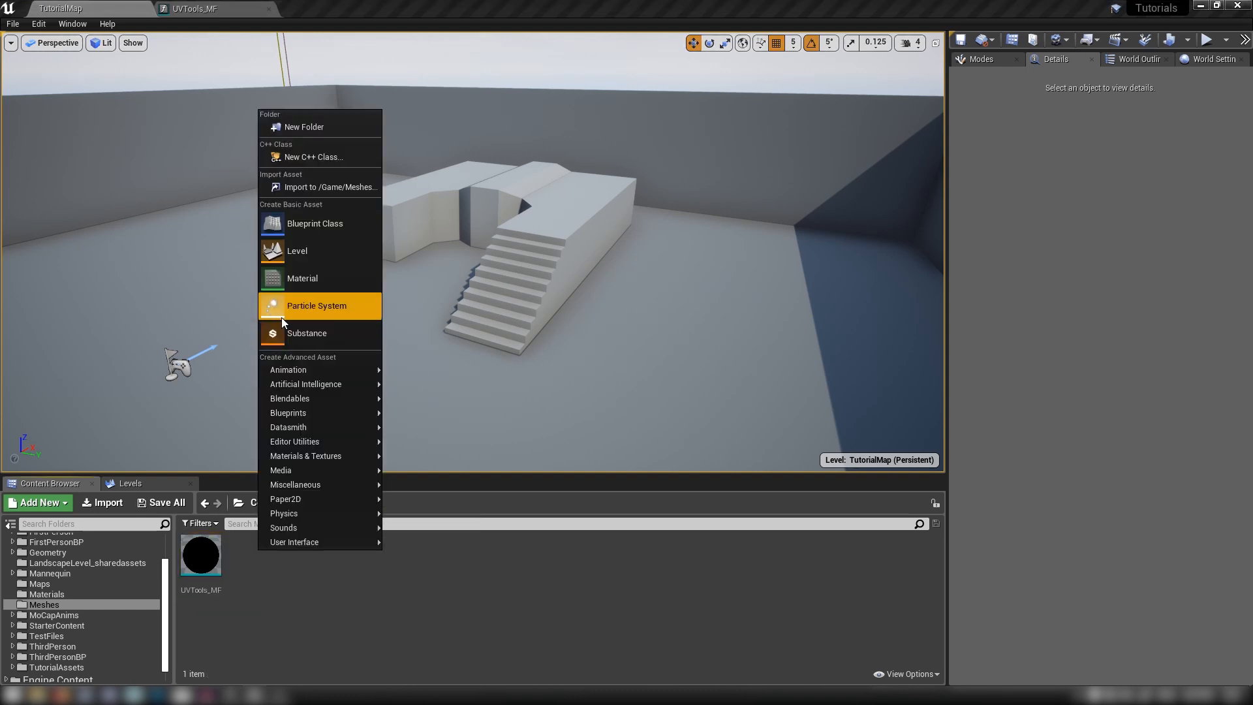
click(302, 278)
text(Test_)
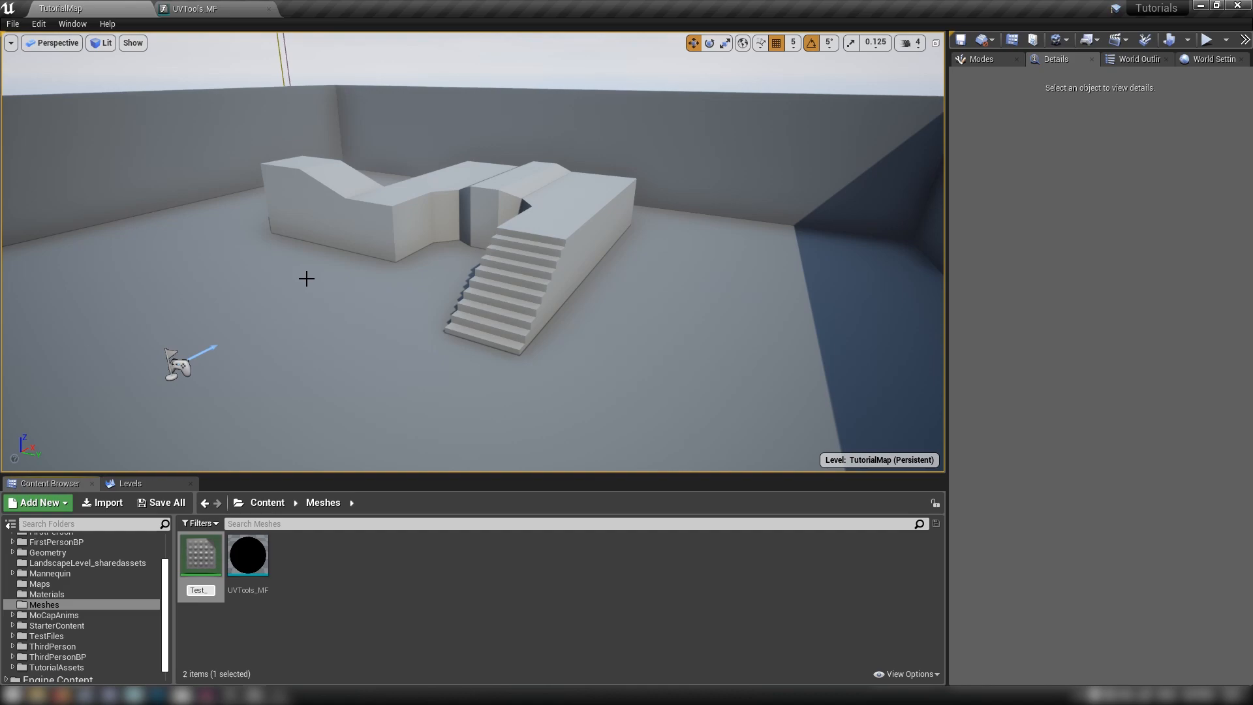
double_click(201, 554)
text(he)
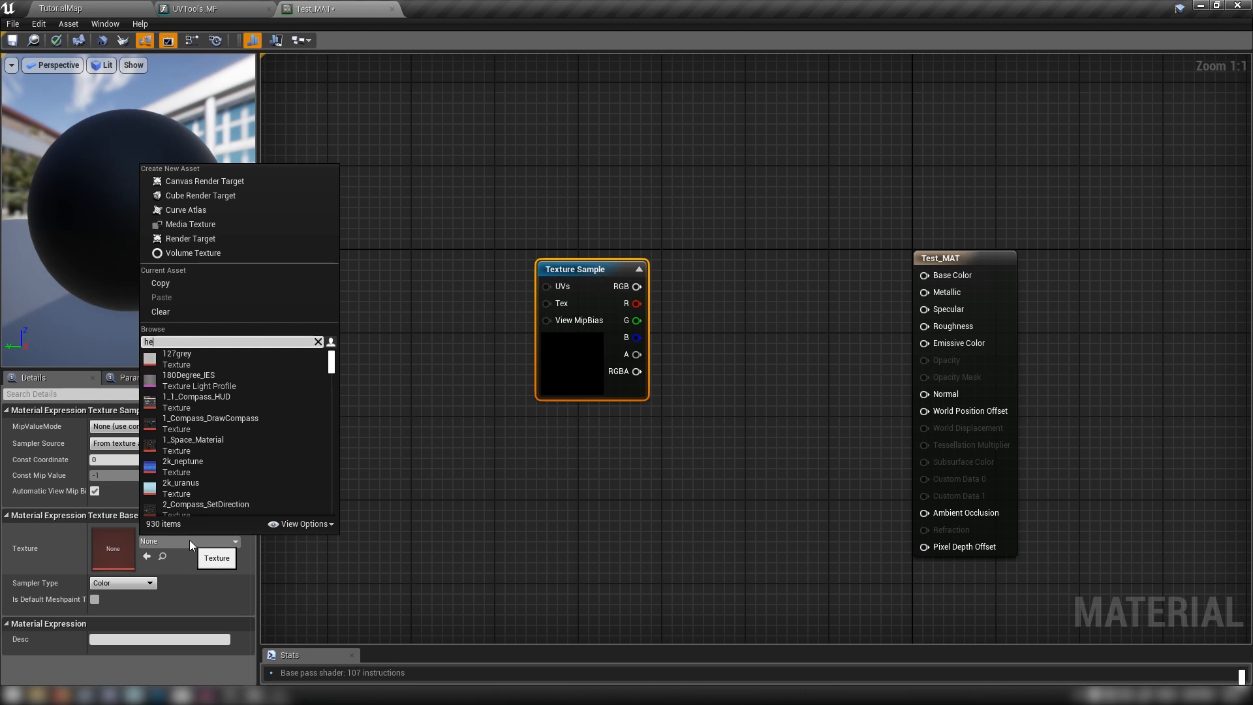
Add Texture Sample nodes and assign the hexagon texture in the Details panel.
text(x)
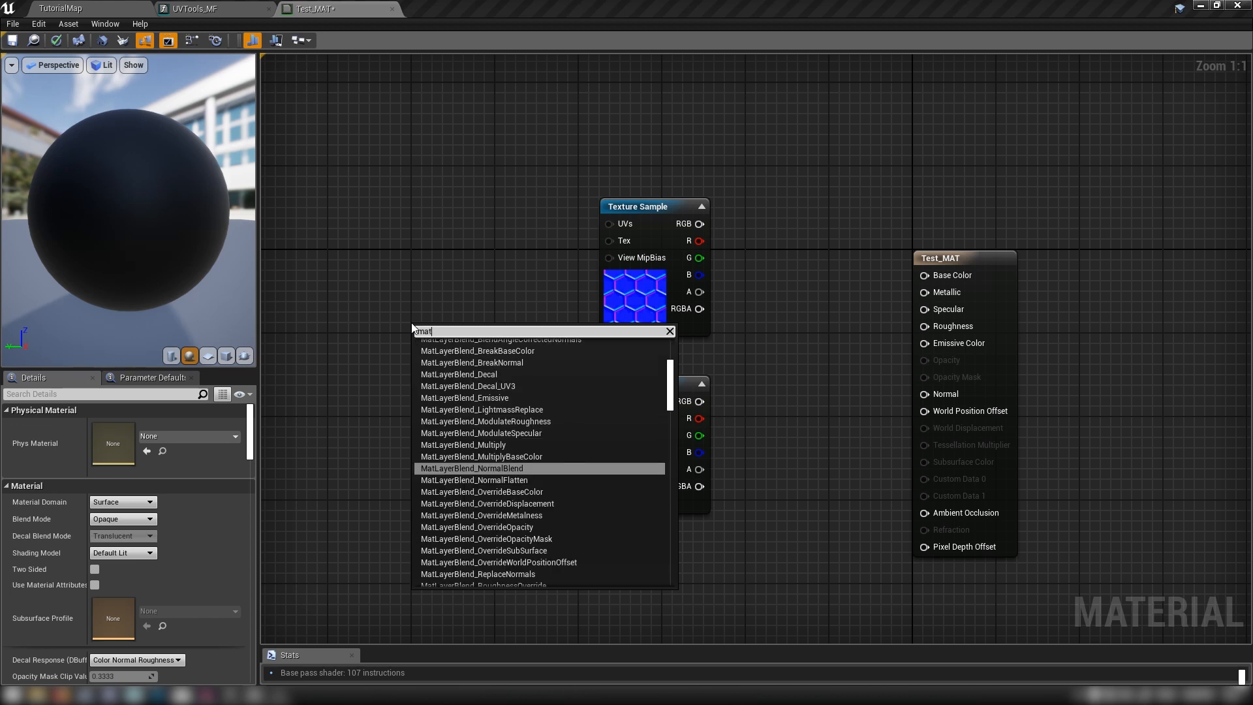
Add a MaterialFunctionCall node to Test_MAT's graph for UVTools_MF.
text(material fu)
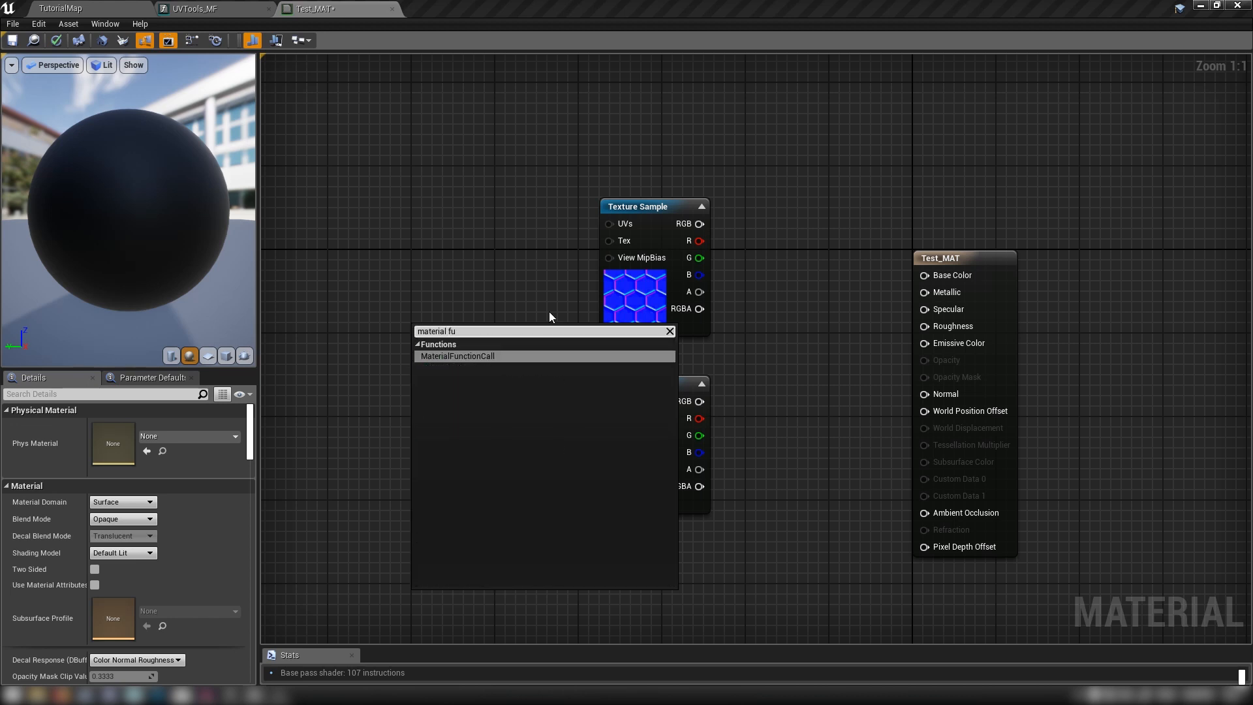
click(457, 355)
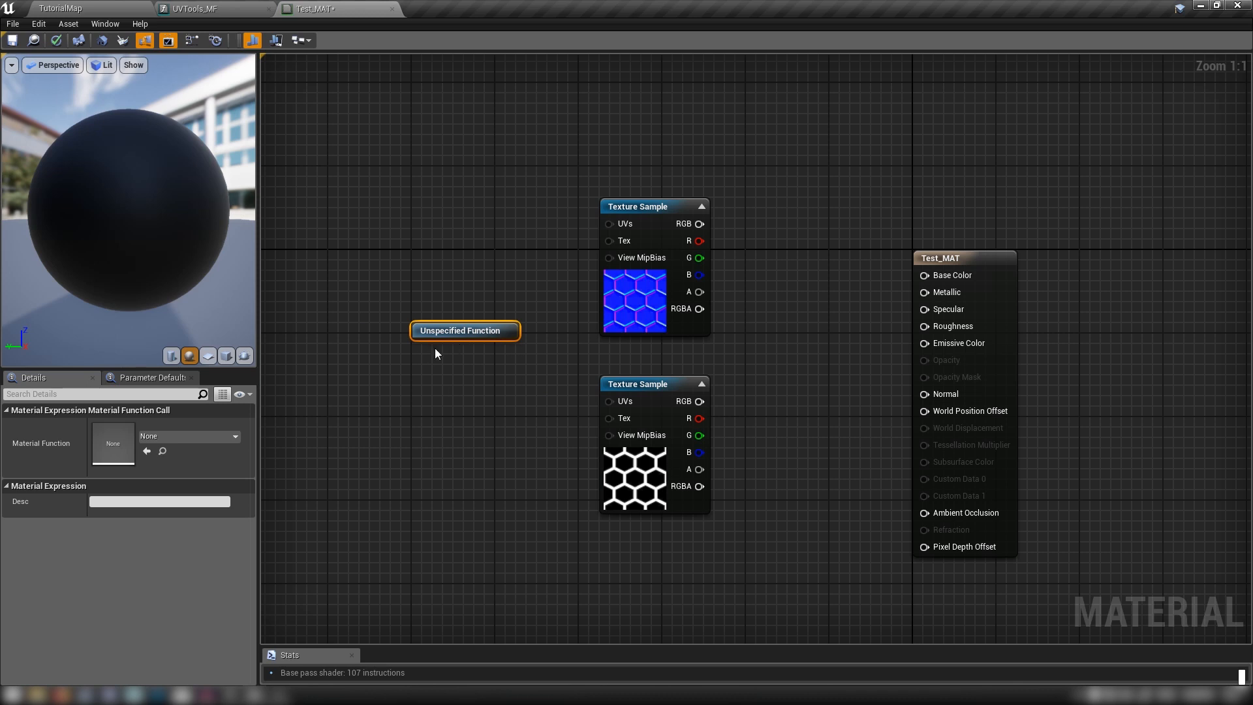
mouse_move(192, 437)
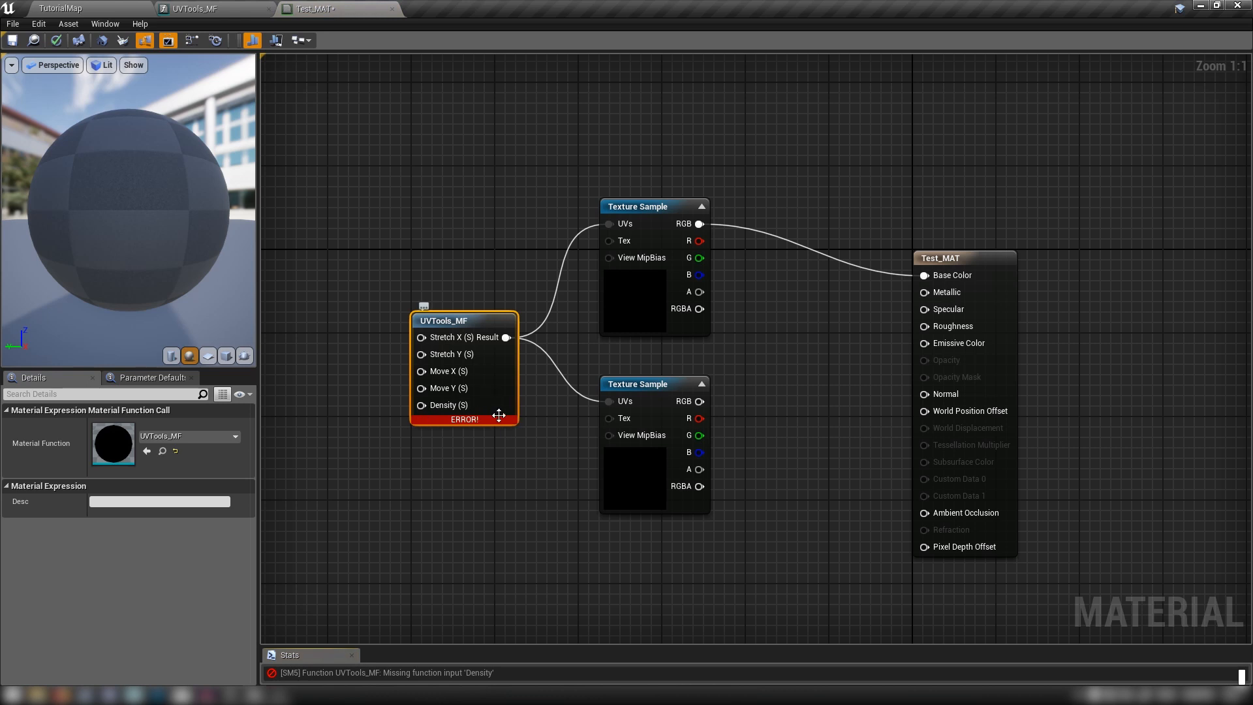
mouse_move(439, 355)
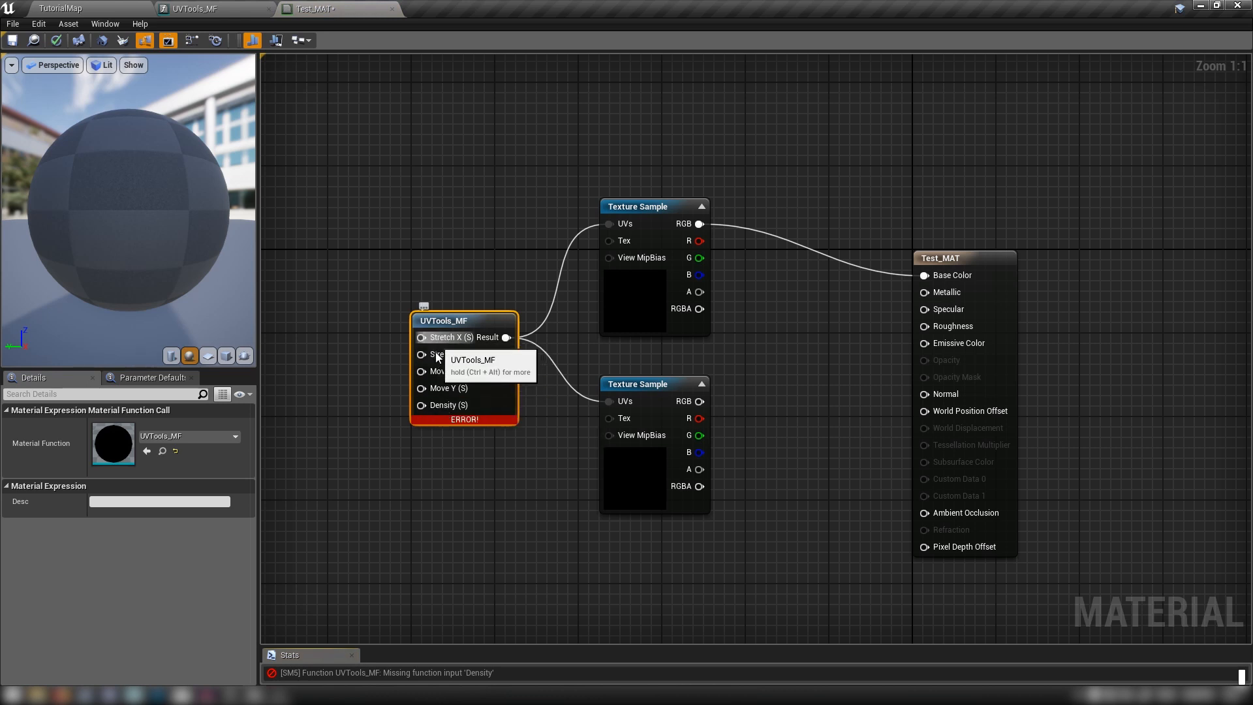
mouse_move(434, 396)
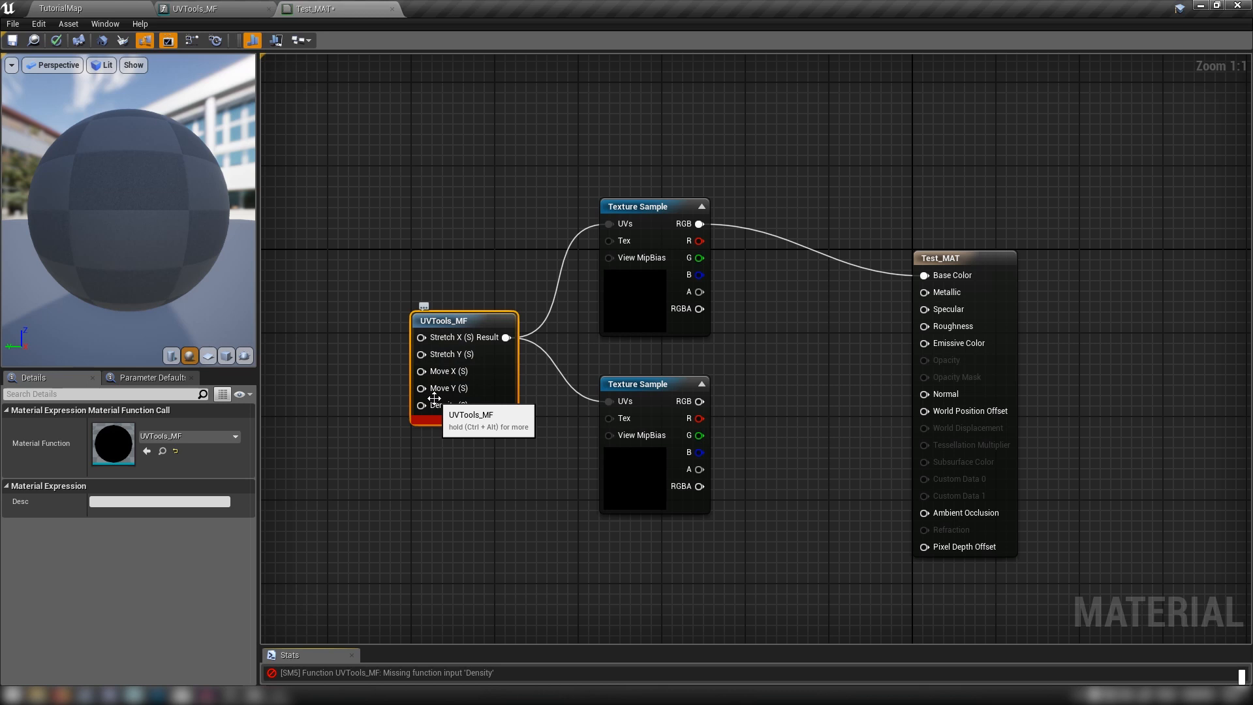
mouse_move(695, 414)
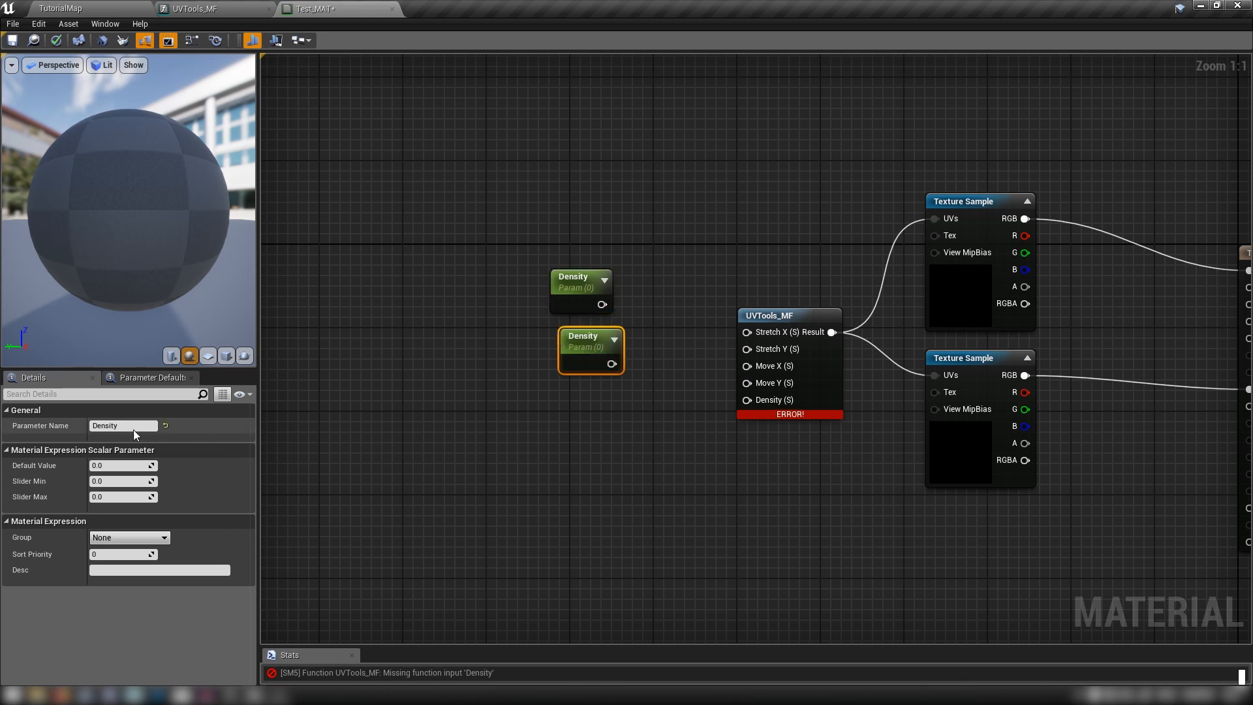
Create Stretch X and Stretch Y scalar parameters feeding the UVTools_MF stretch inputs.
text(Stretch X)
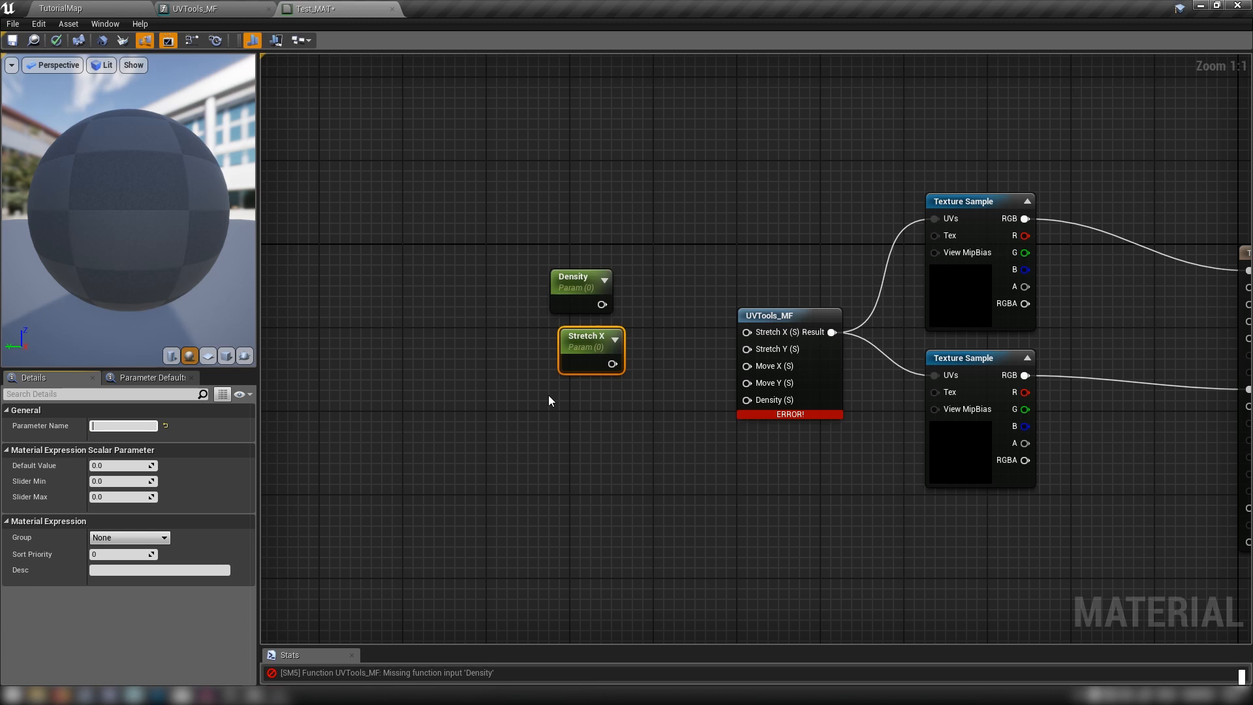
text(Param)
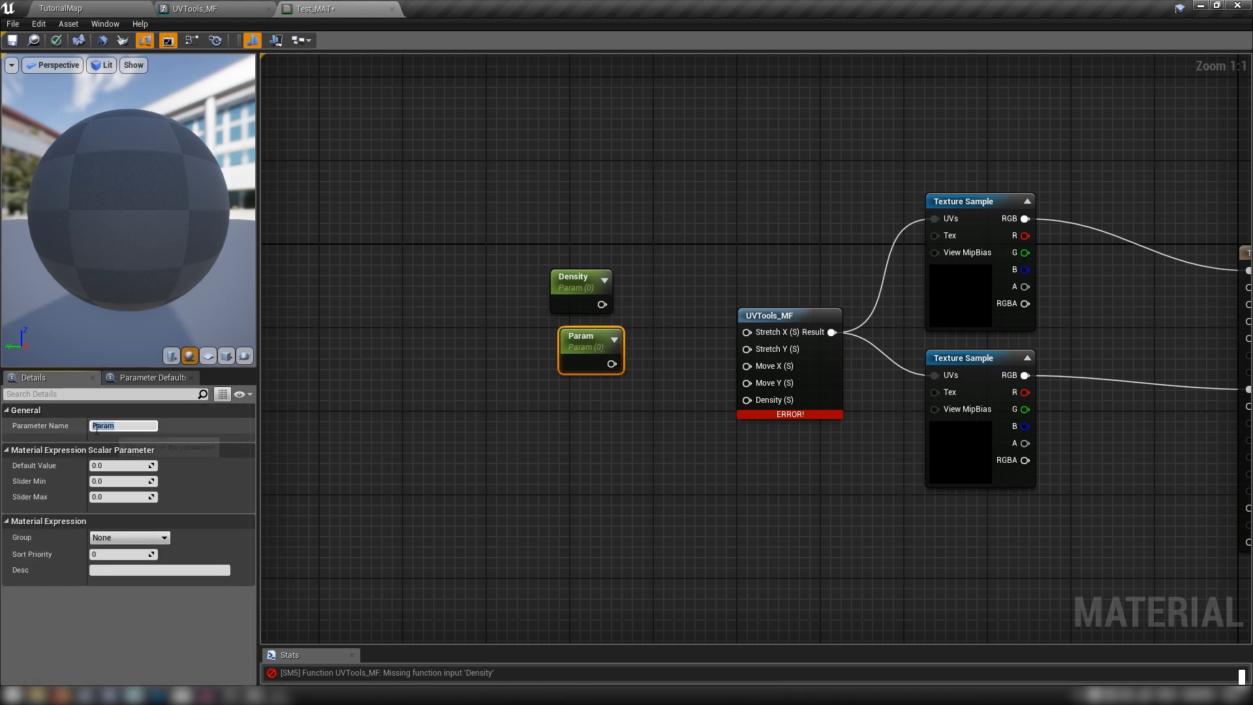
text(Stretch)
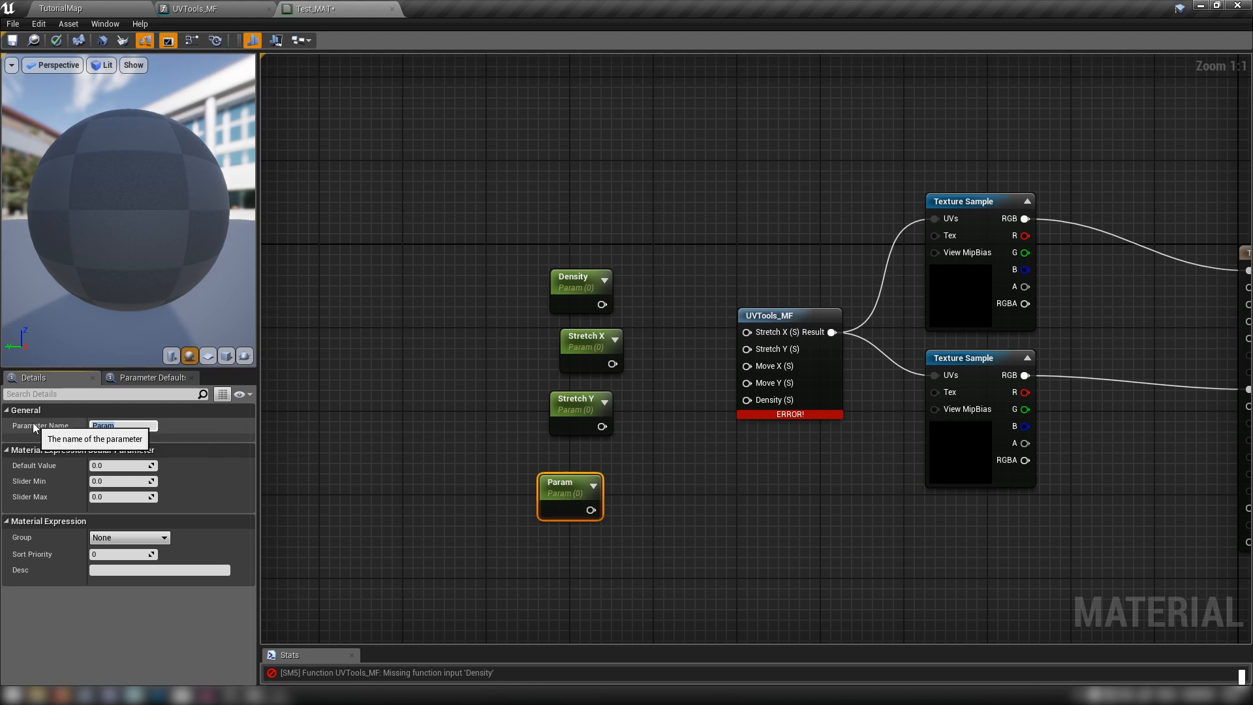
Create Move X and Move Y scalar parameters and wire them into UVTools_MF.
text(Mo)
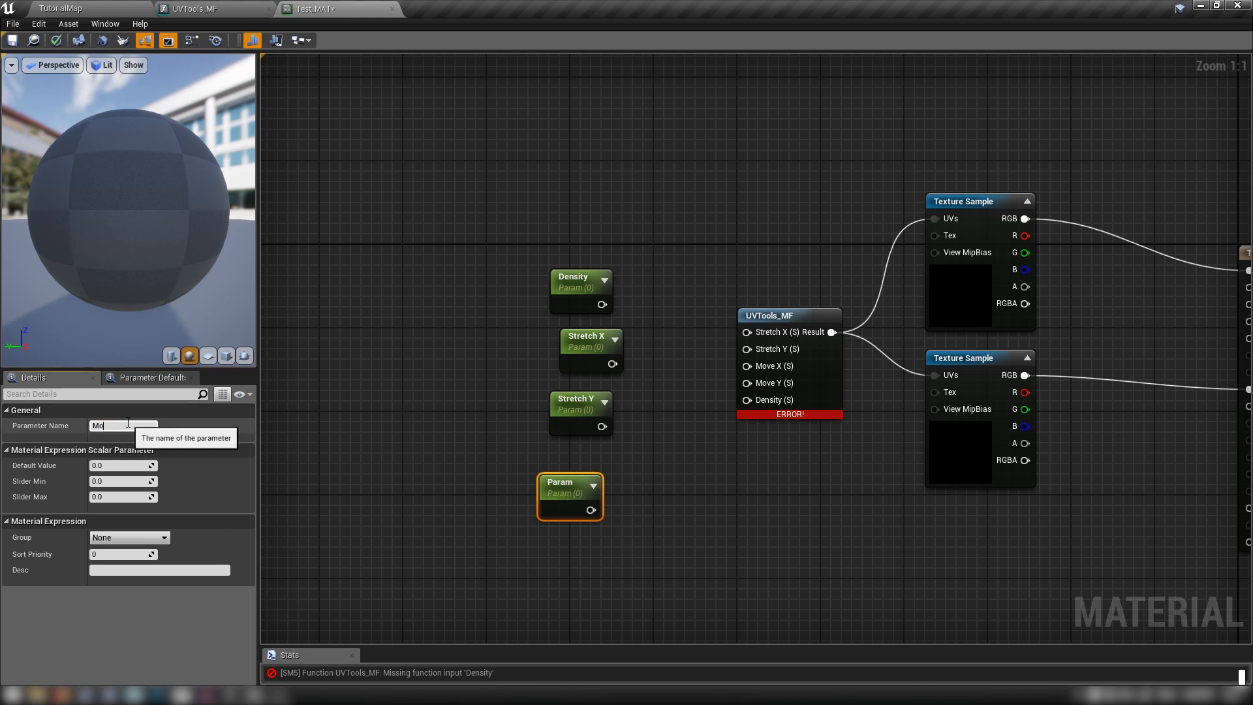
text(Move X)
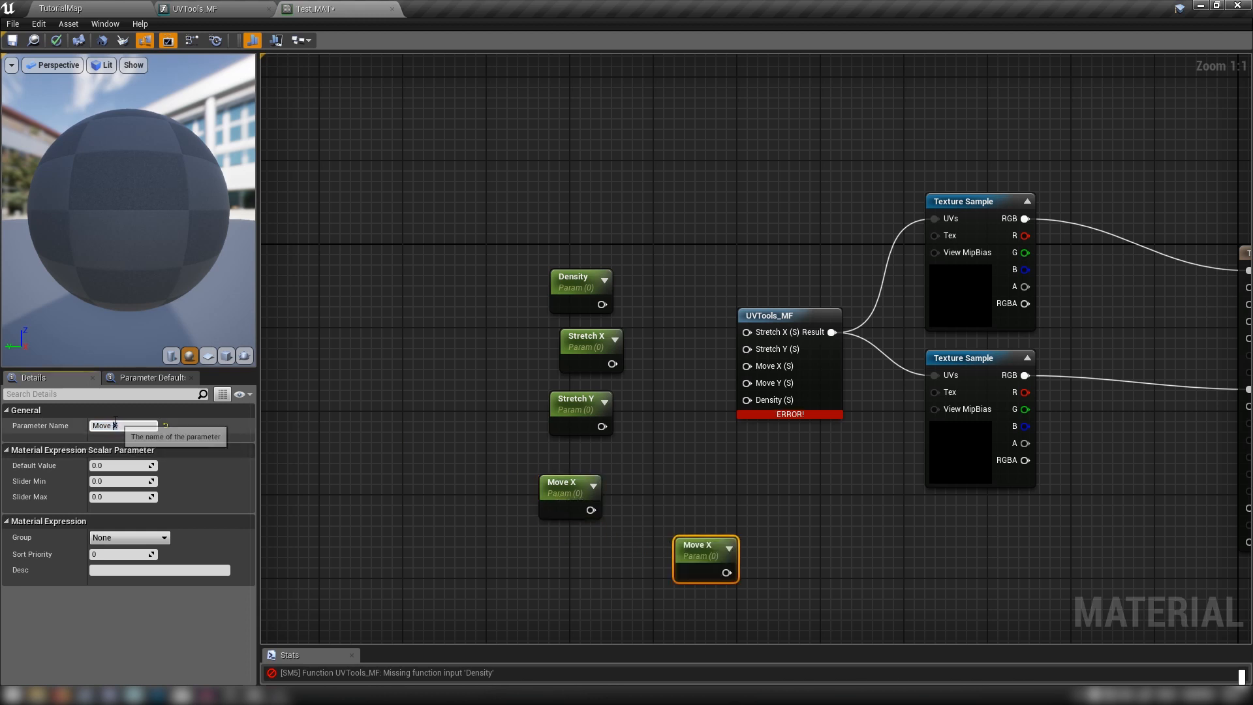
click(649, 398)
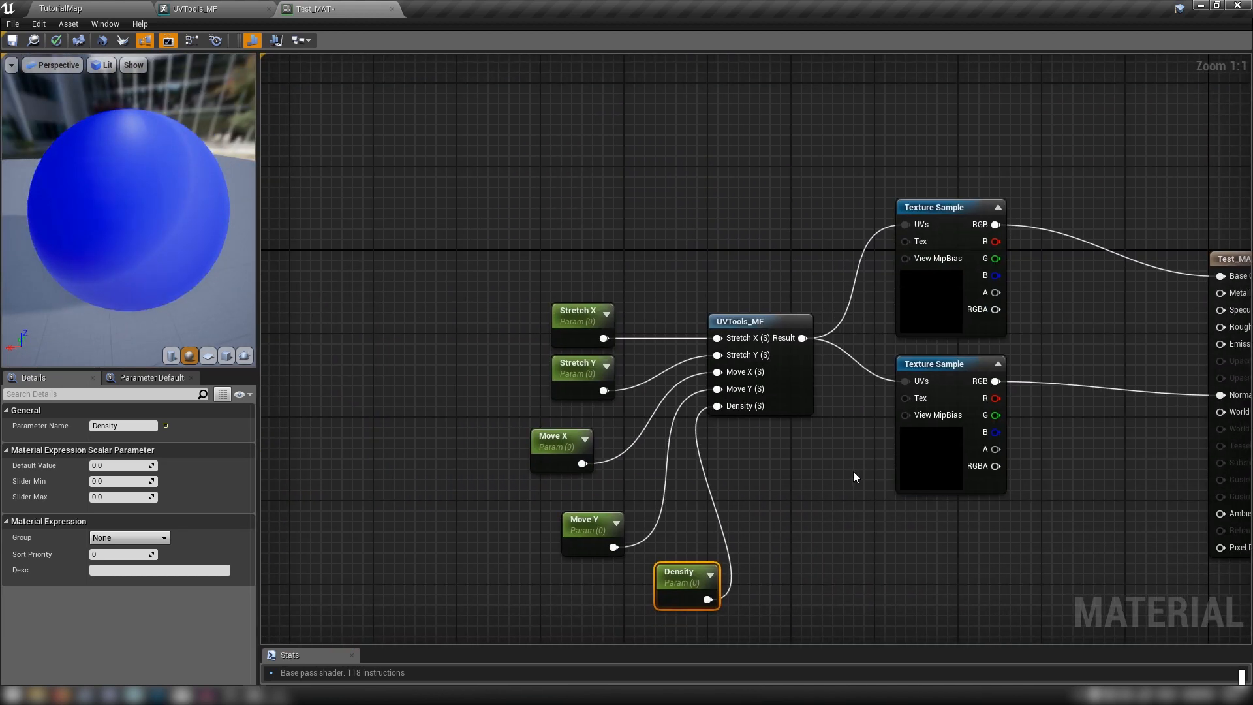
mouse_move(681, 551)
text(1)
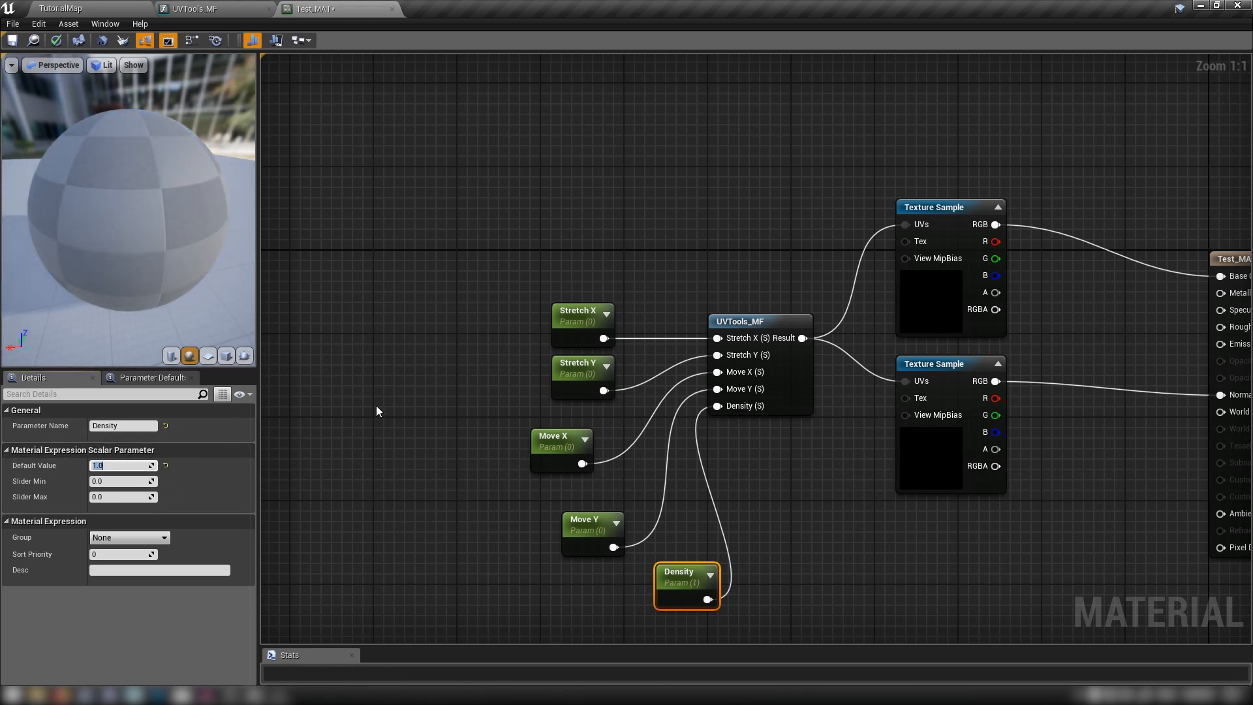
Give Stretch X and Stretch Y a default of 1.0 and Density a default of 5.0.
click(582, 325)
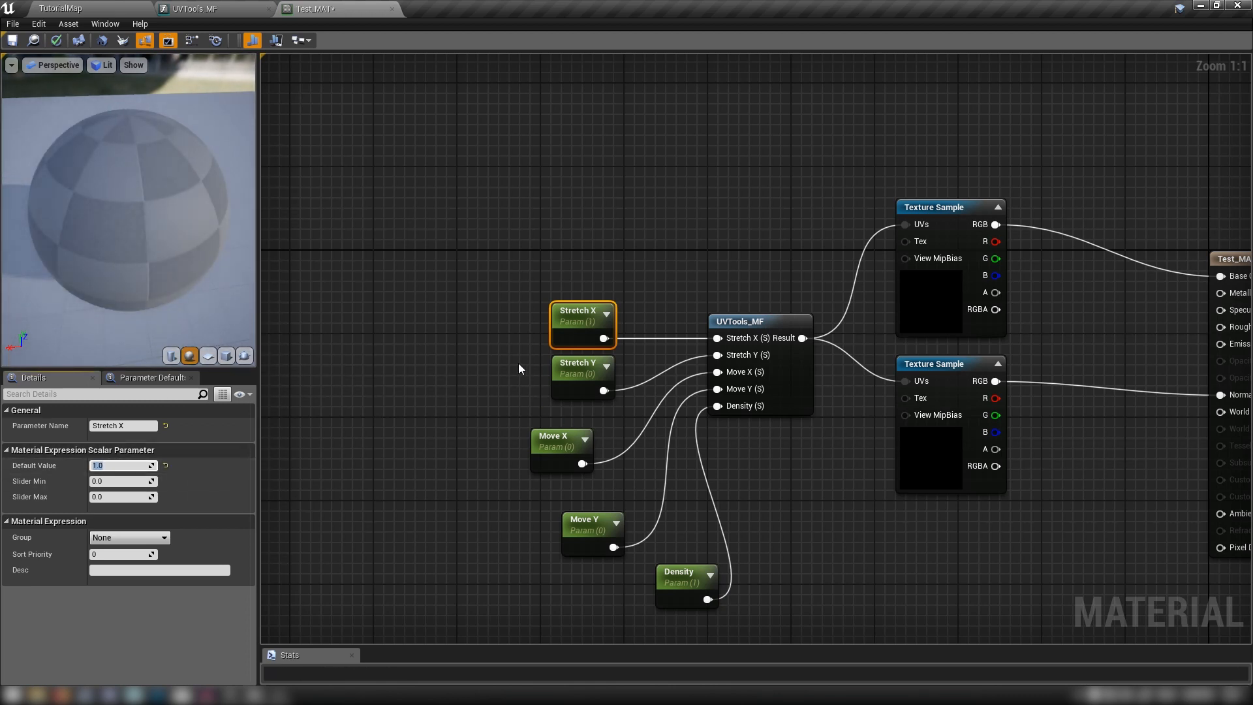
click(582, 376)
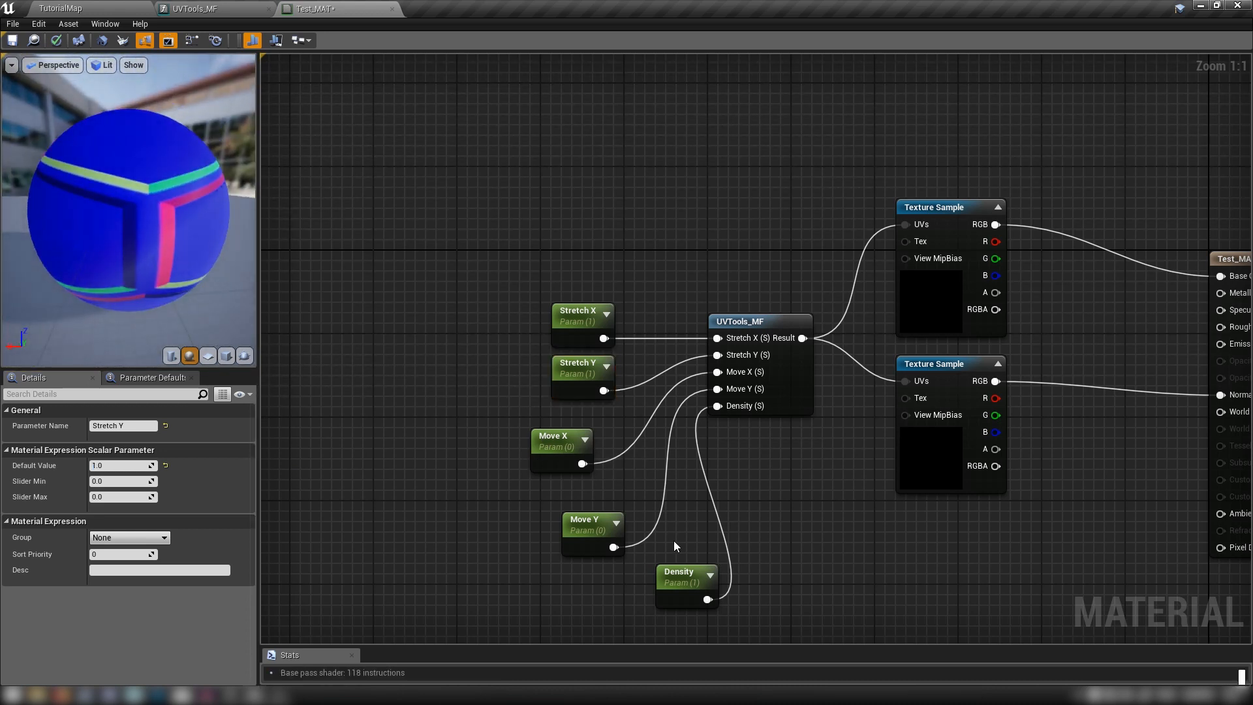
click(685, 576)
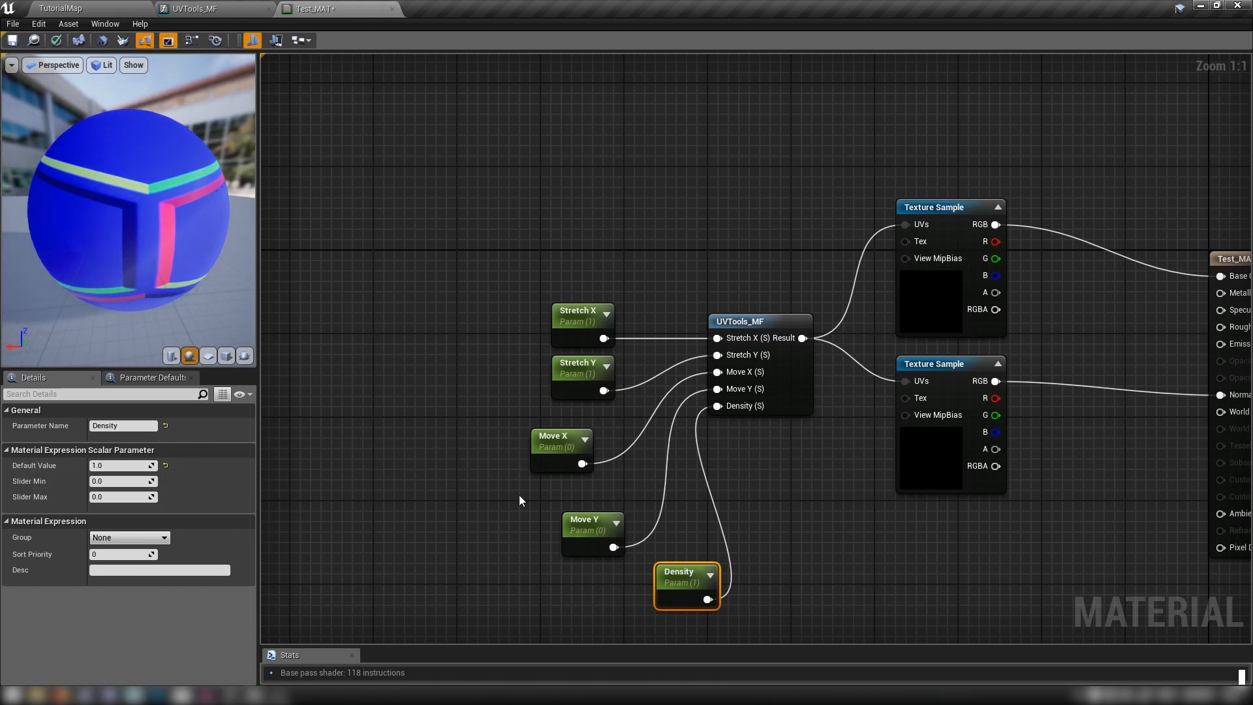
click(124, 464)
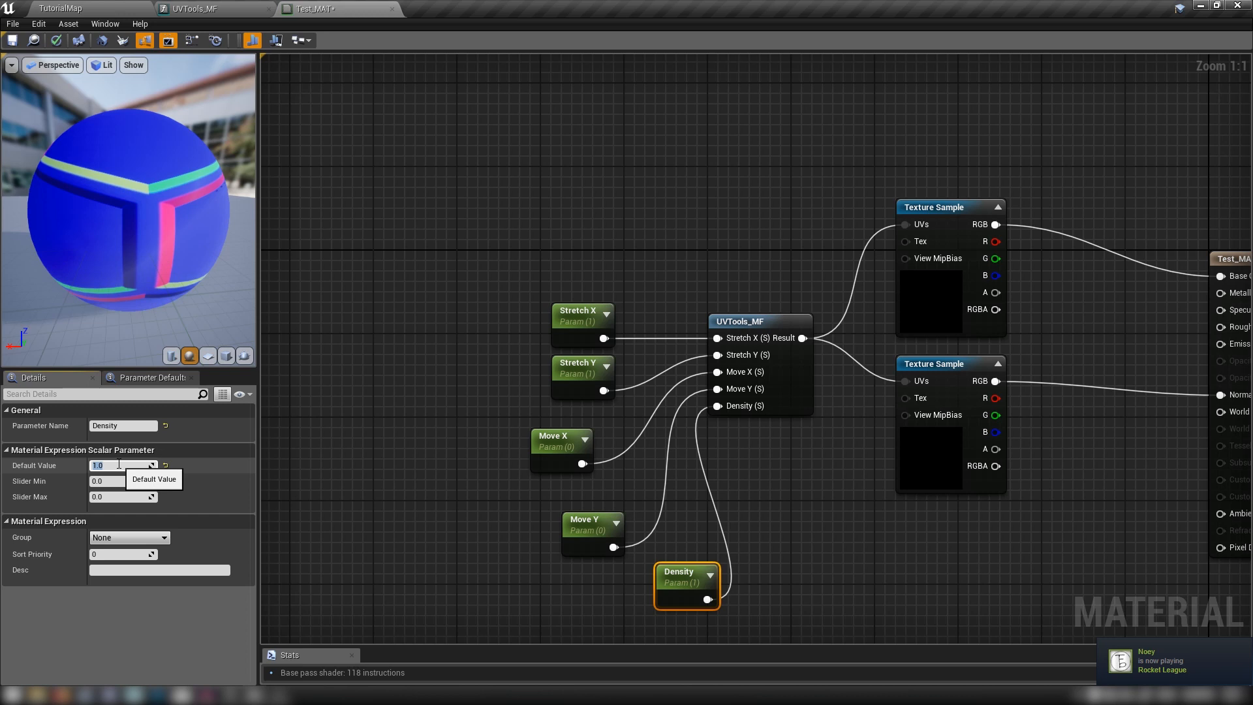
text(5.0)
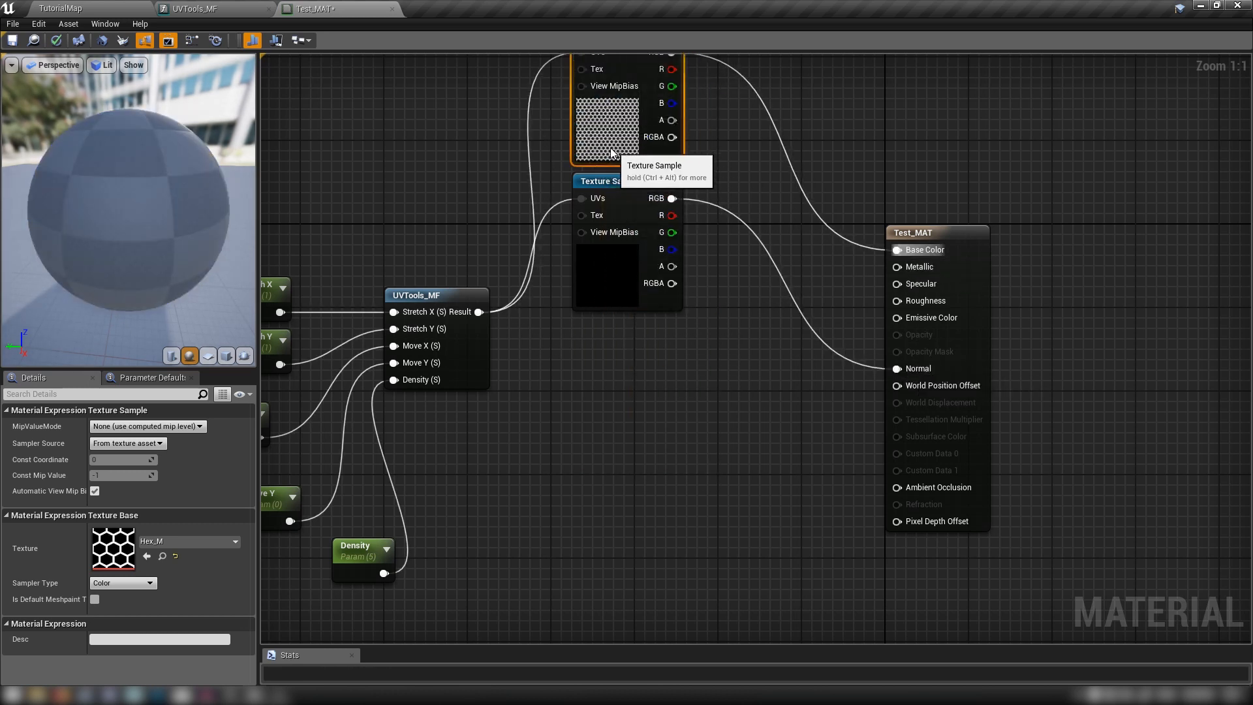
Save Test_MAT and return to the level editor.
click(13, 40)
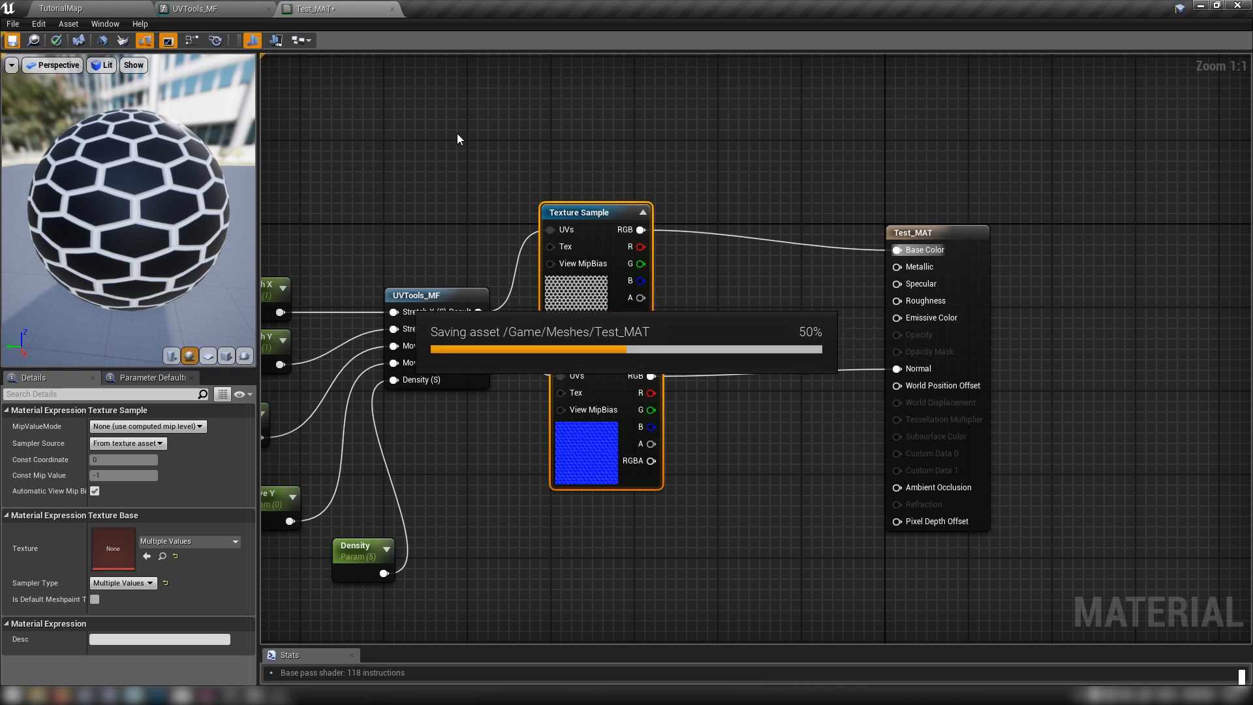
mouse_move(84, 13)
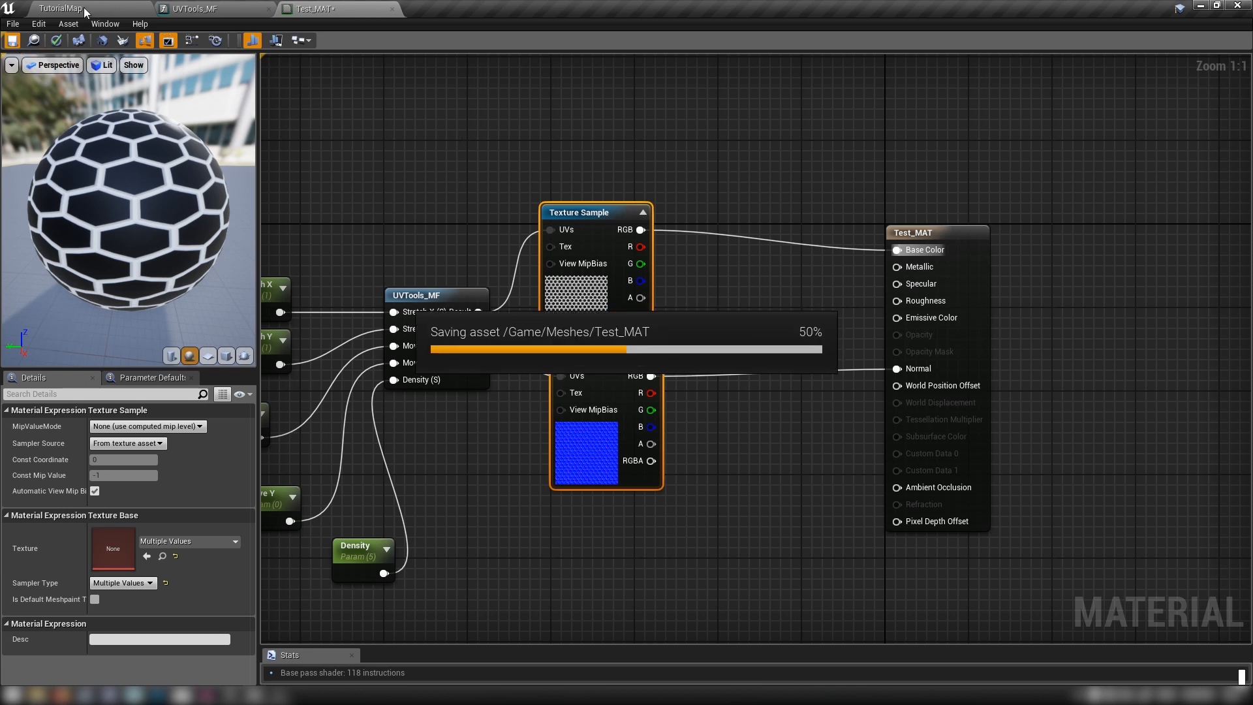
click(60, 8)
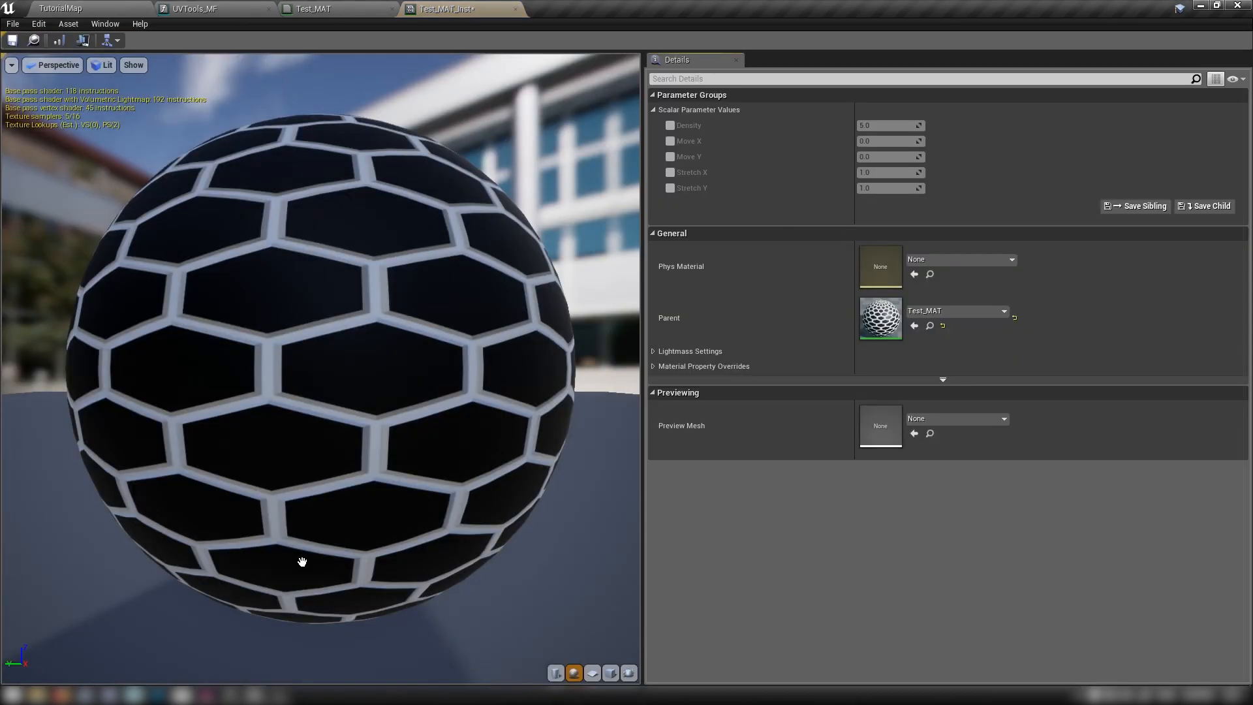
Enable overriding of Test_MAT_Inst's Density, Move and Stretch scalar parameters.
click(670, 125)
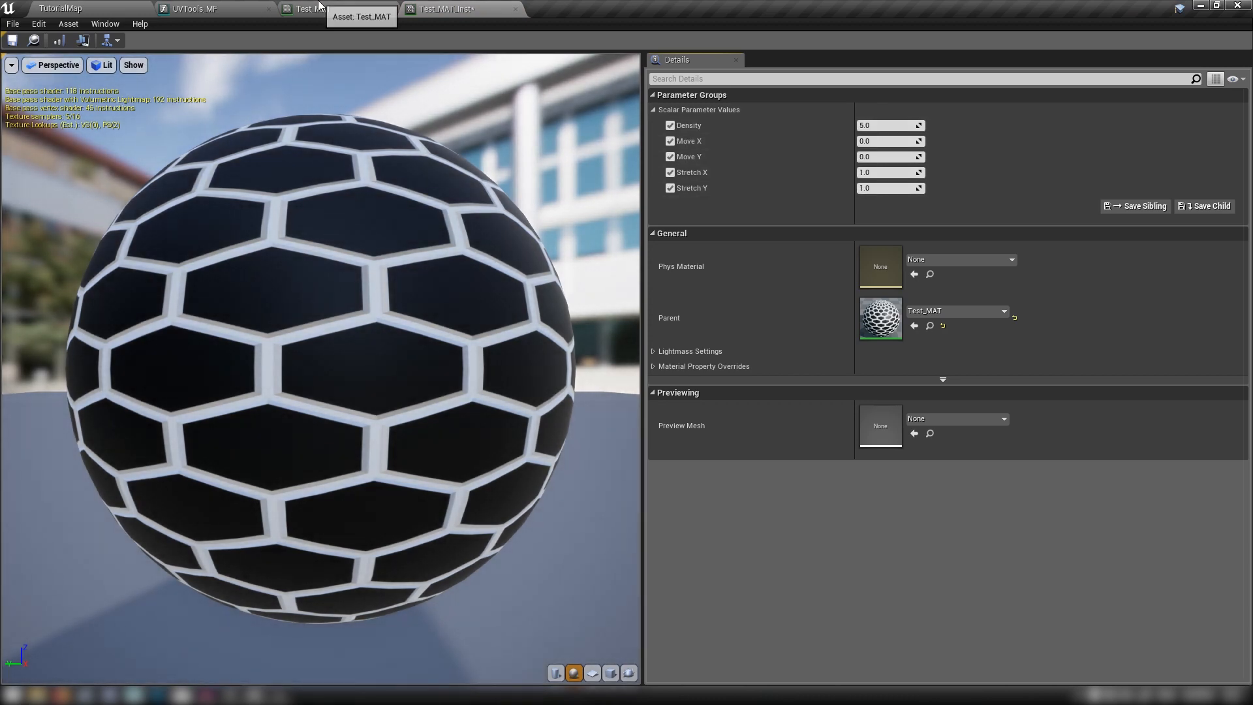
mouse_move(448, 9)
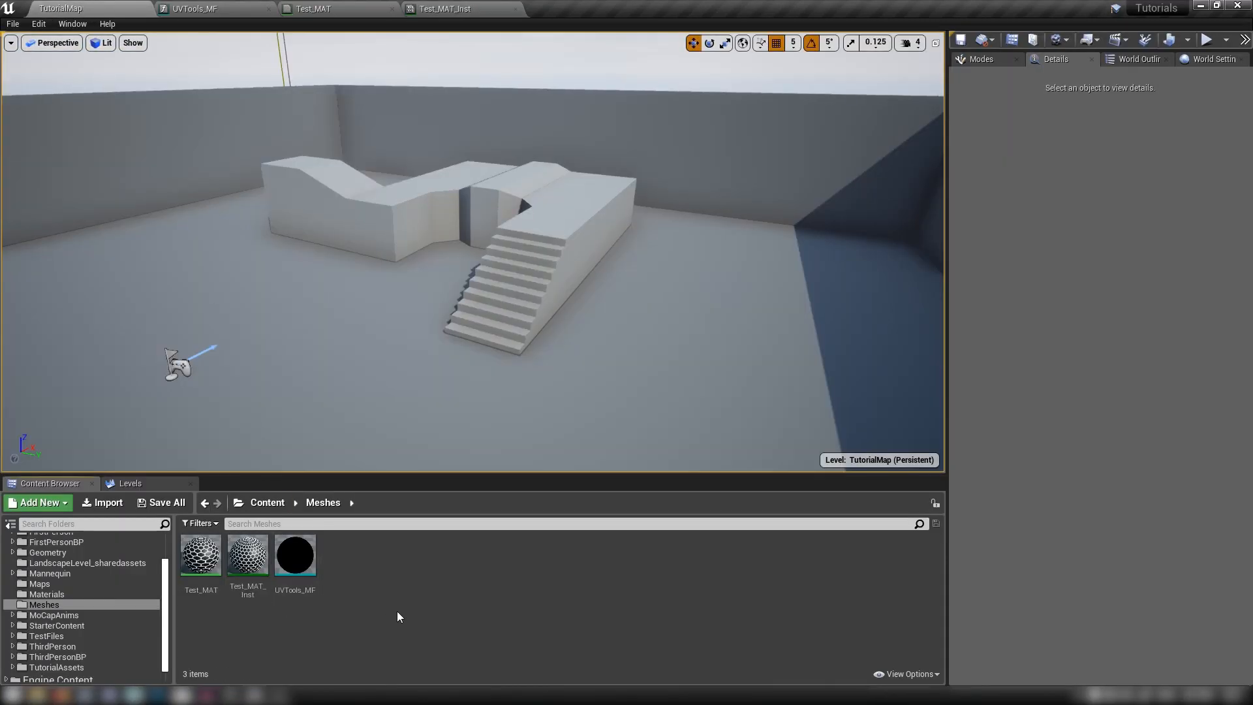
right_click(295, 554)
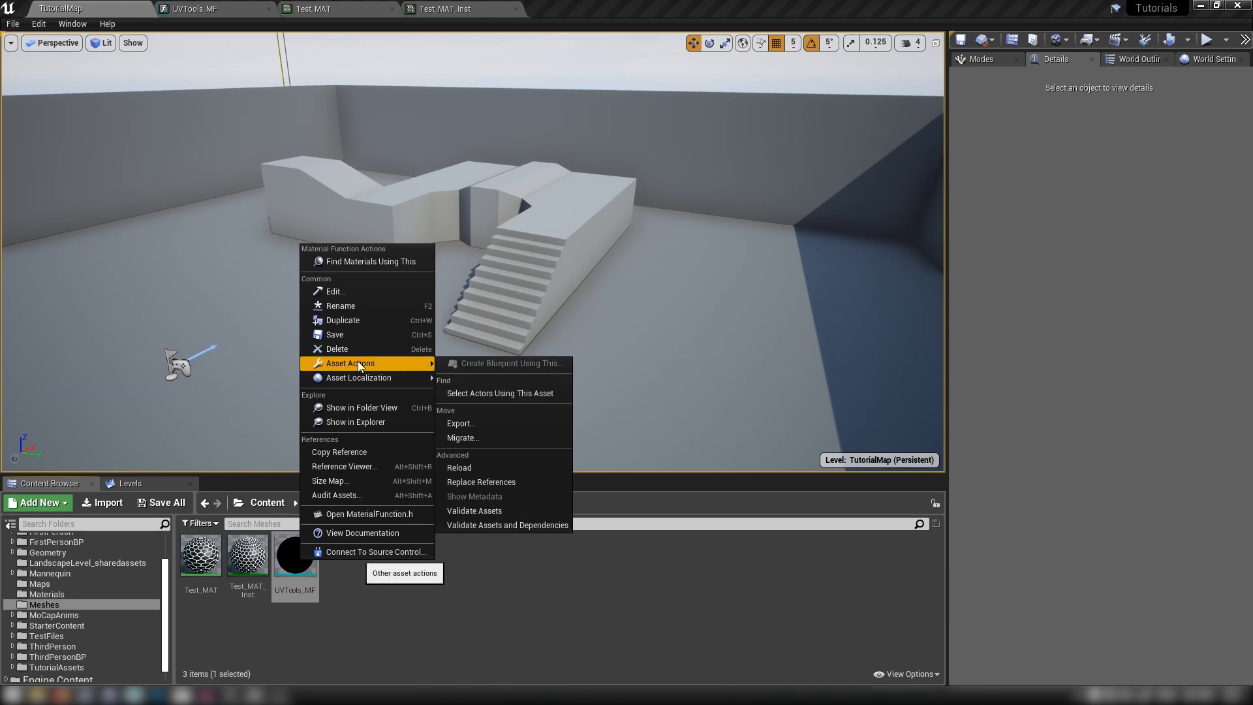
mouse_move(462, 437)
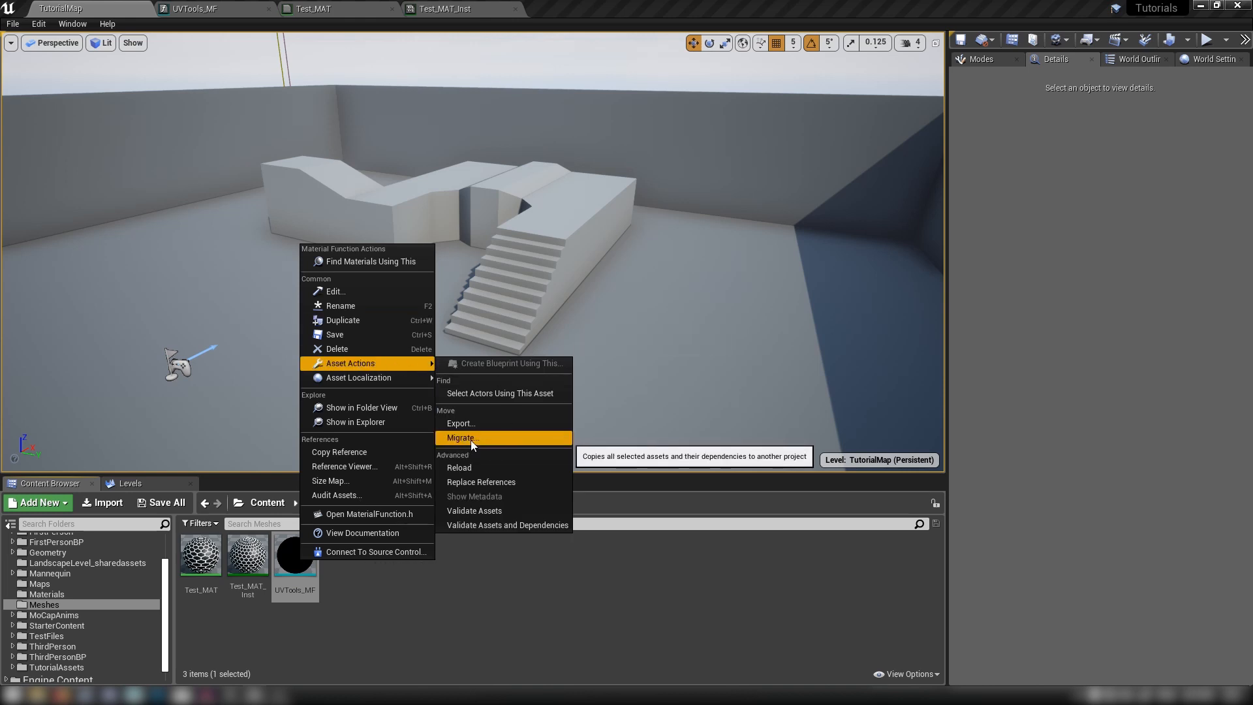
mouse_move(456, 439)
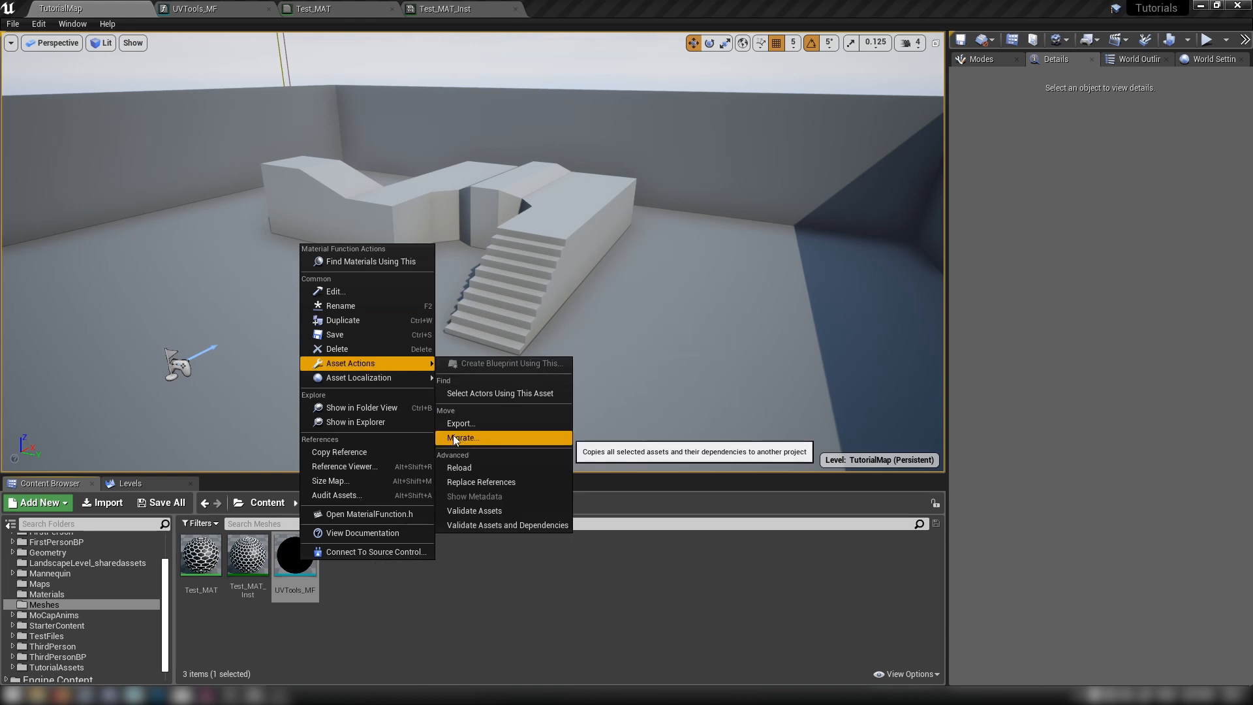
mouse_move(468, 614)
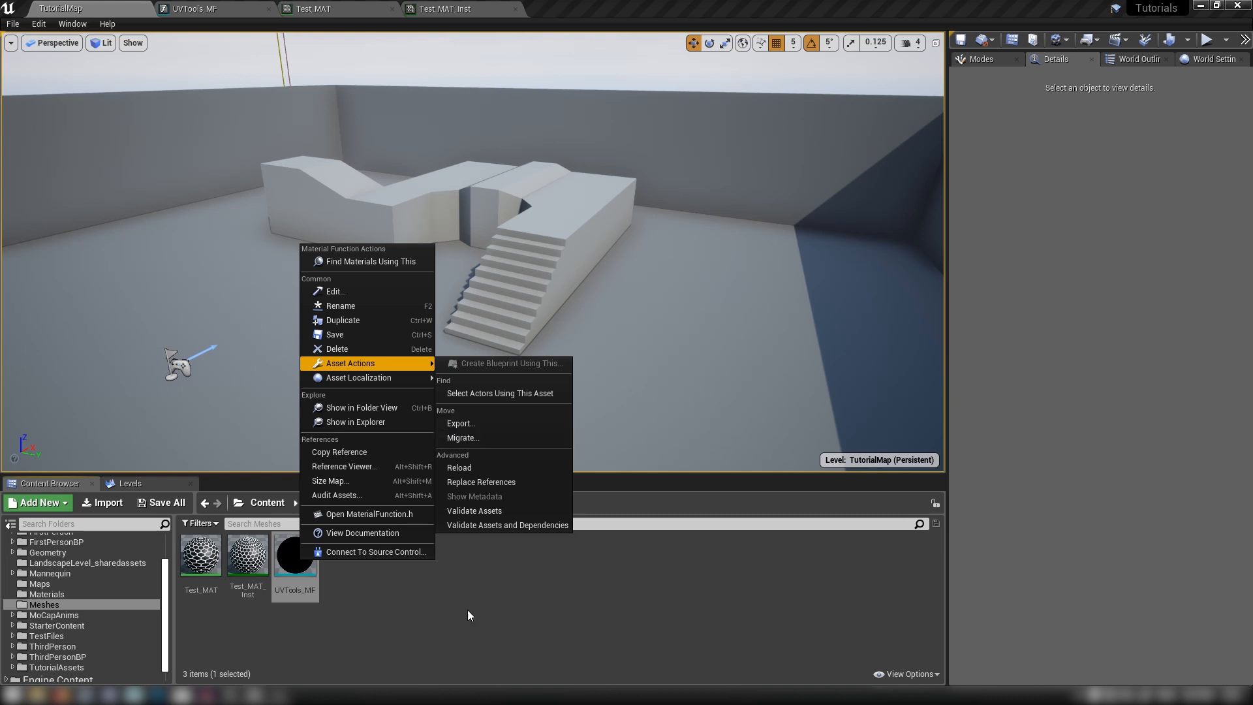
click(379, 640)
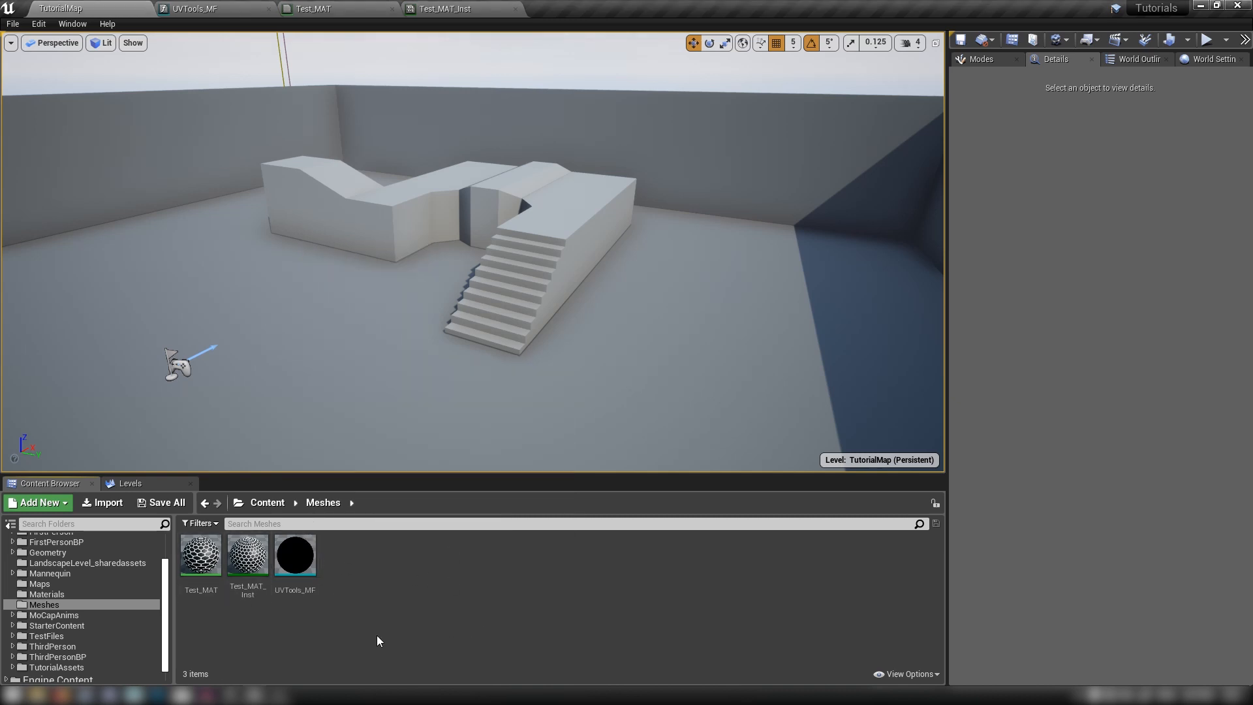
click(295, 555)
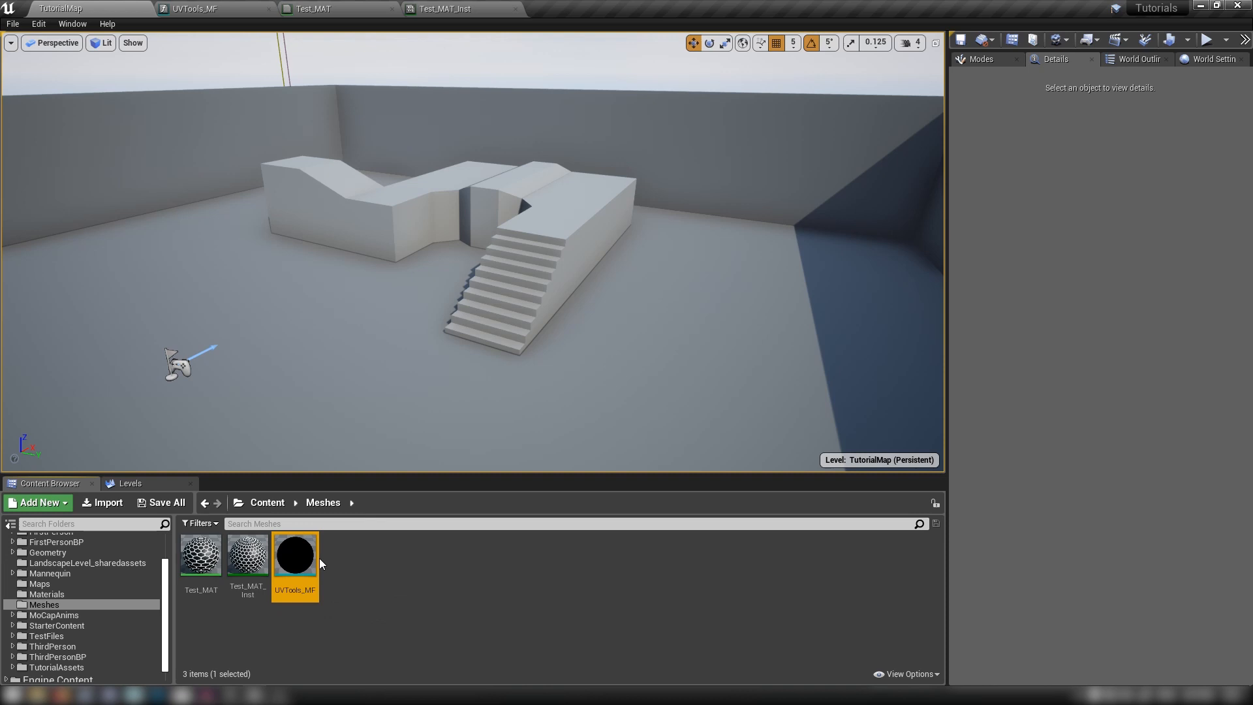
mouse_move(532, 624)
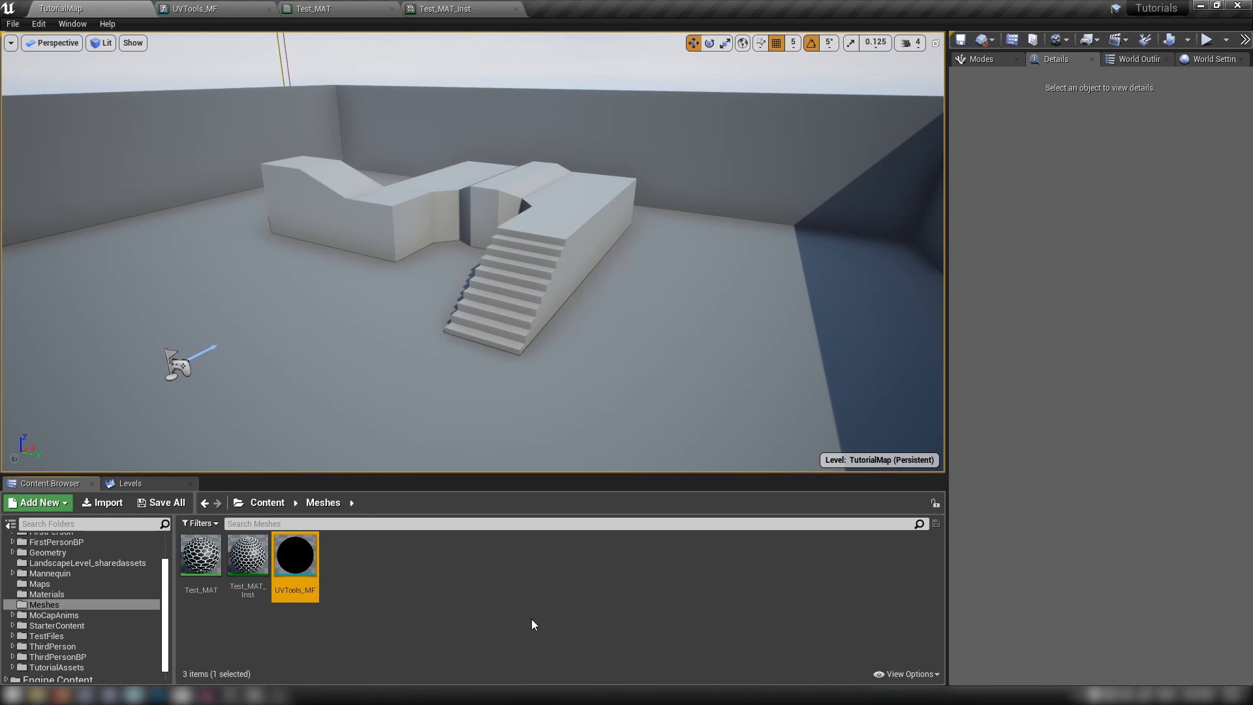
mouse_move(384, 565)
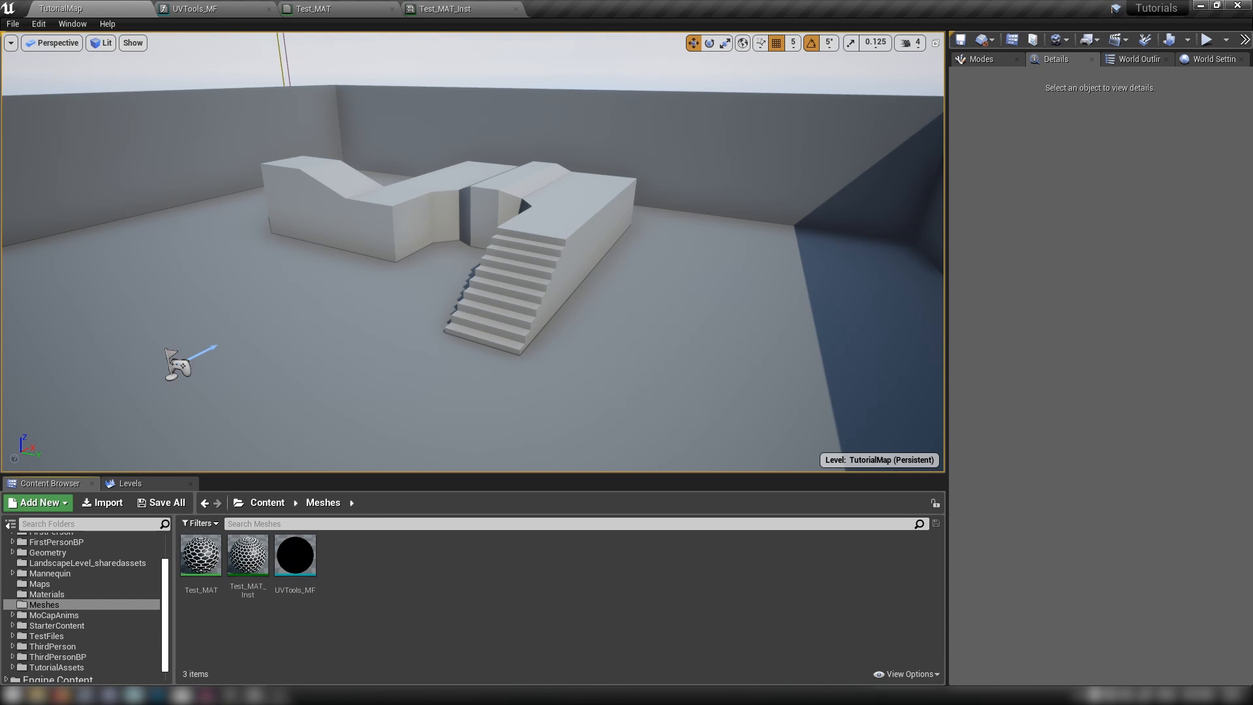
mouse_move(416, 493)
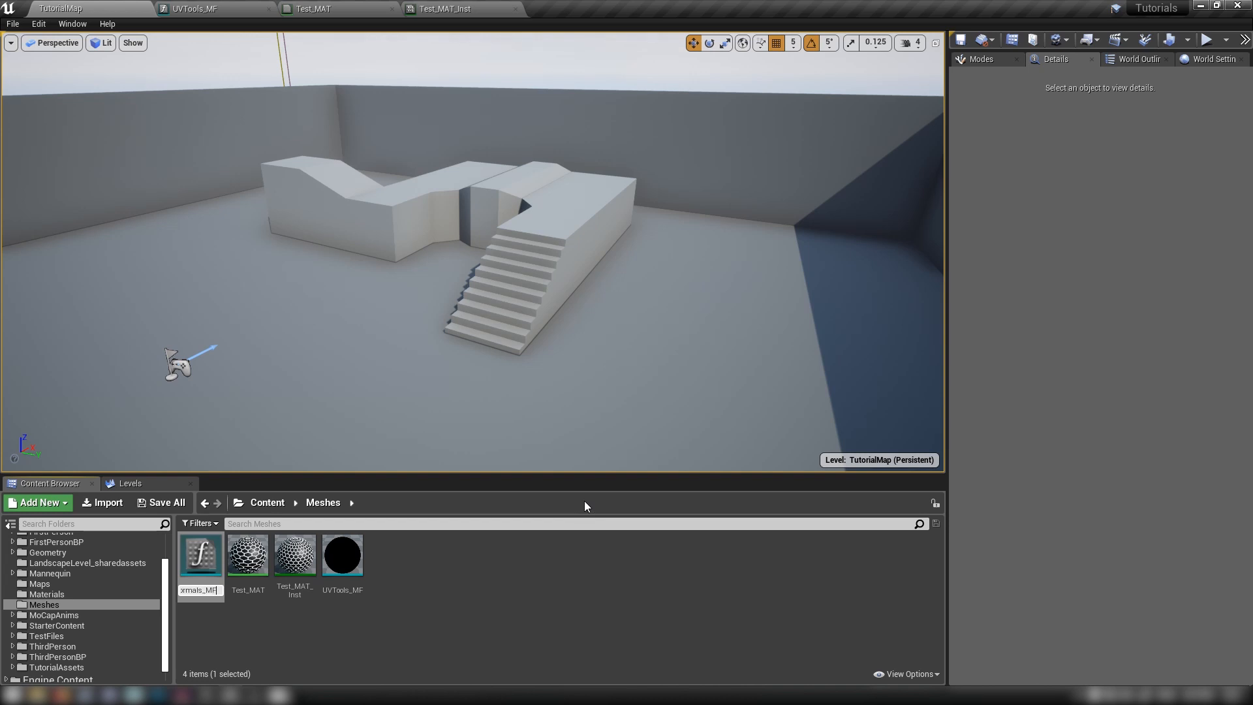
Open the new CombineNormals_MF material function for editing.
double_click(200, 554)
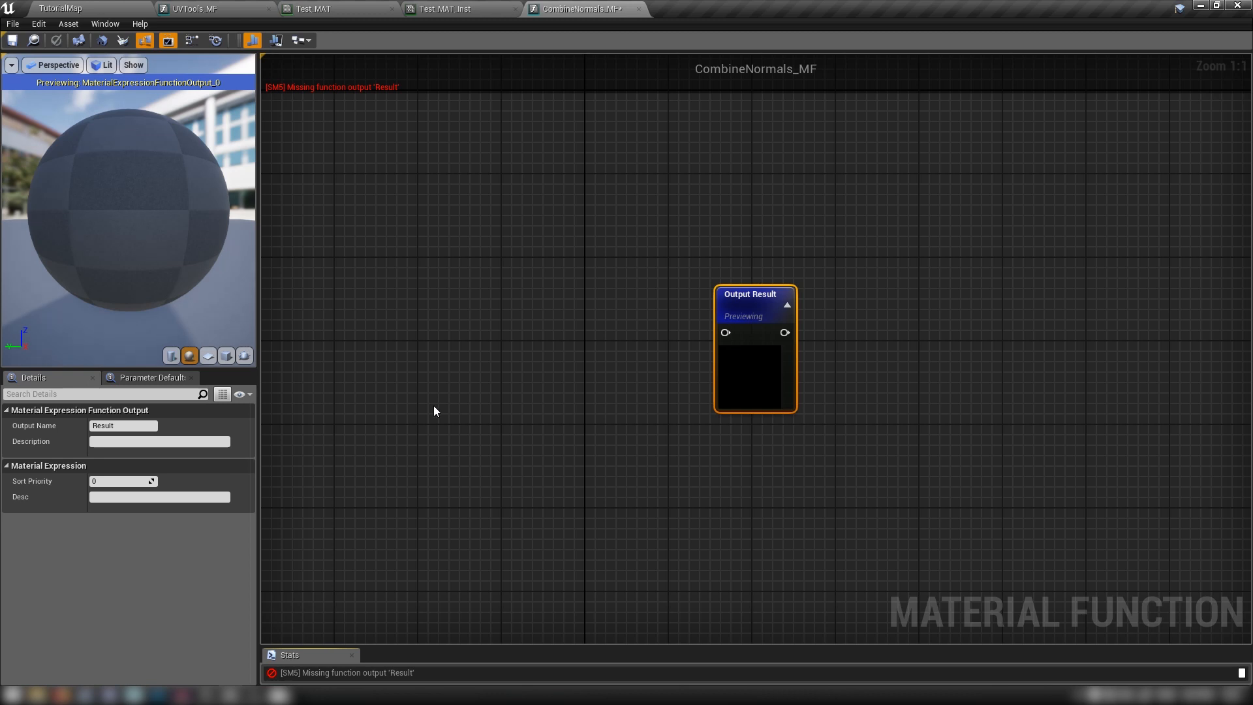
mouse_move(450, 366)
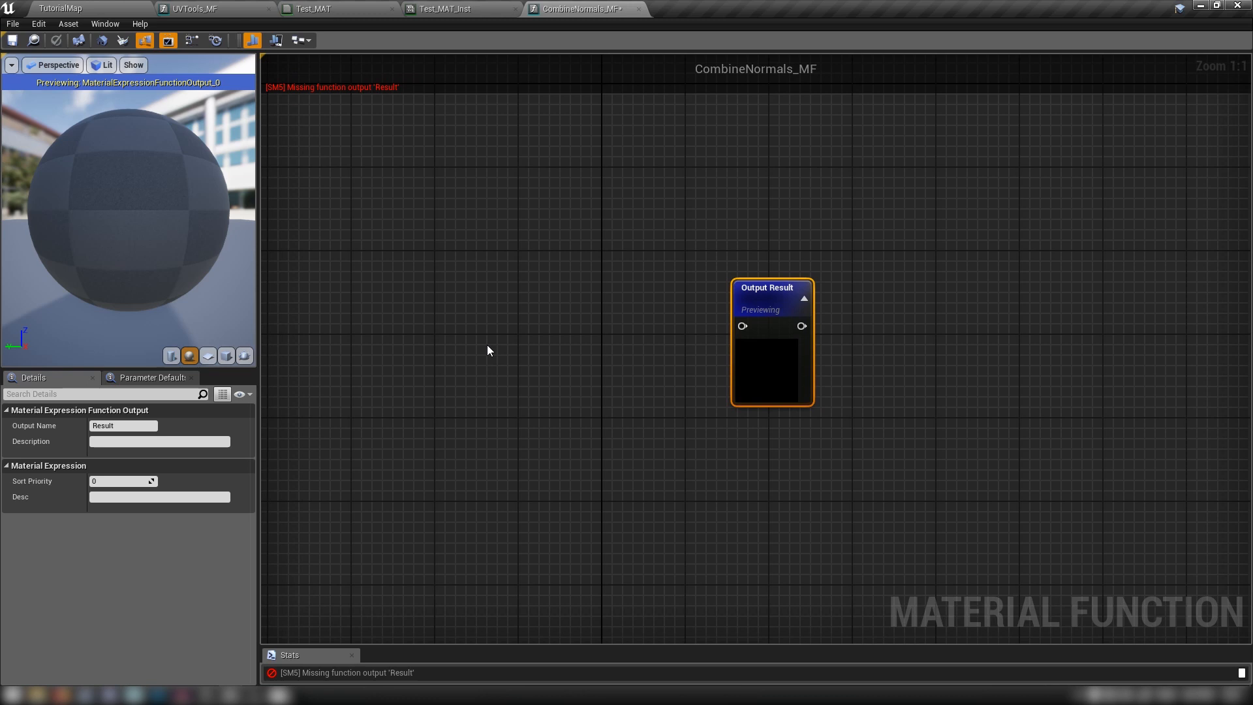
mouse_move(661, 345)
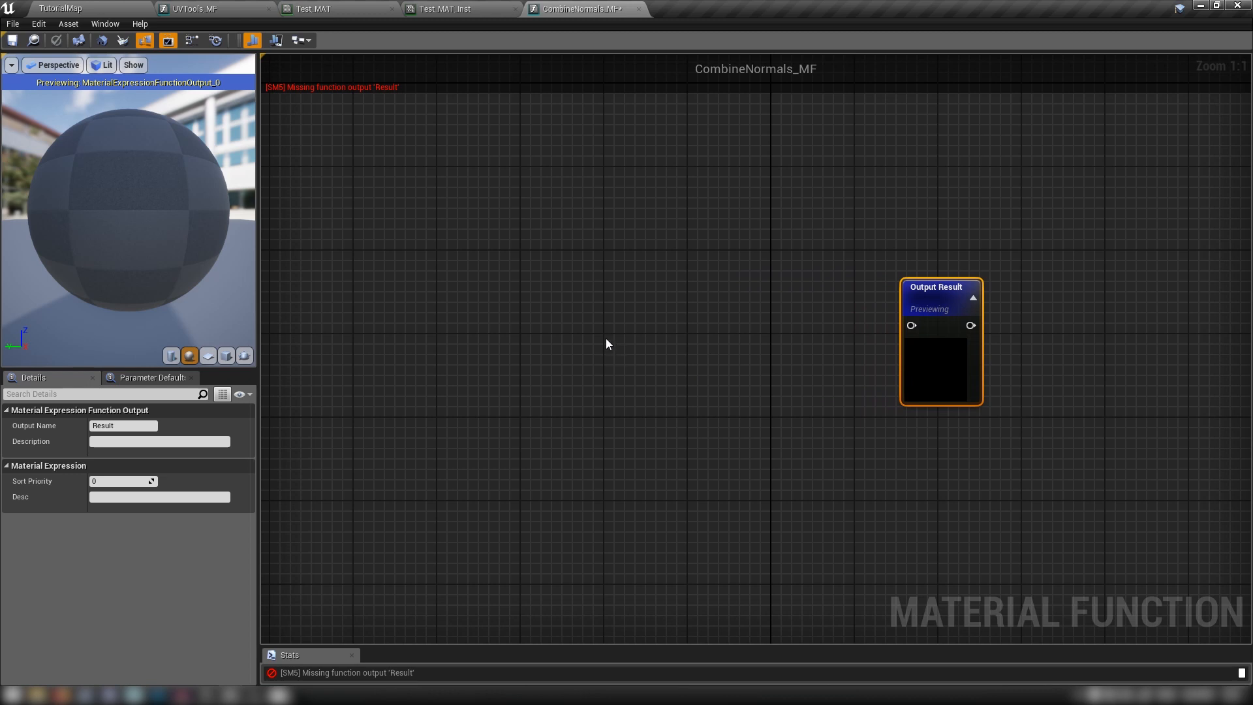
mouse_move(527, 302)
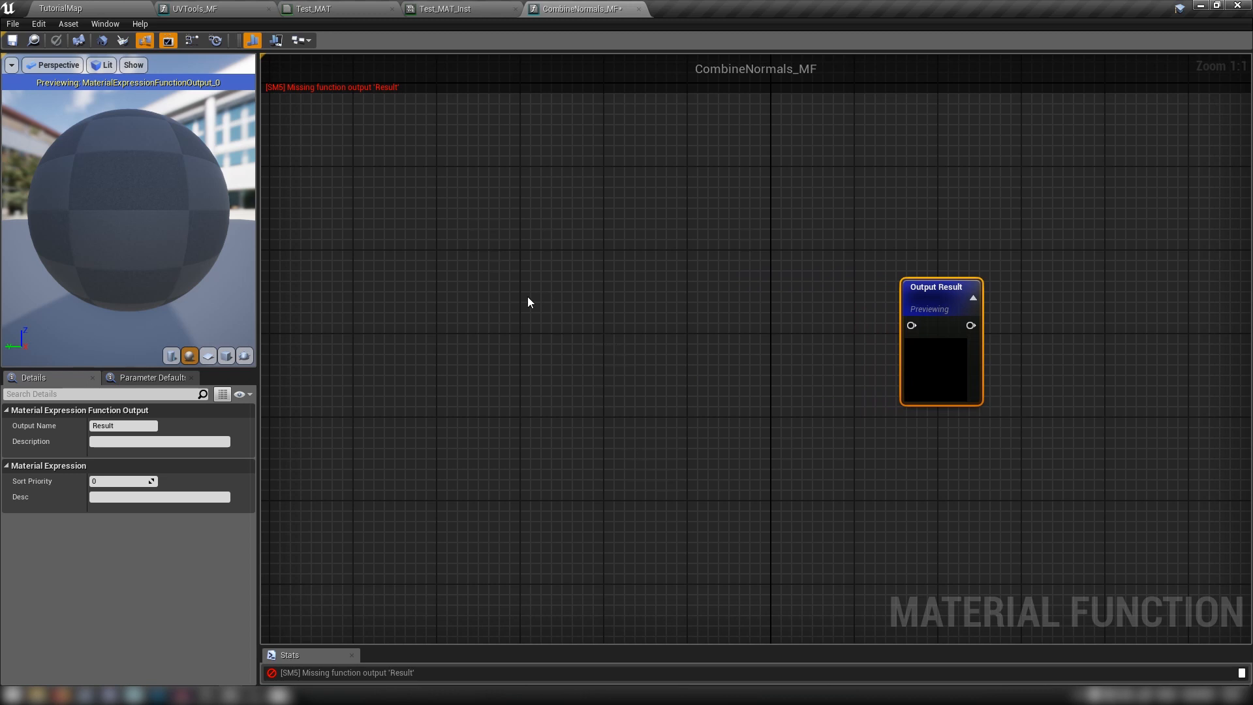
Add a BreakOutFloat3Components node to the CombineNormals_MF graph.
right_click(527, 302)
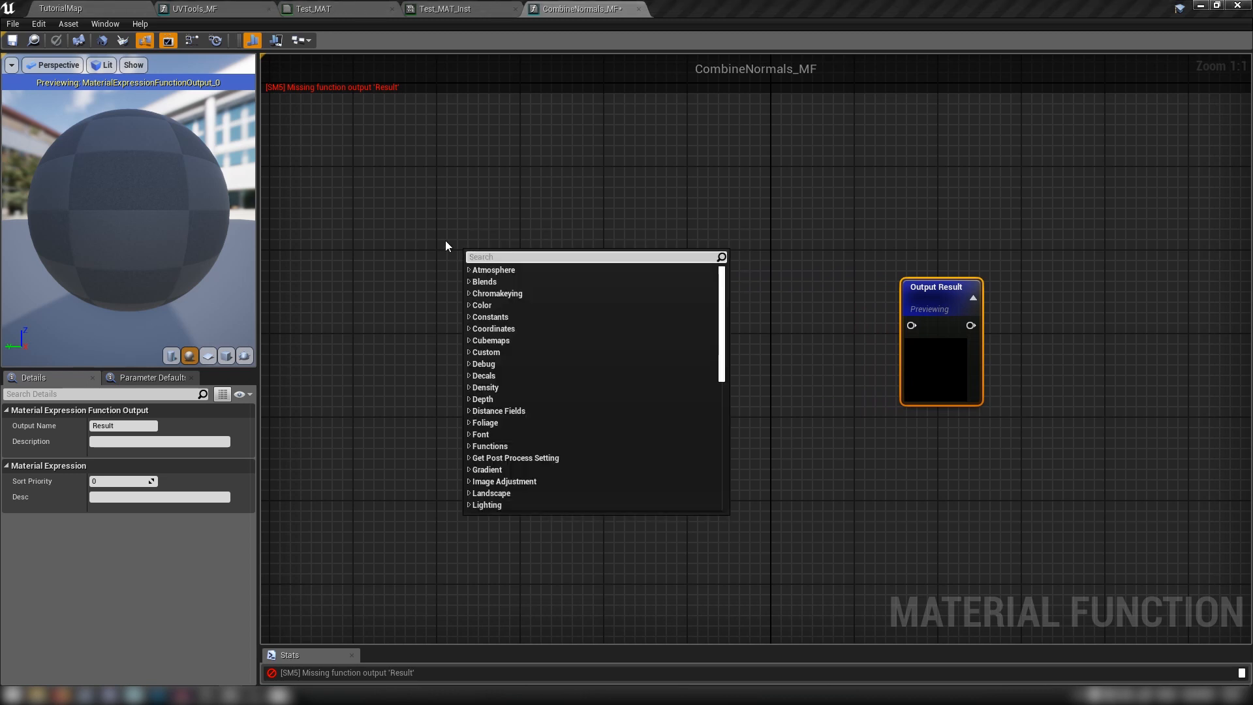
text(break)
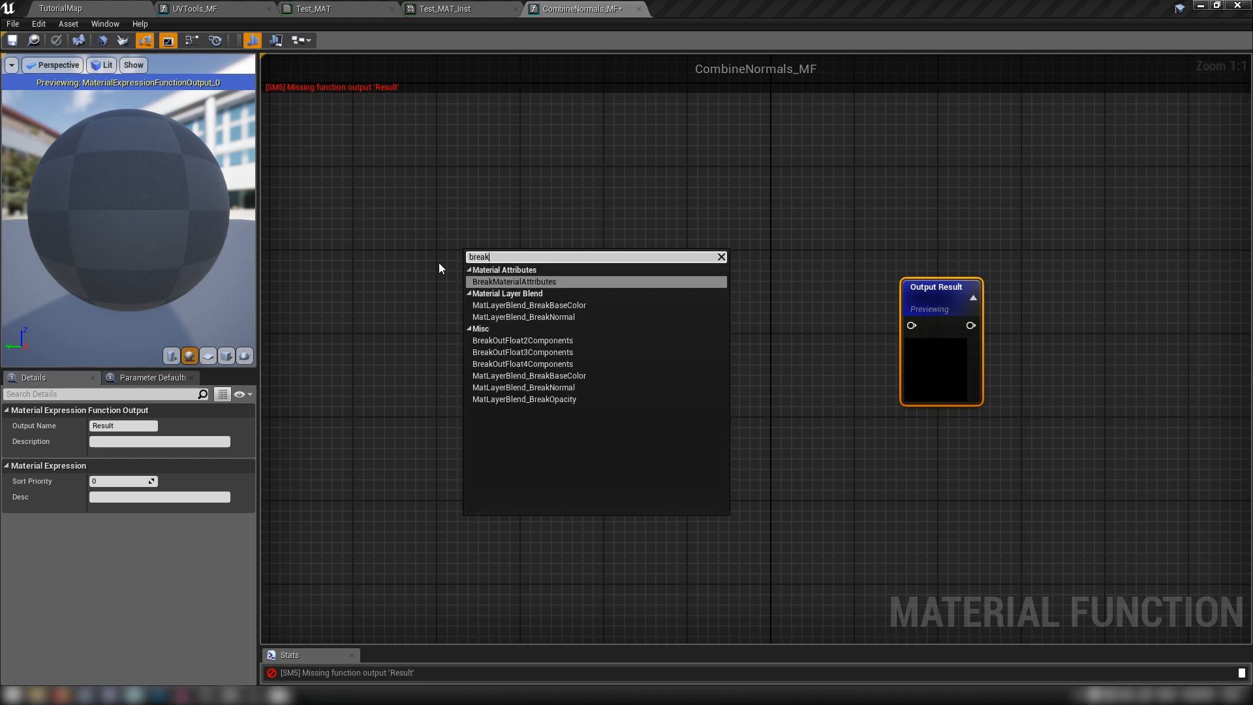
mouse_move(522, 351)
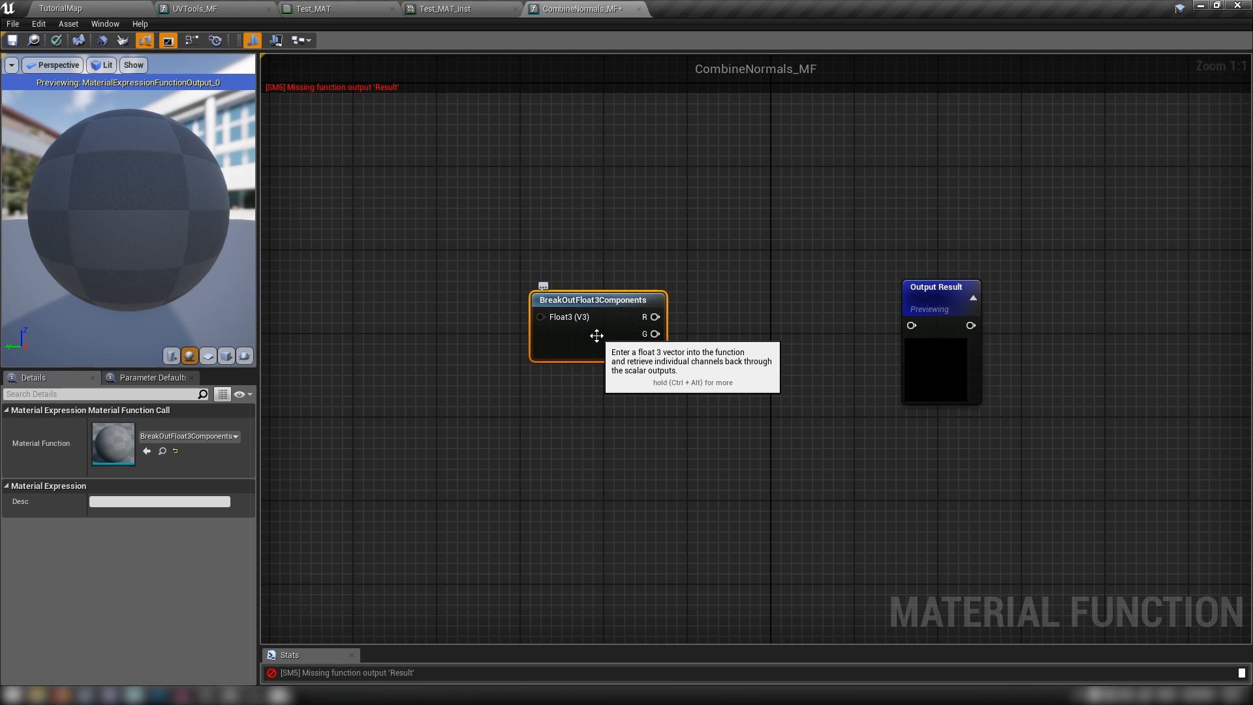
mouse_move(610, 330)
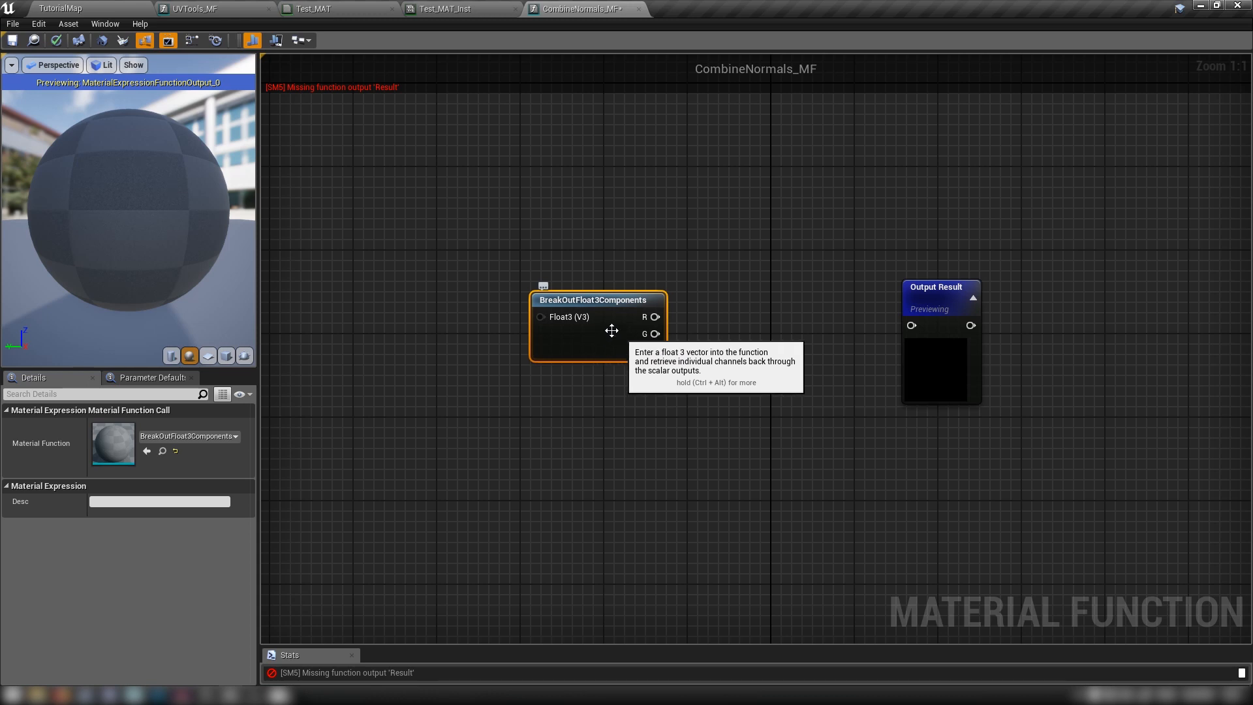
mouse_move(647, 350)
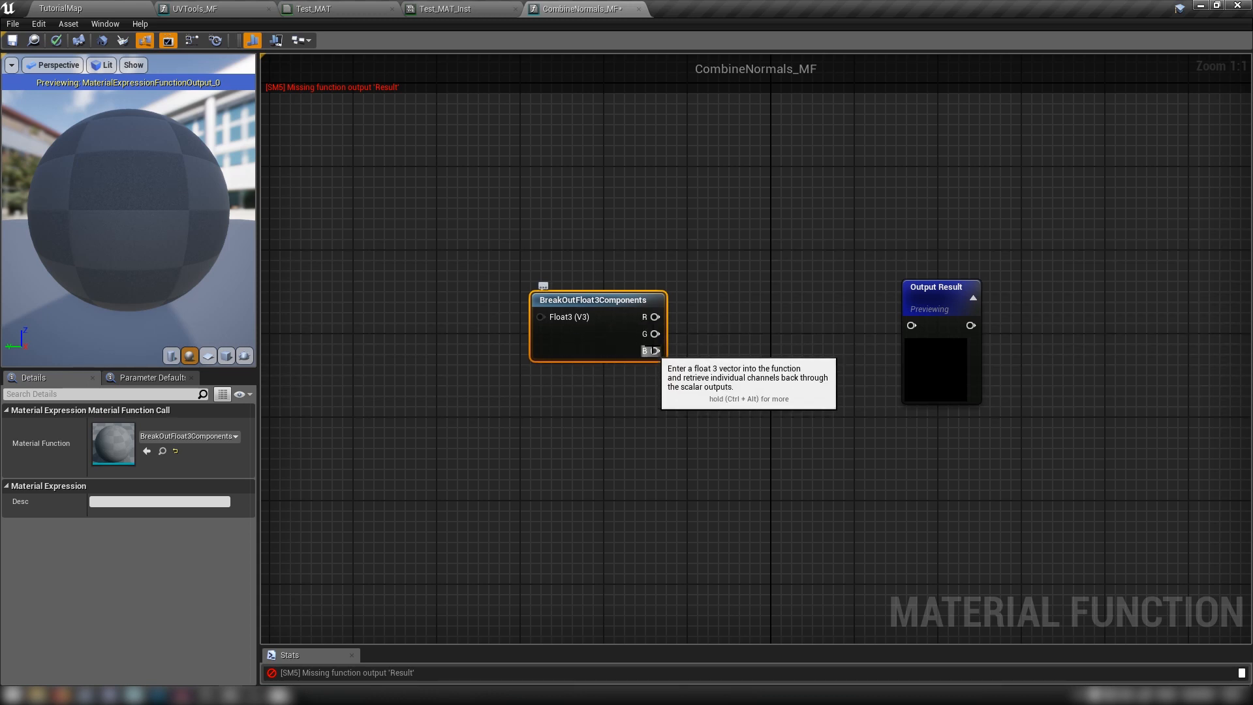
mouse_move(535, 315)
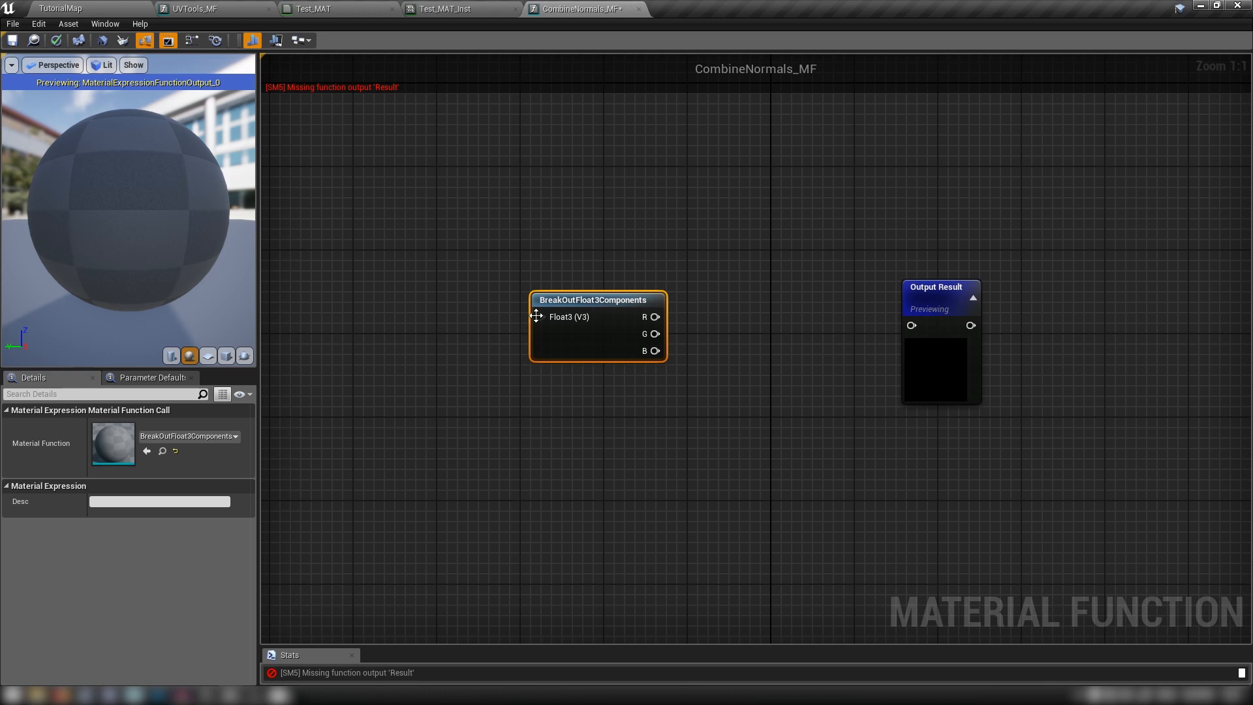
mouse_move(653, 359)
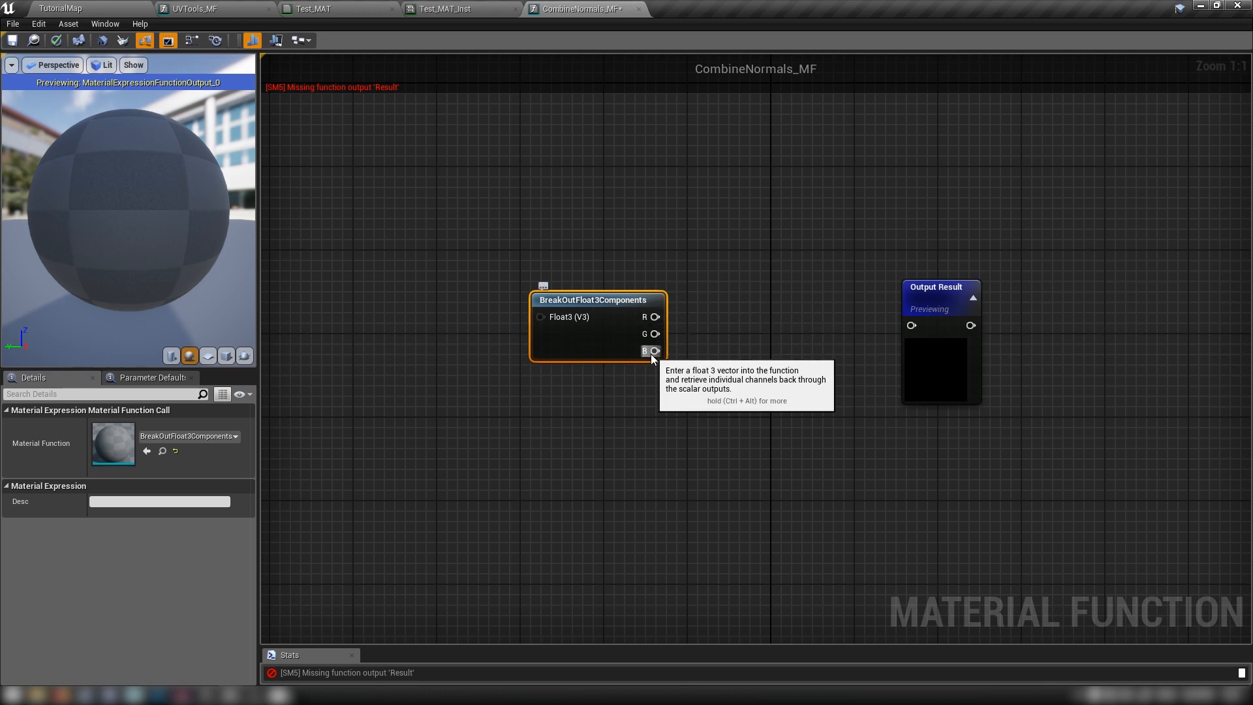
mouse_move(625, 349)
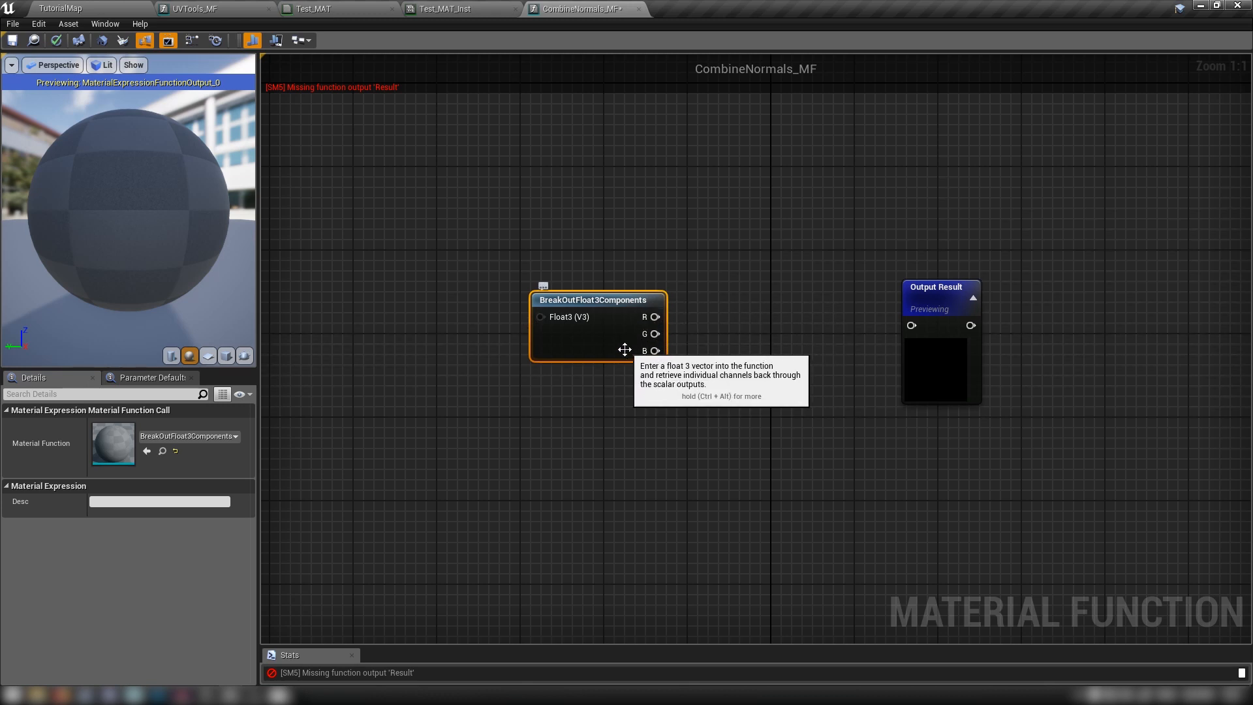
mouse_move(508, 331)
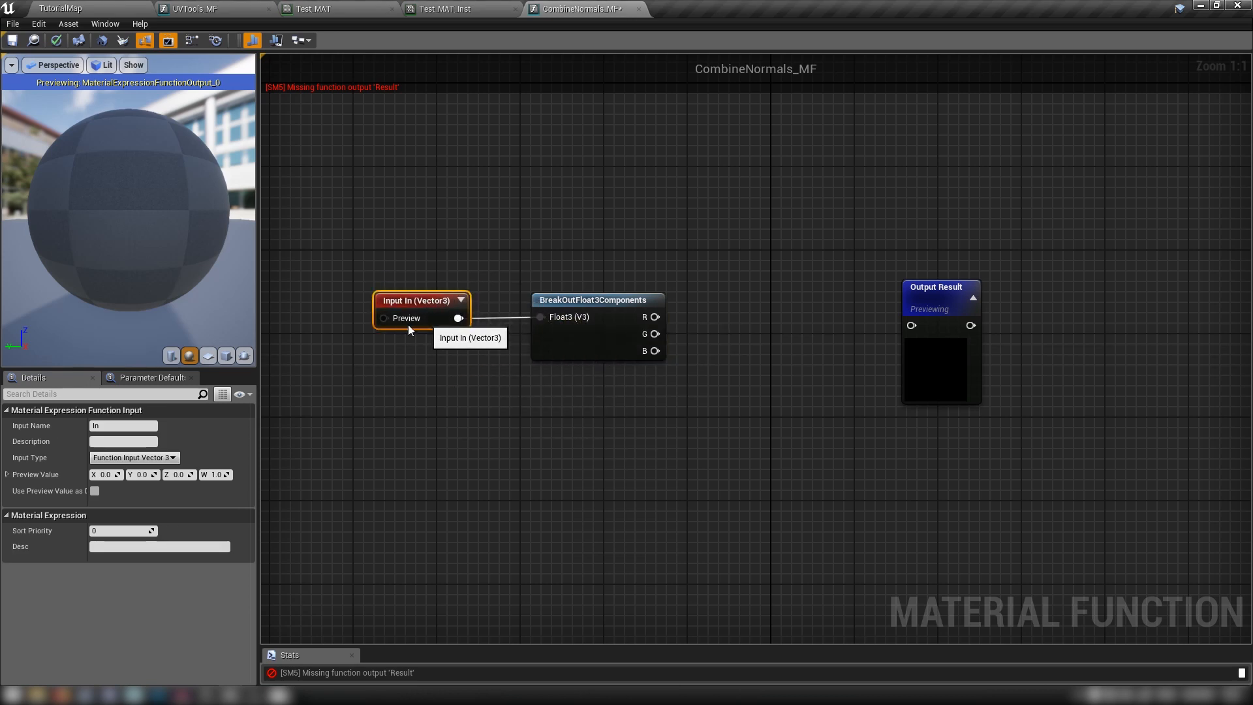
mouse_move(415, 376)
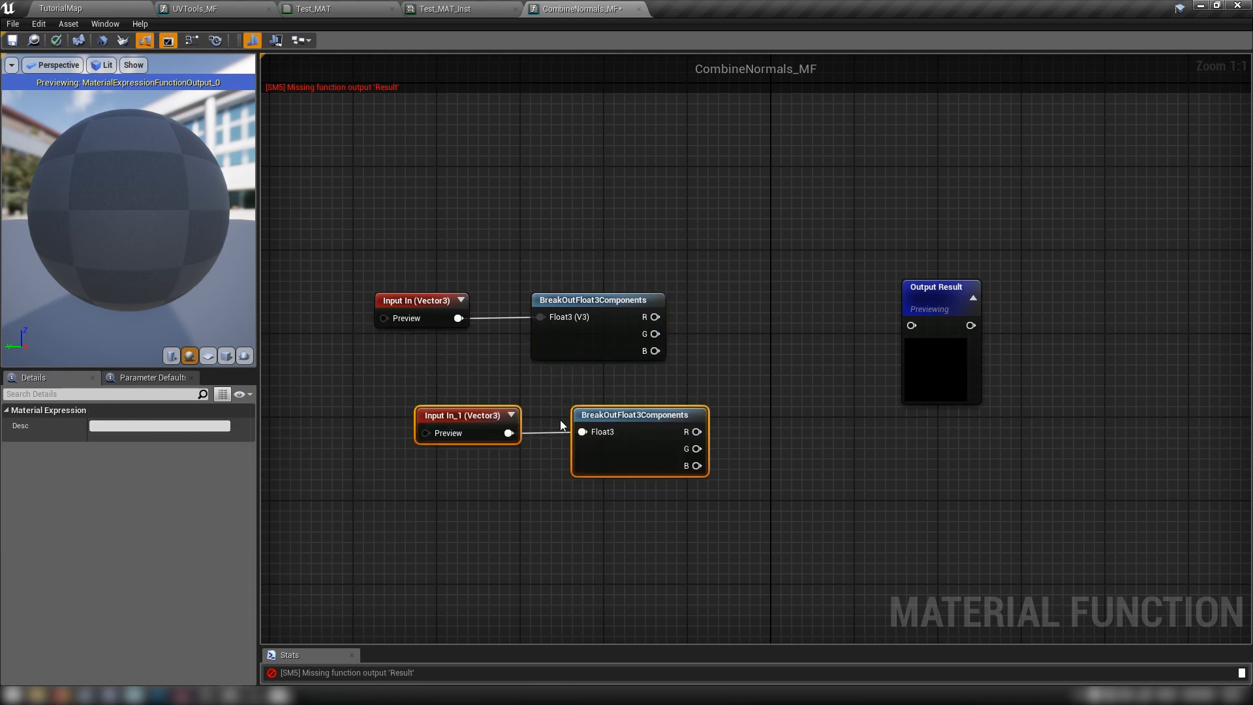
Name the two vector function inputs Normal 1 and Normal 2.
click(422, 300)
text(Normal 1)
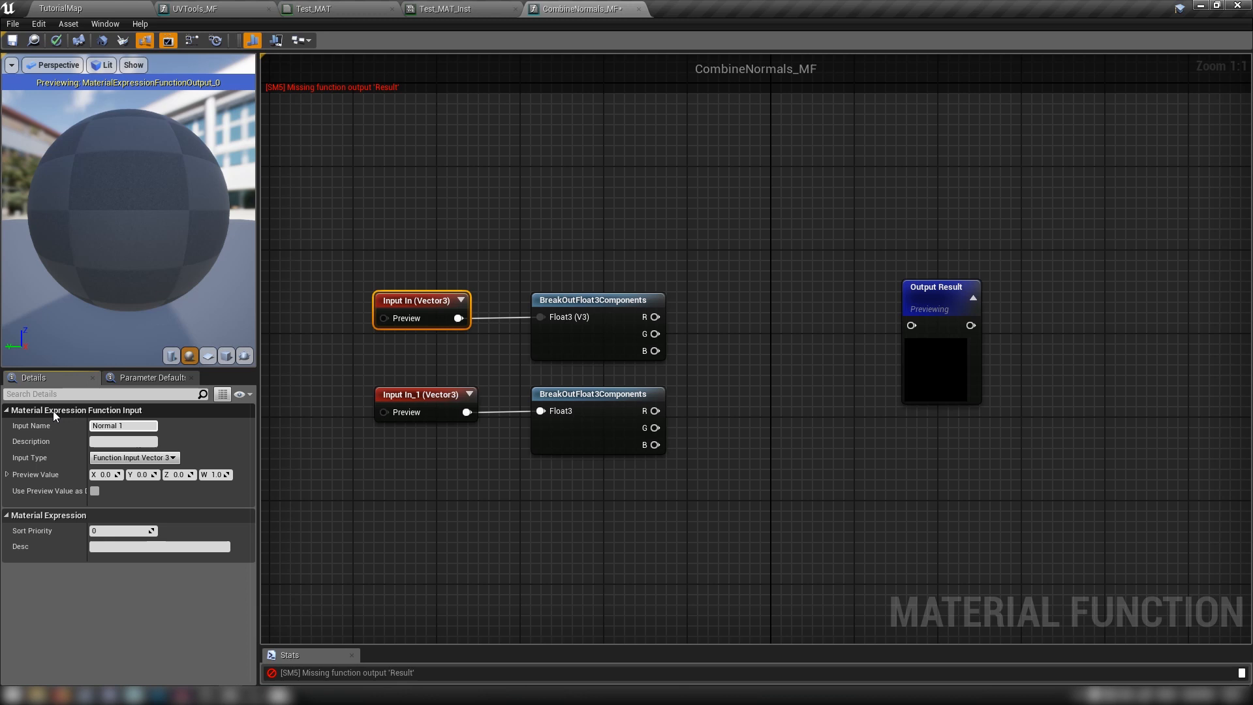
click(423, 394)
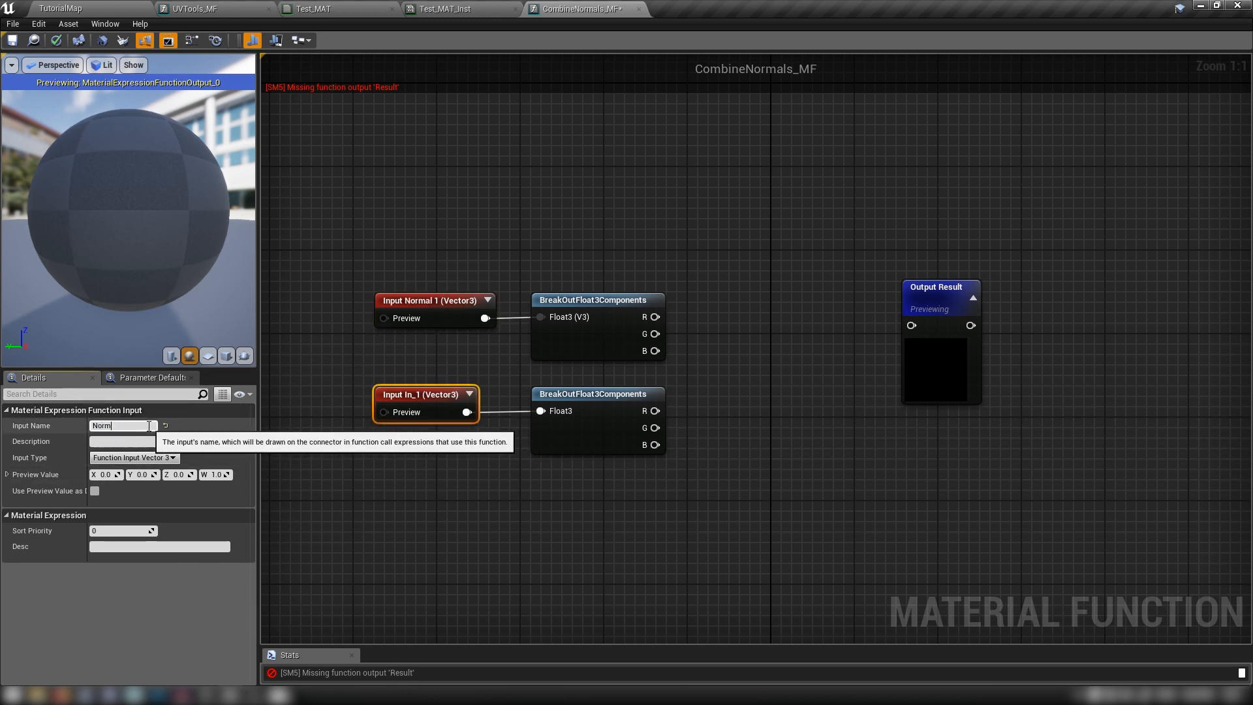
text(Normal 2)
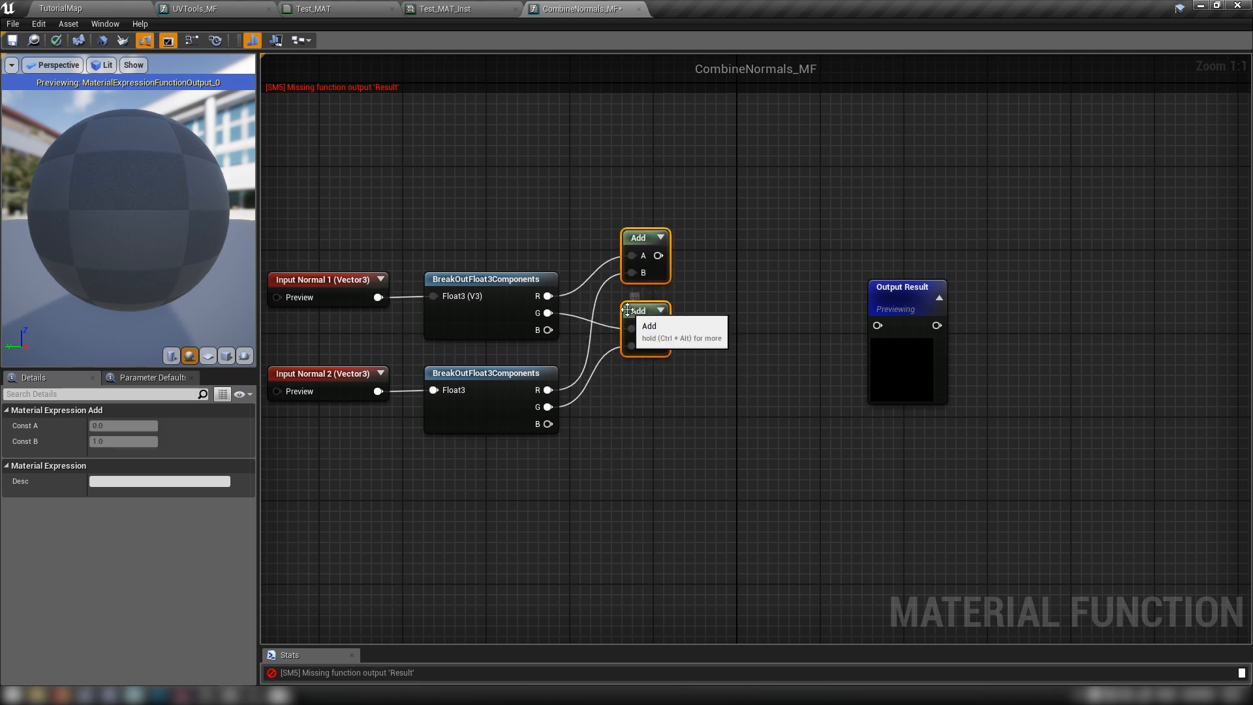
mouse_move(628, 383)
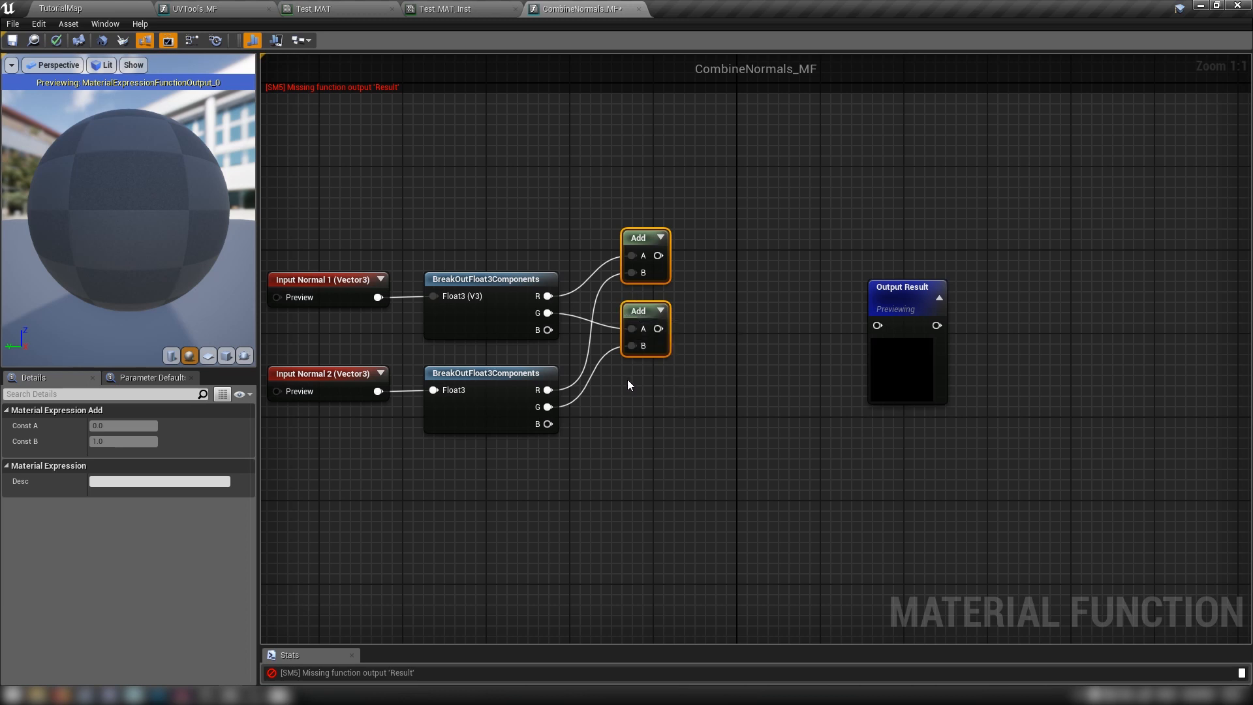
mouse_move(545, 406)
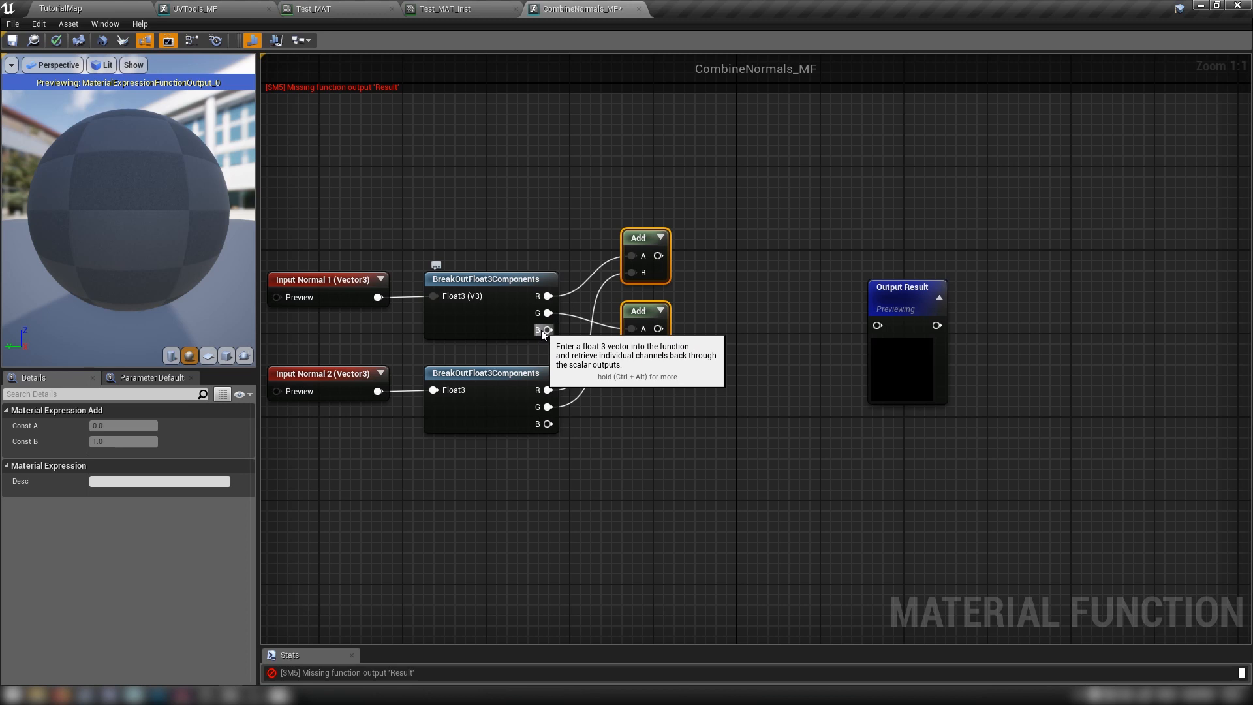
mouse_move(505, 484)
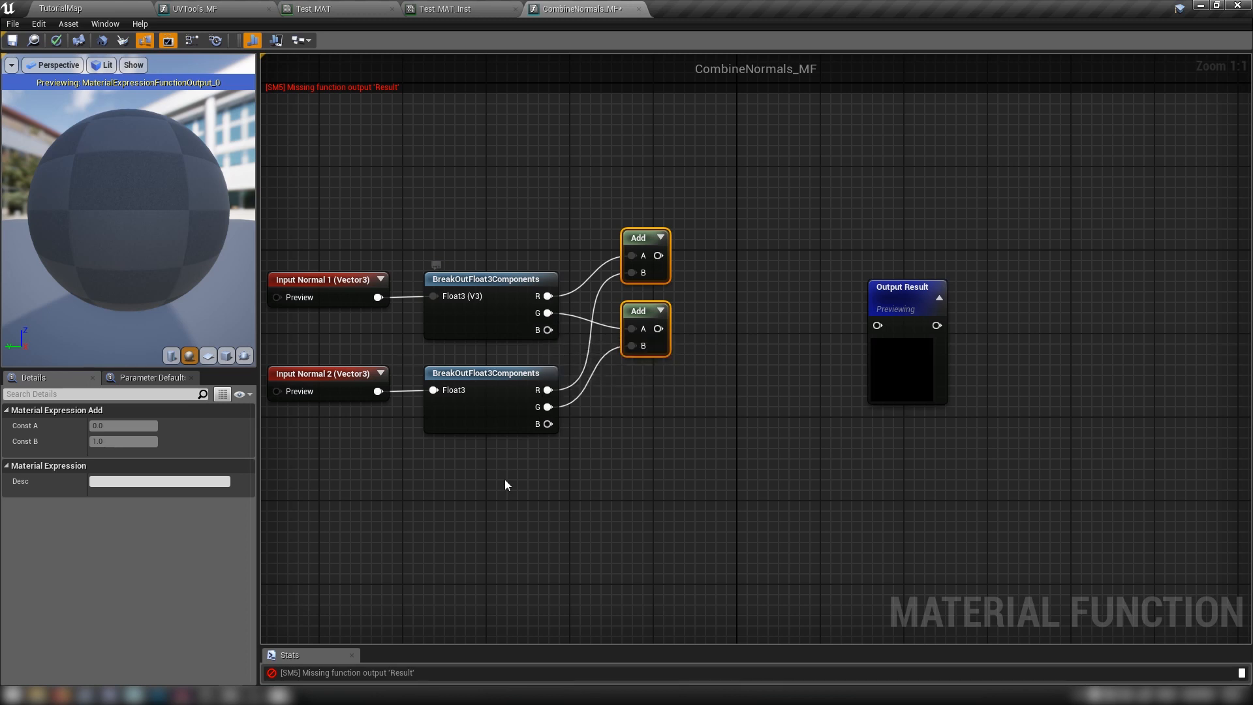
mouse_move(547, 453)
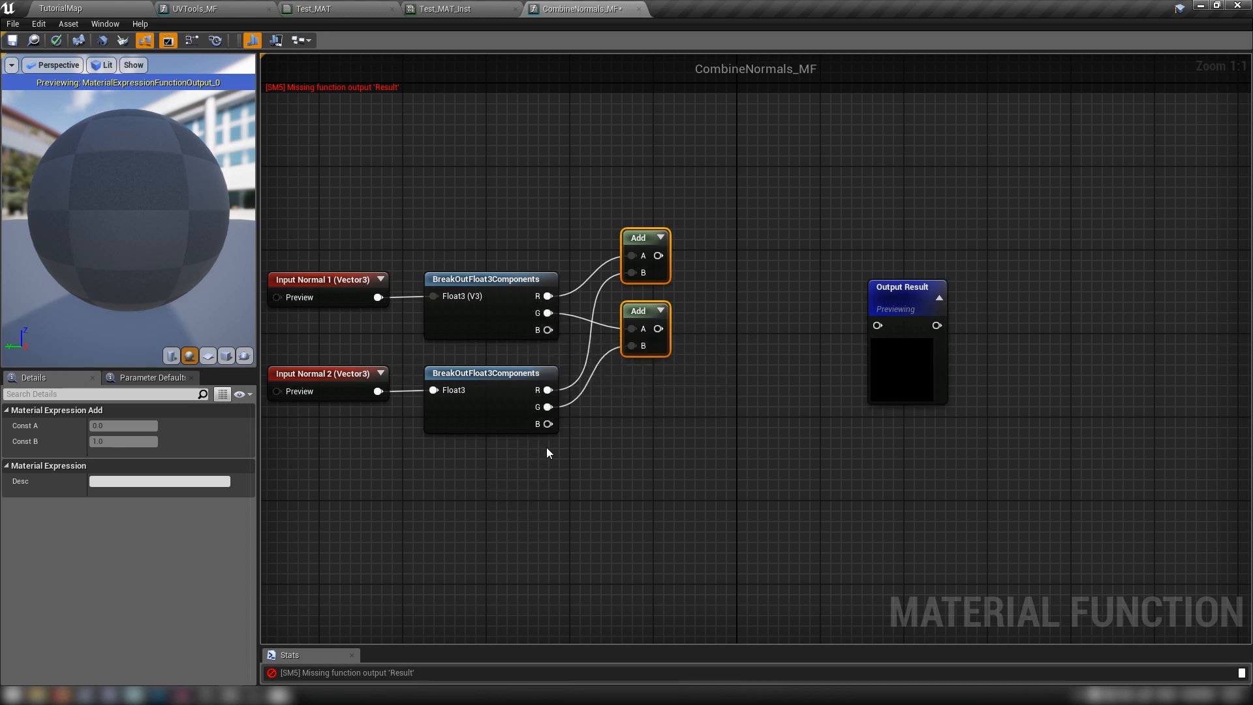
mouse_move(600, 462)
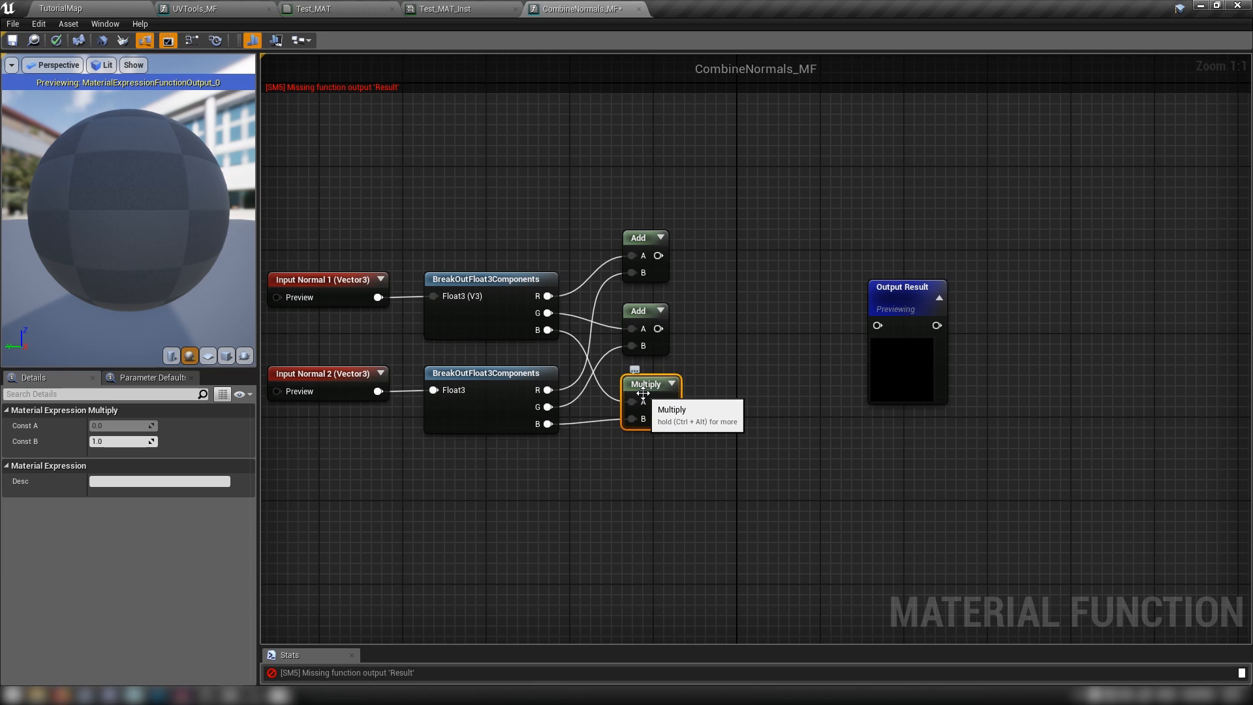
mouse_move(728, 347)
text(ap)
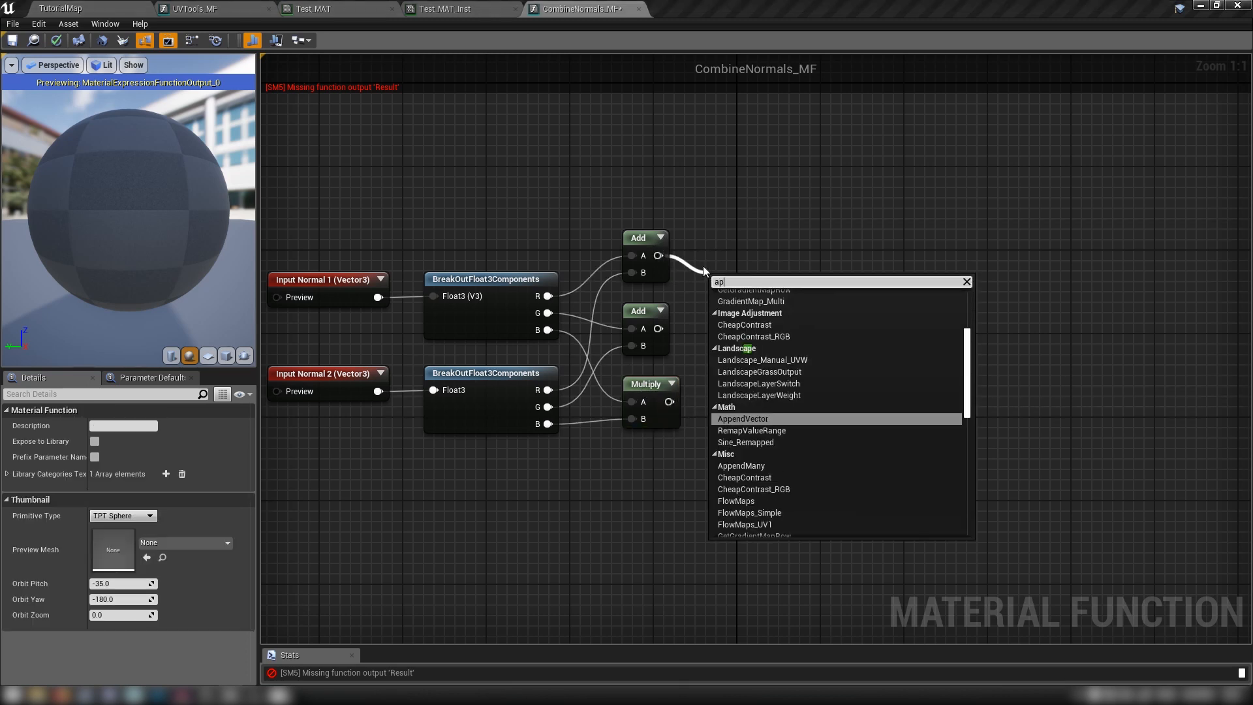
Add an AppendVector node joining the red and green sums.
click(742, 419)
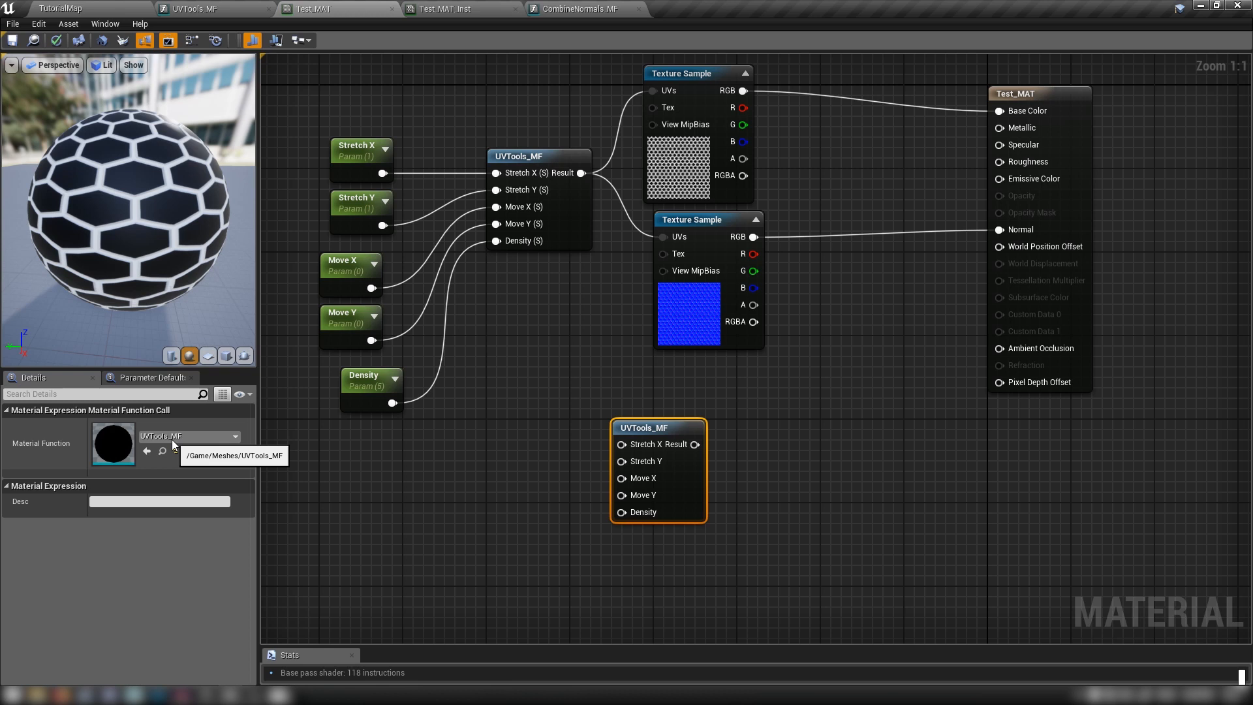
Assign CombineNormals_MF to the new Material Function Call node.
click(233, 436)
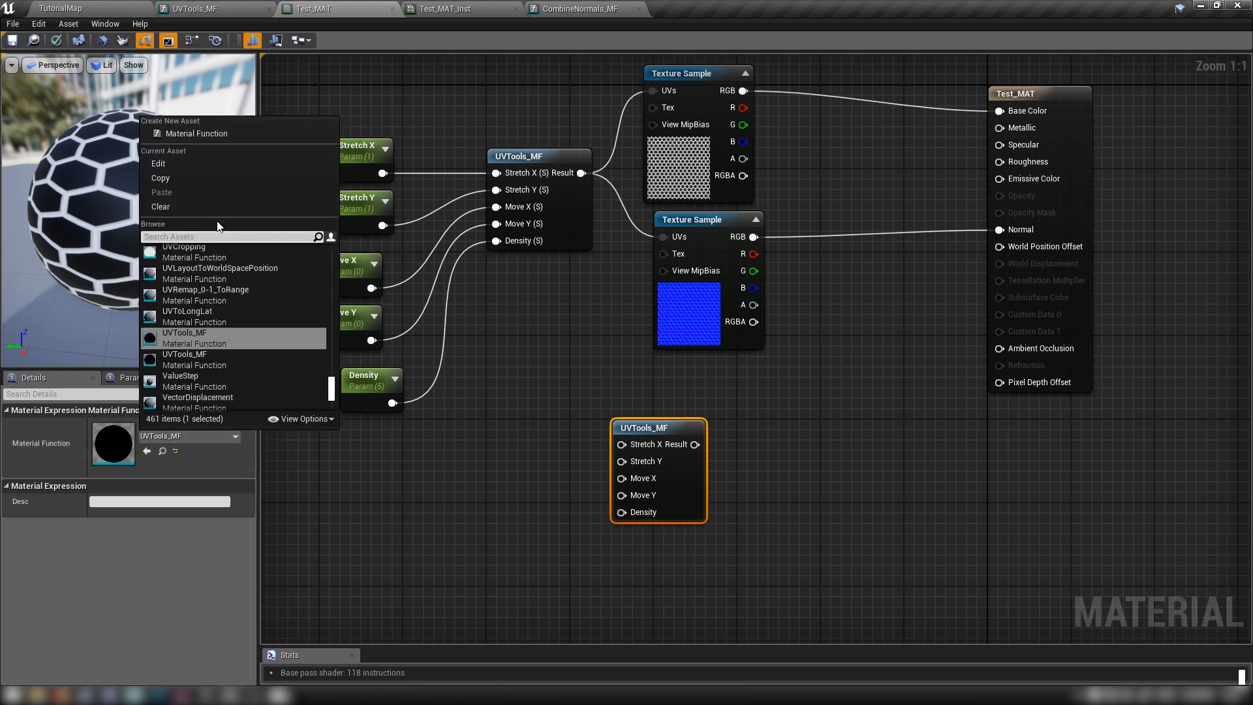
text(co)
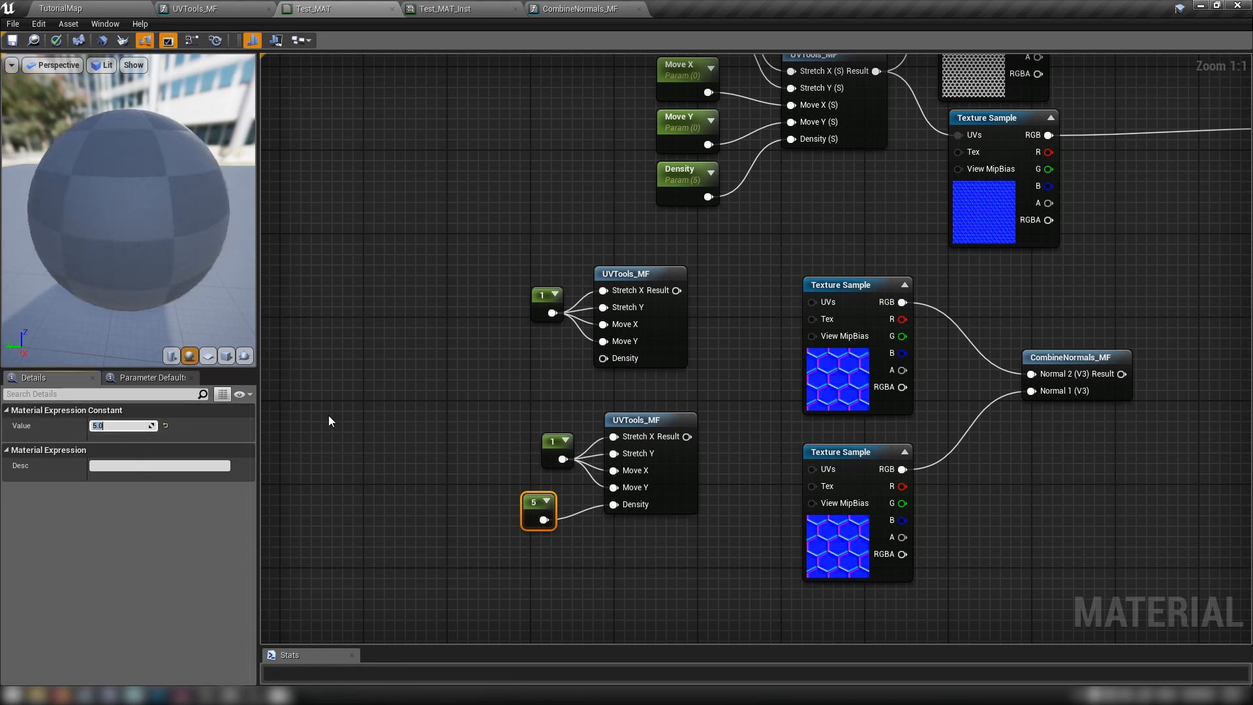
Commit the density constant of 5 feeding the second UVTools_MF.
click(550, 442)
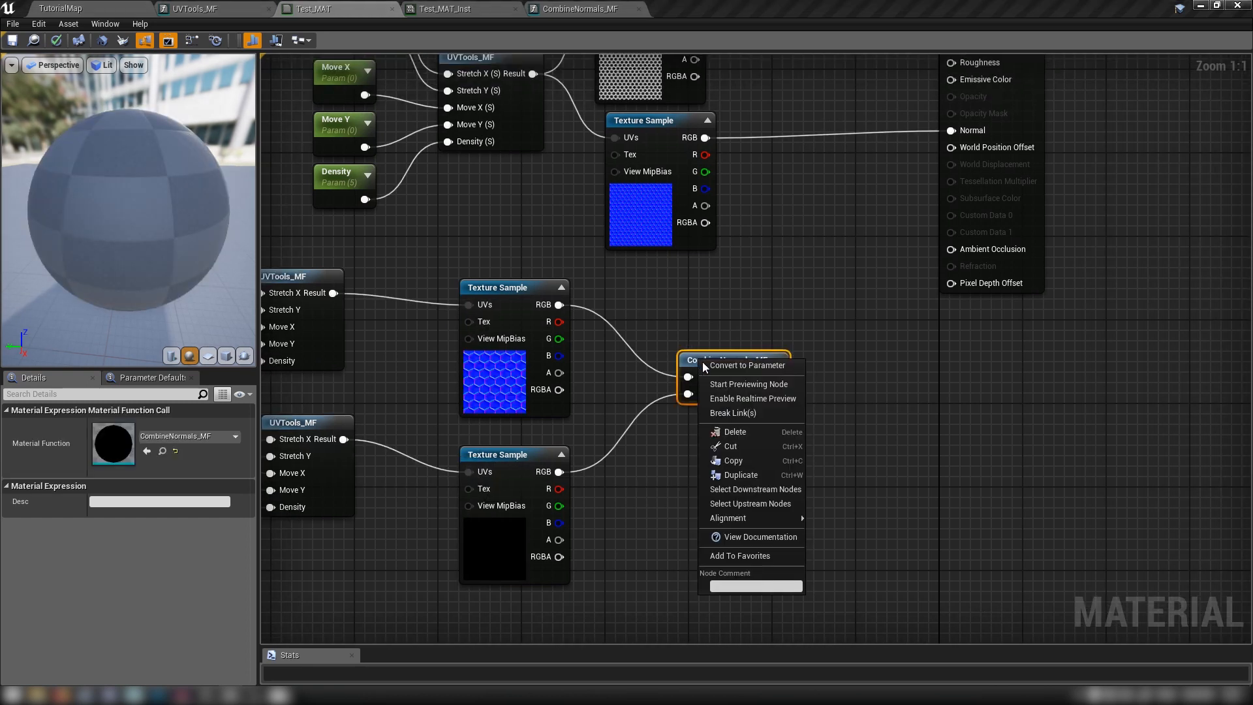
Convert the density constant into a parameter.
click(750, 384)
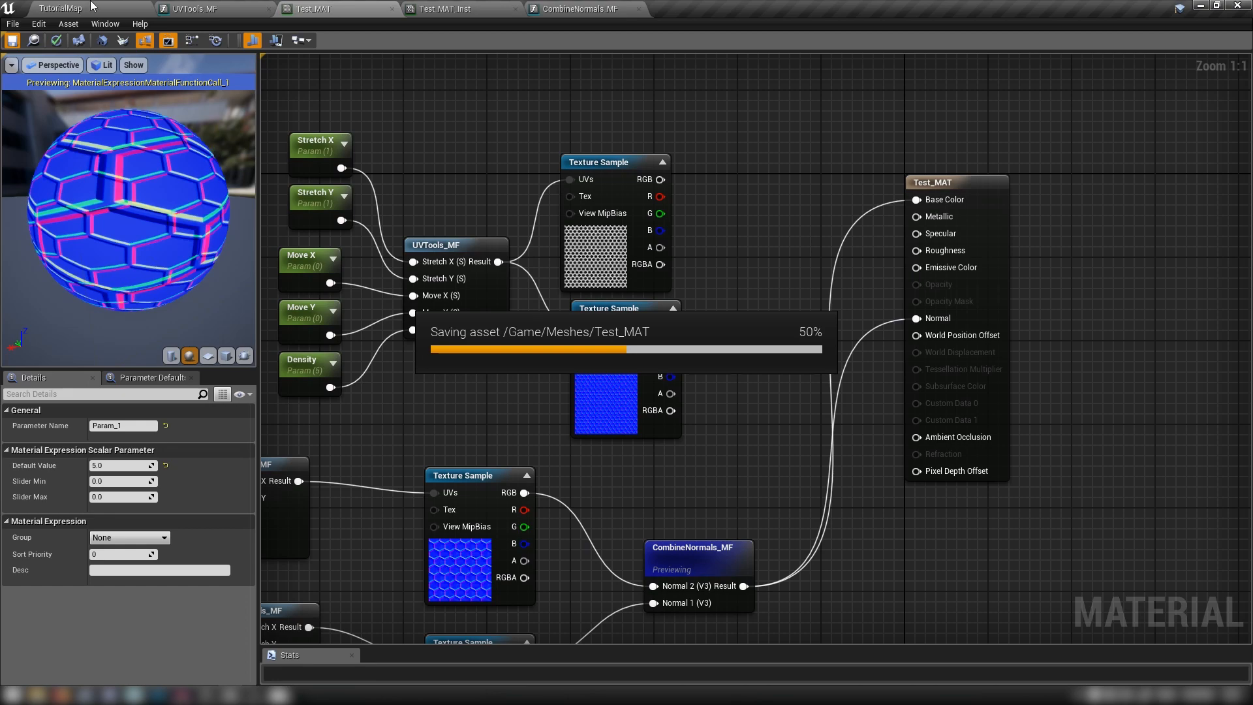
Override the new scale parameters in Test_MAT_Inst and set one to 2.791708 to resize the hexagon normals.
click(446, 9)
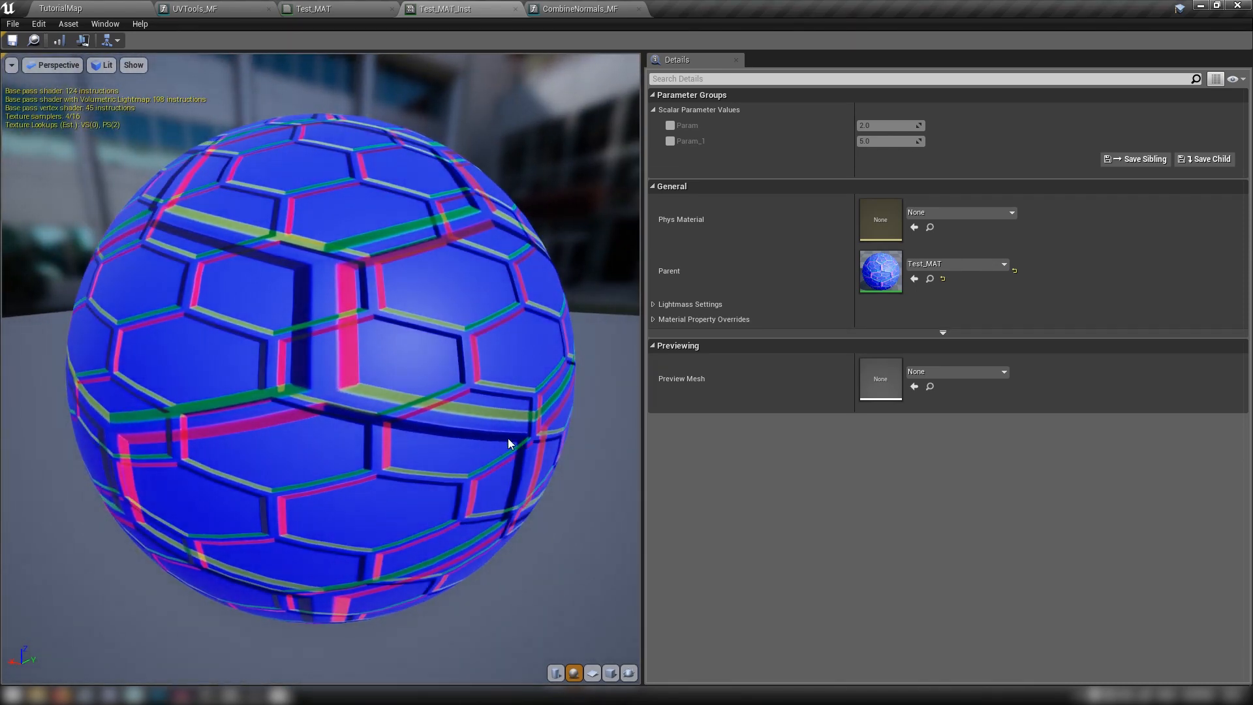
click(670, 125)
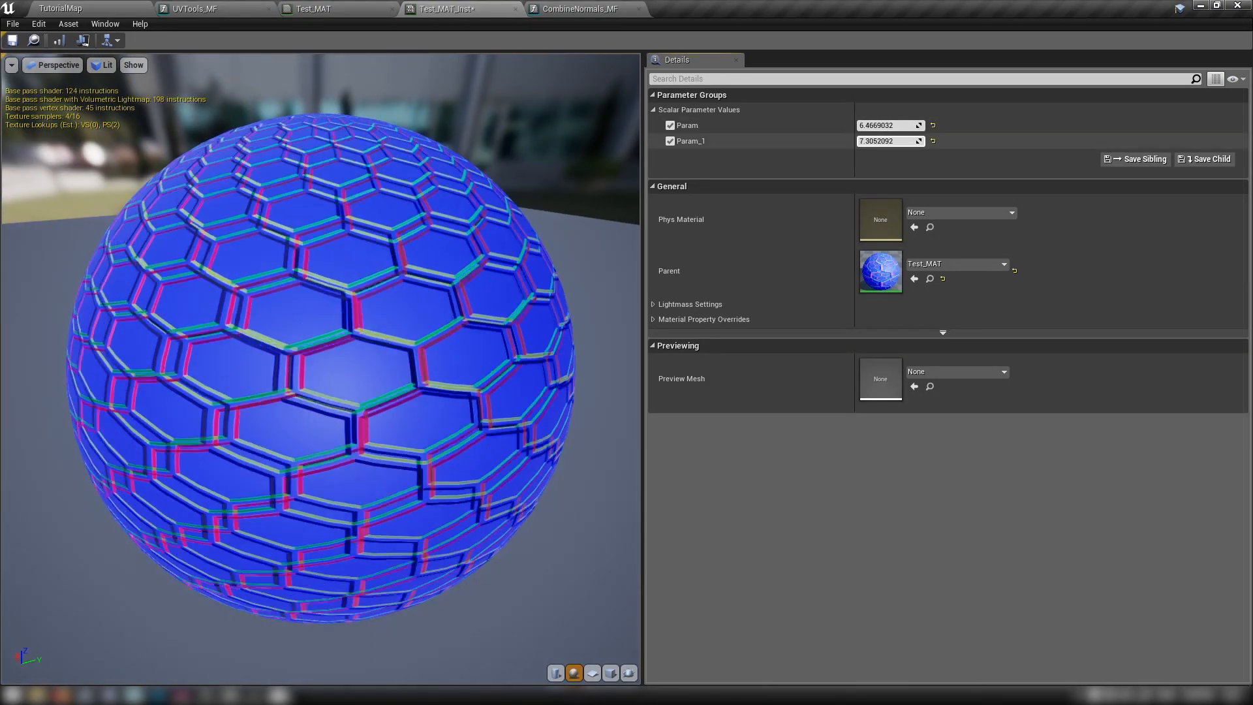
text(2.791708)
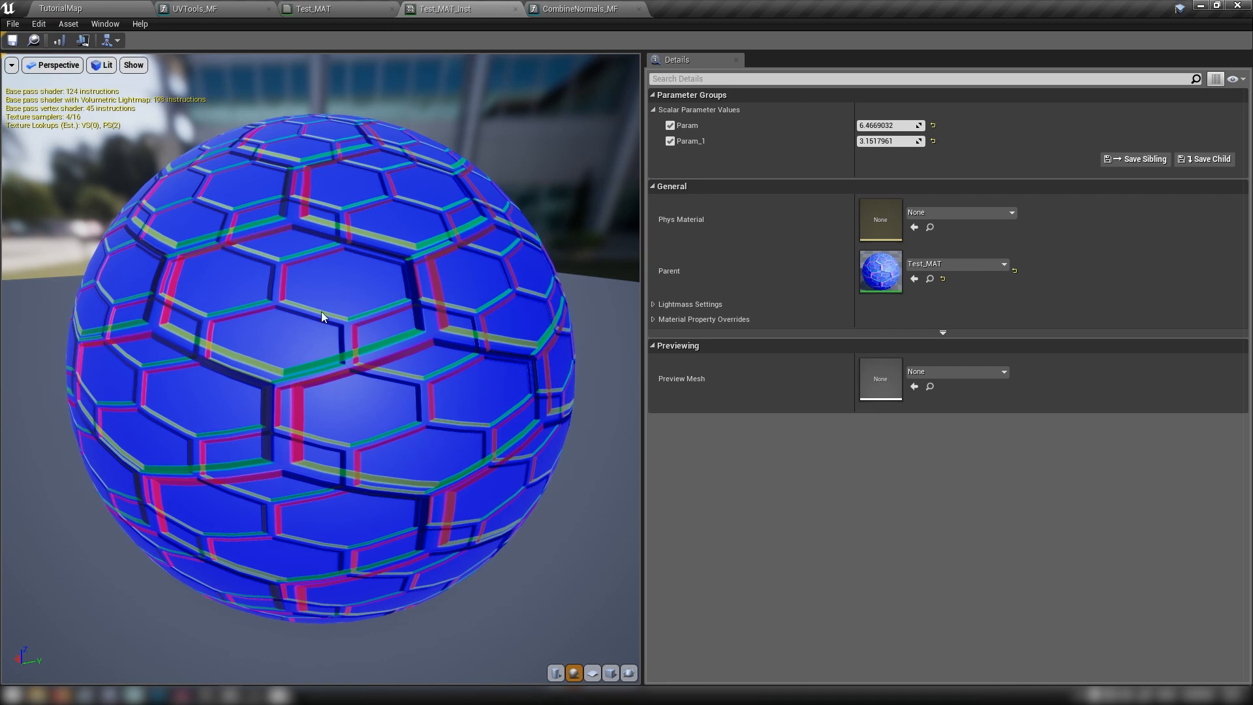
click(582, 10)
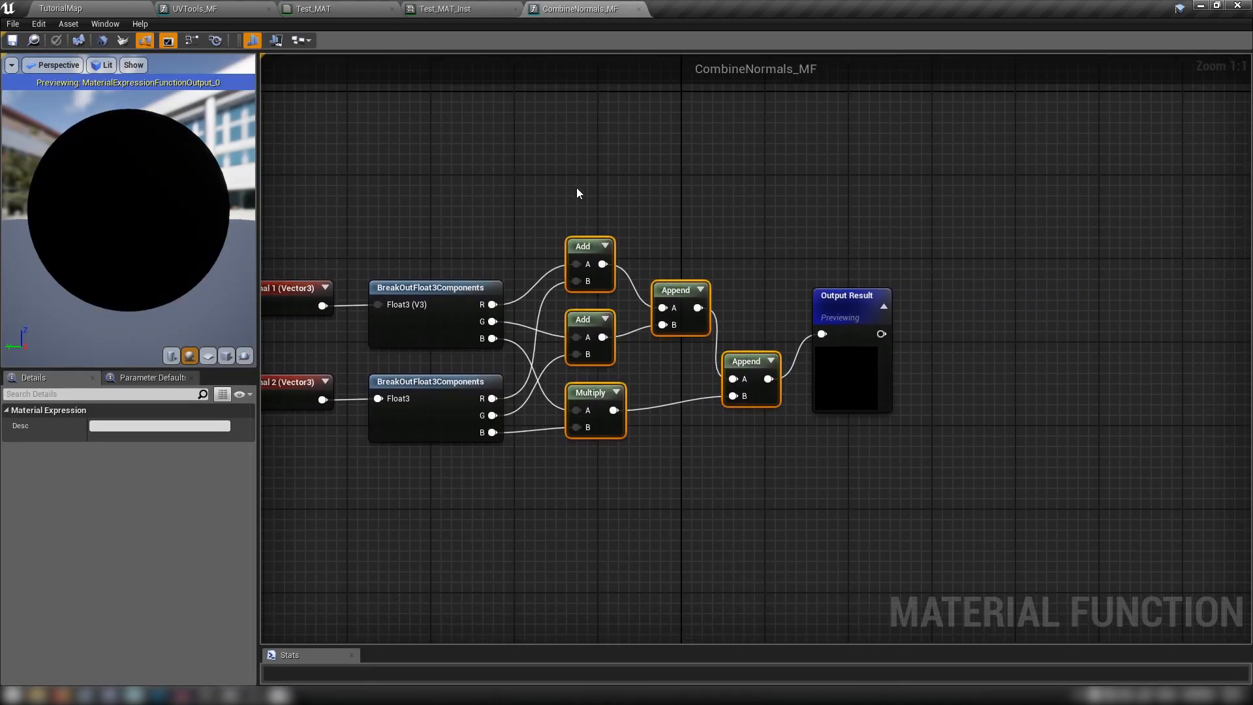
Review the UVTools_MF and CombineNormals_MF graphs, then return to the TutorialMap level.
click(204, 10)
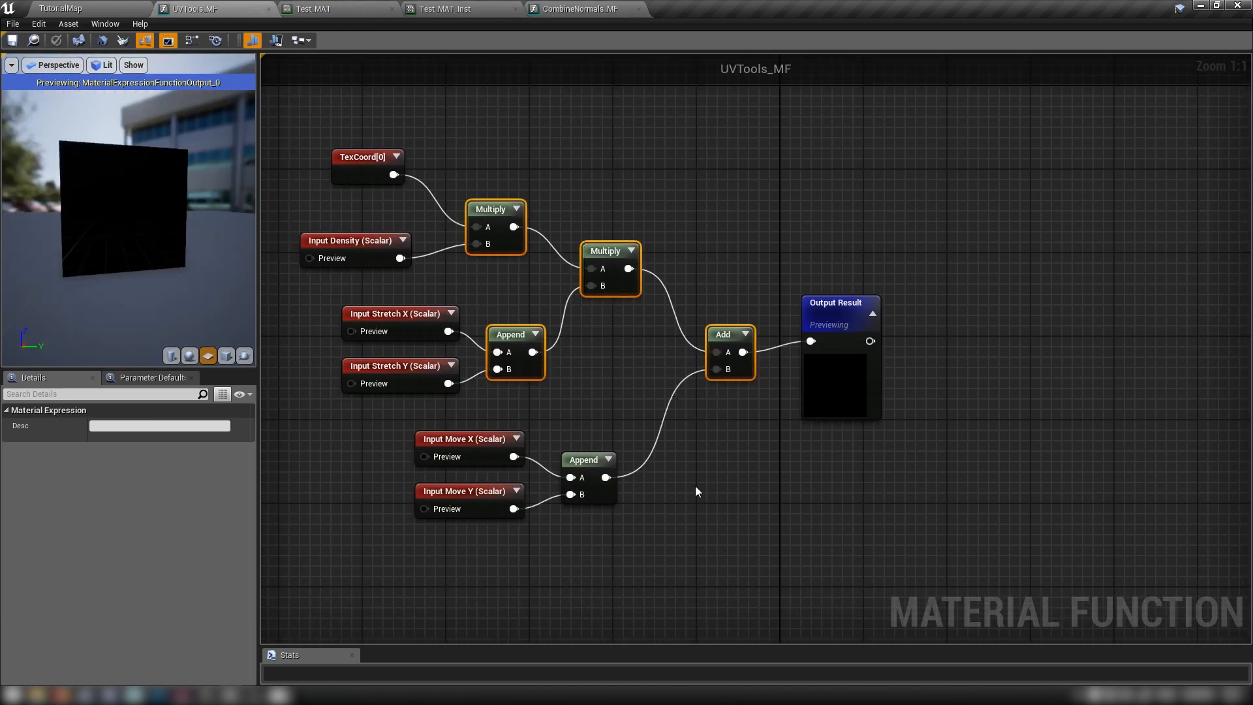
click(582, 10)
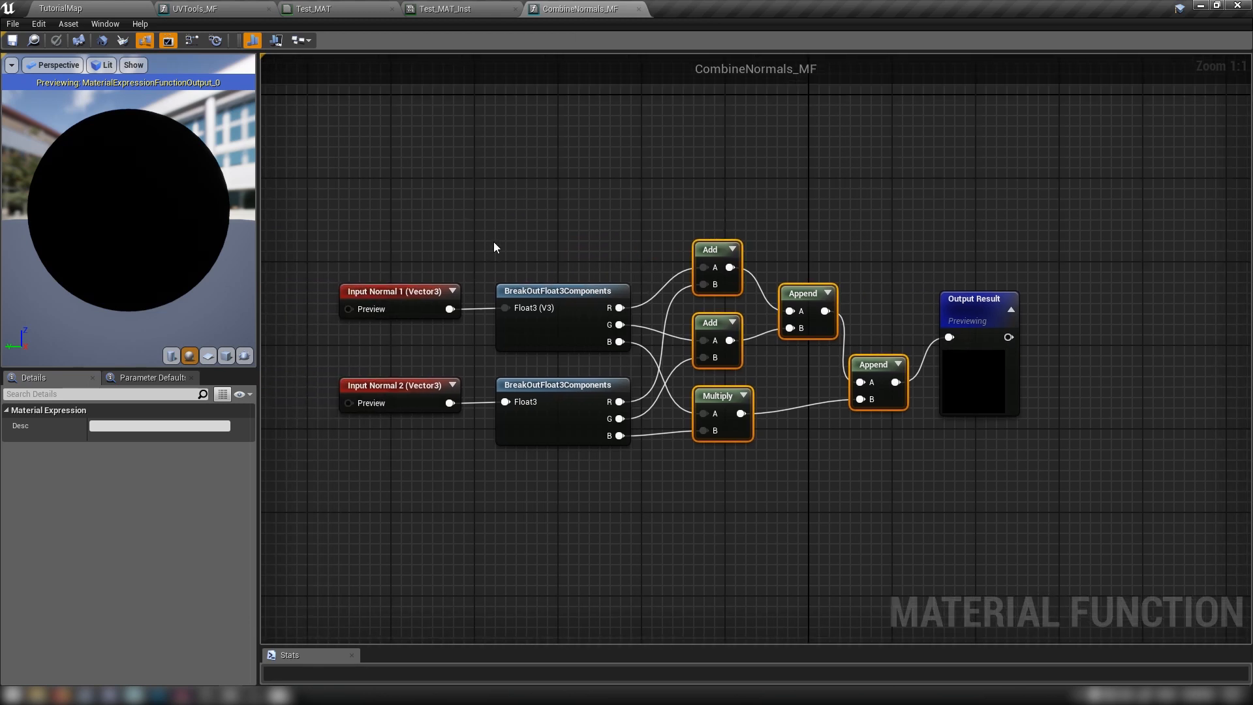
mouse_move(733, 471)
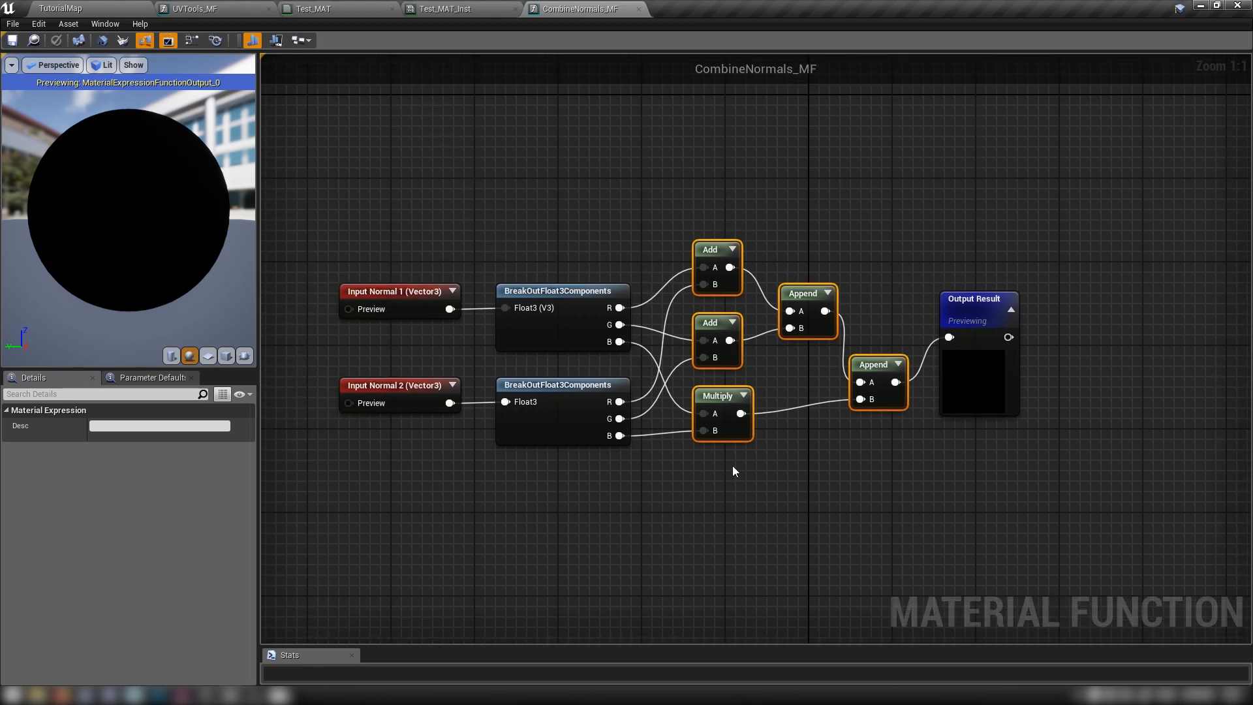
click(60, 9)
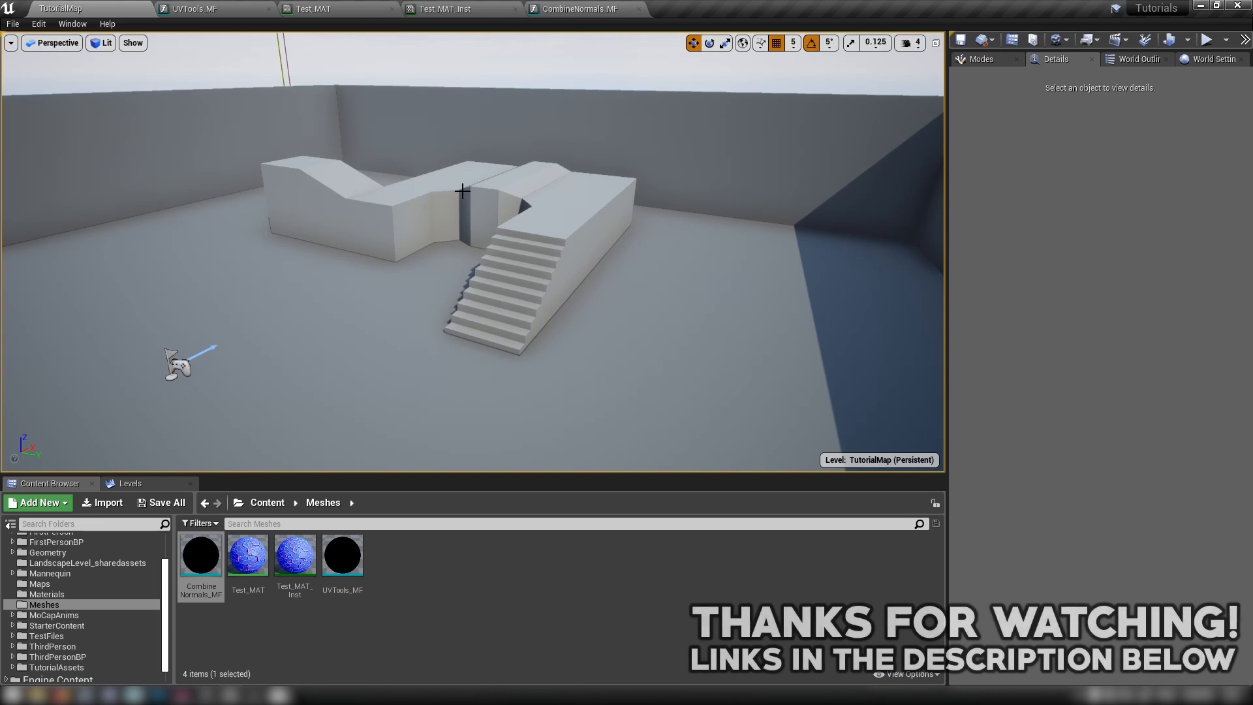
click(495, 643)
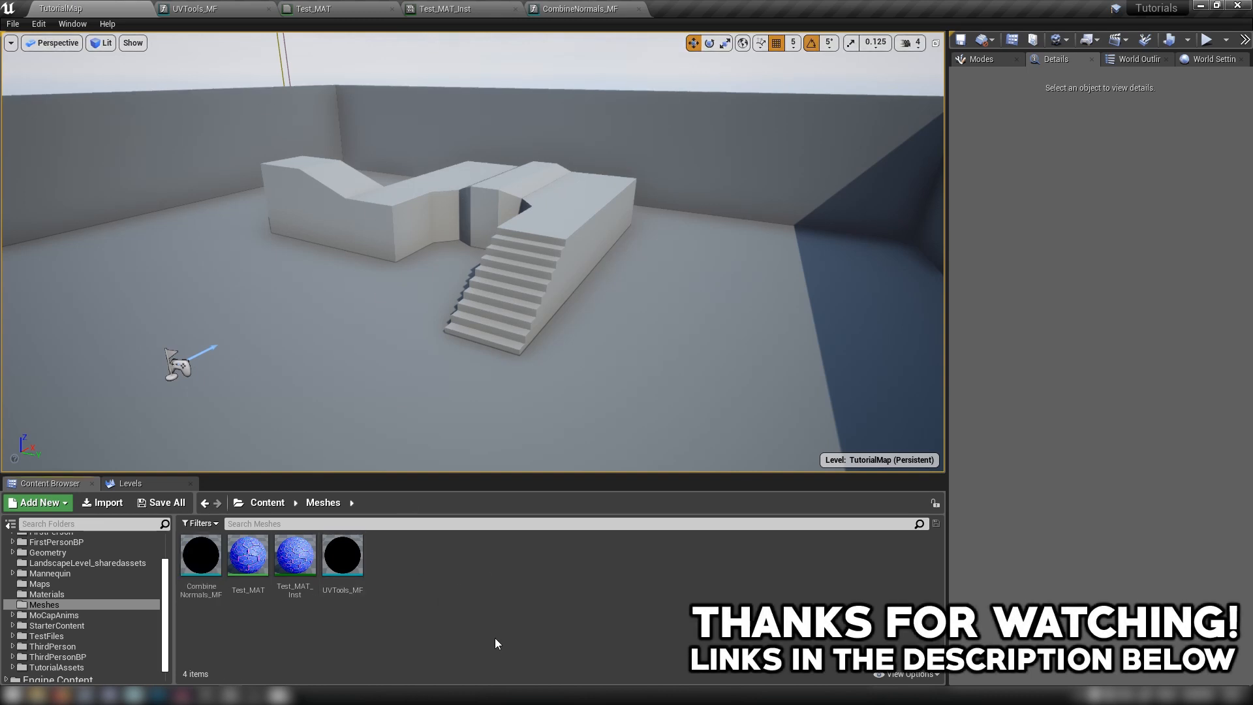
mouse_move(398, 603)
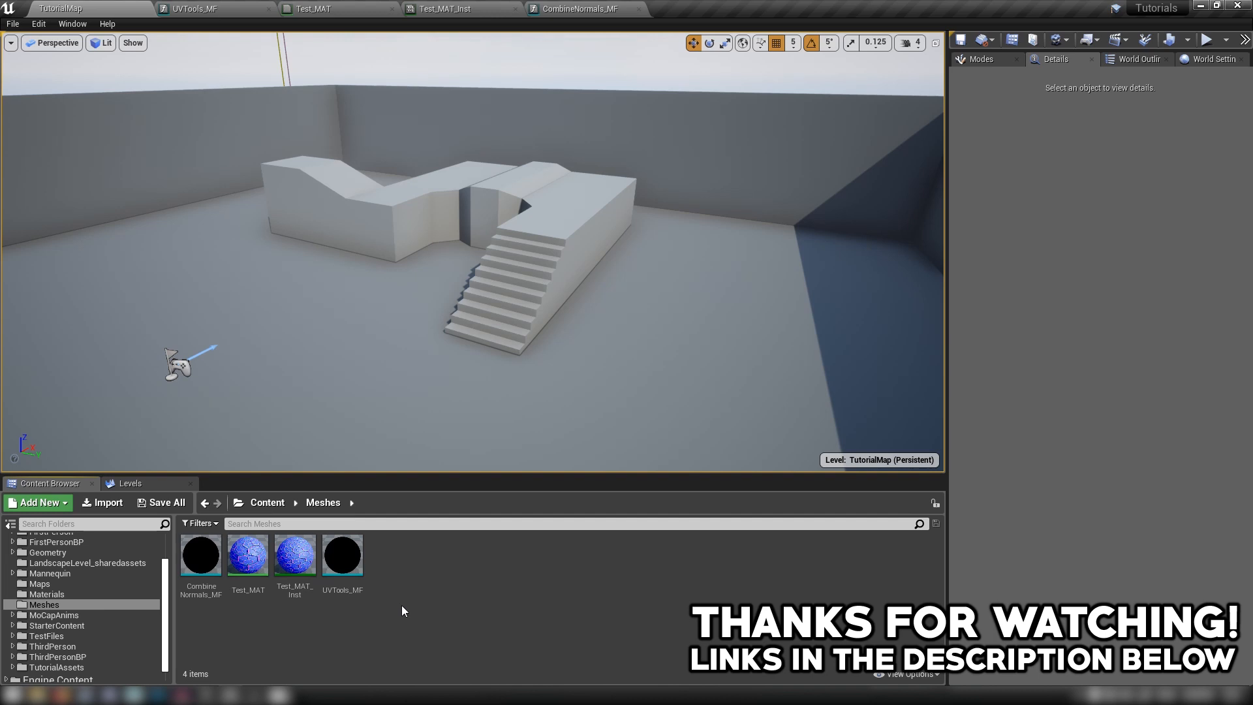
mouse_move(404, 617)
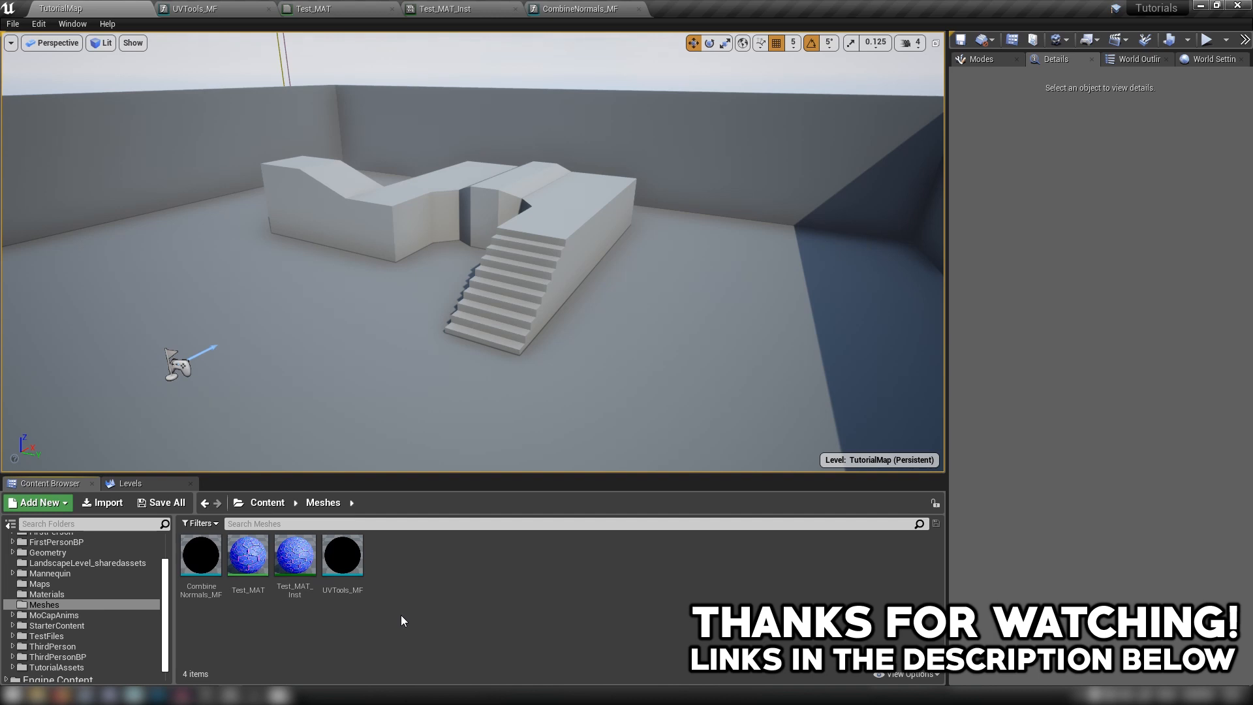
mouse_move(548, 614)
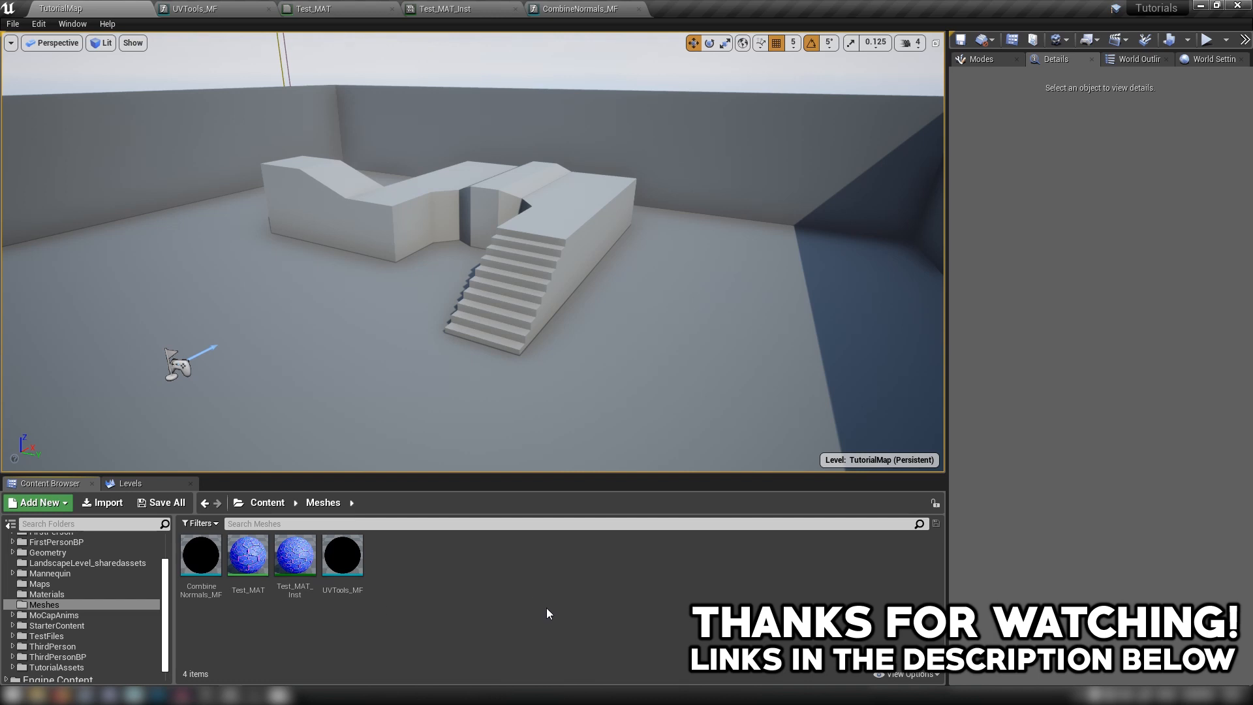